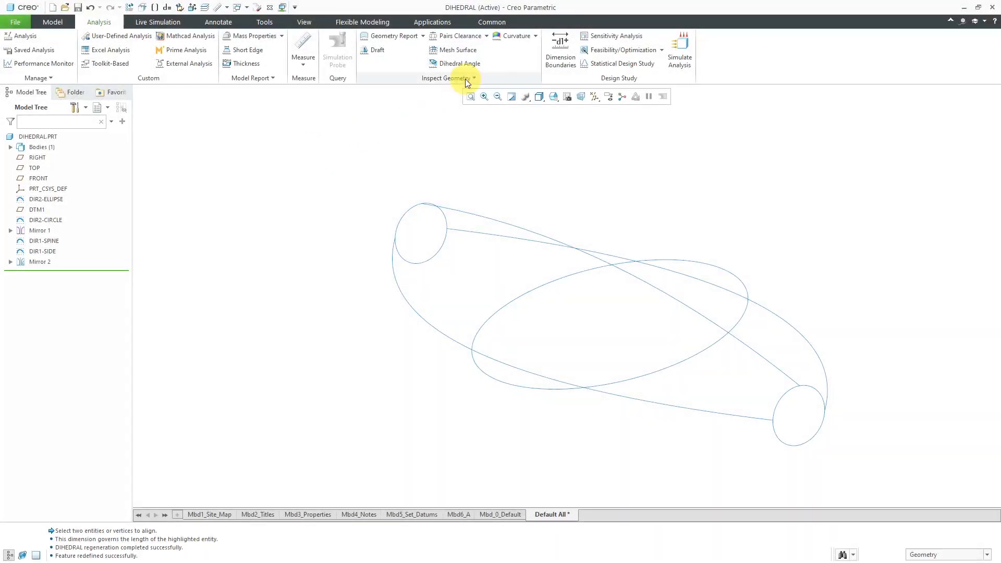
pyautogui.moveTo(467, 63)
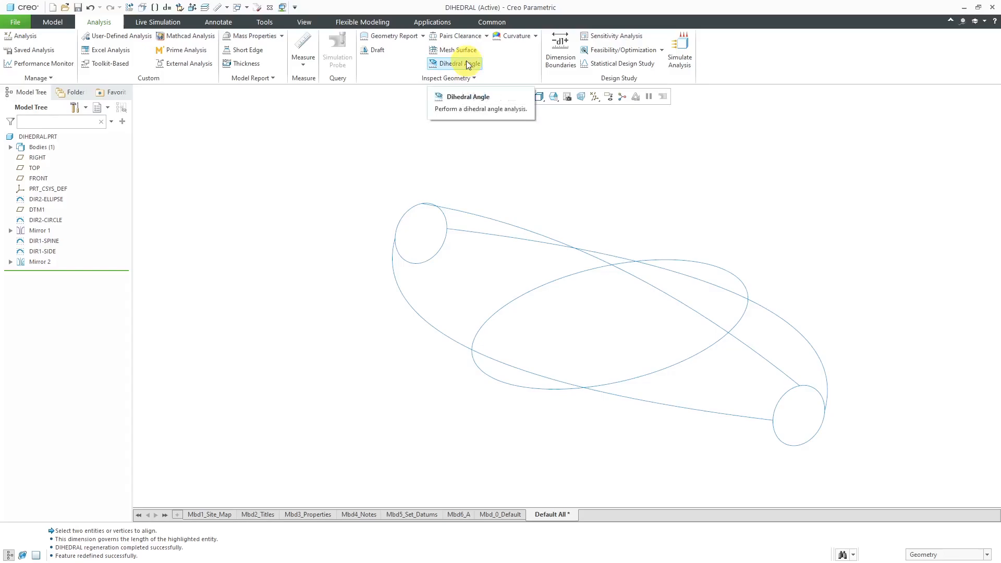
pyautogui.moveTo(401, 153)
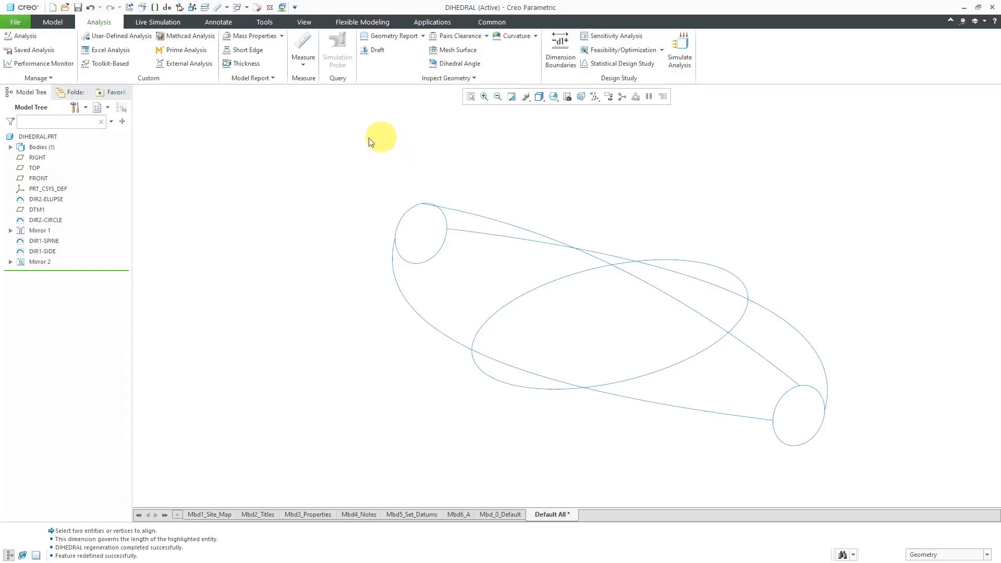
pyautogui.moveTo(137, 219)
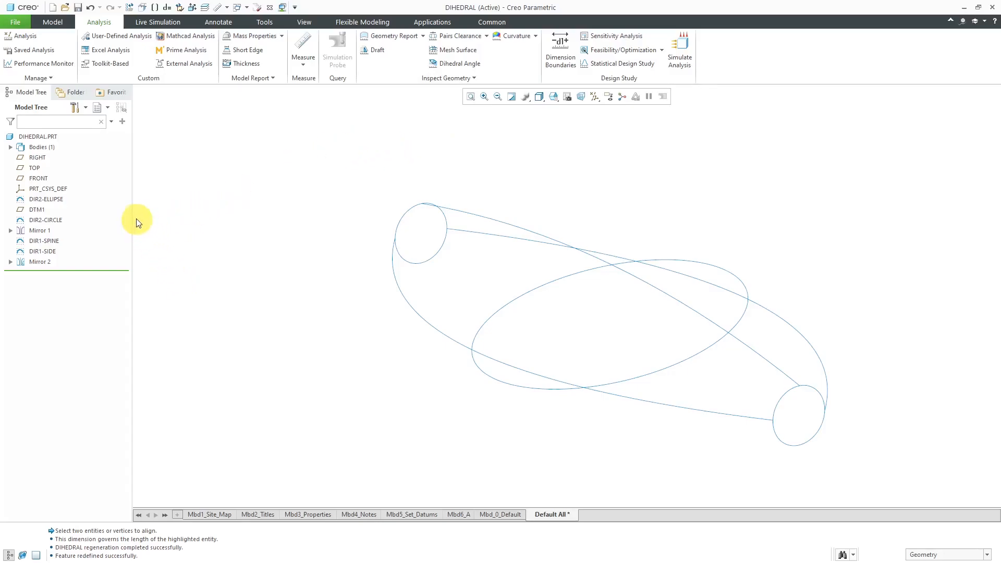
# Highlight the DIR2-ELLIPSE and DIR2-CIRCLE curves, then expand Mirror 1 and Mirror 2
pyautogui.click(46, 199)
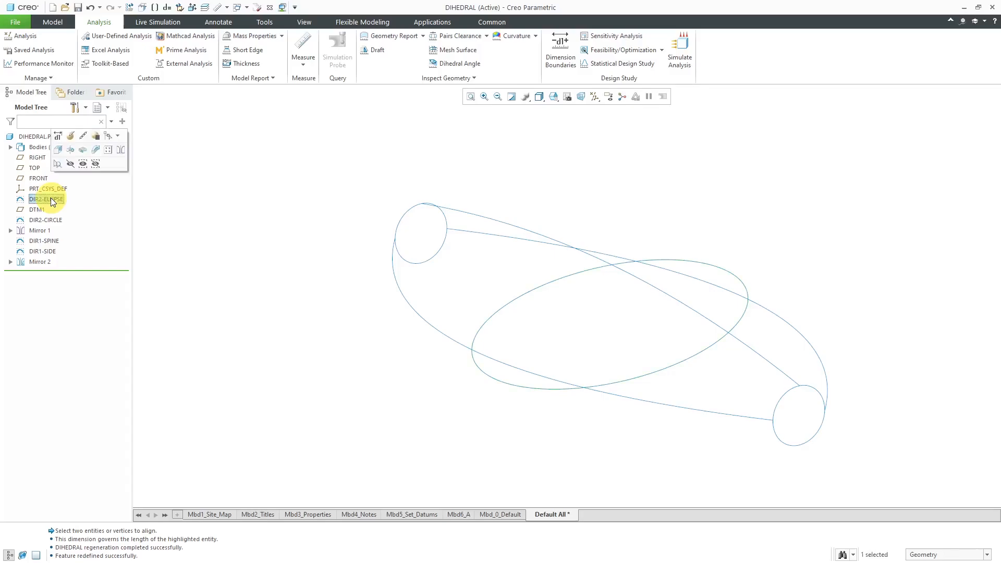
pyautogui.click(44, 220)
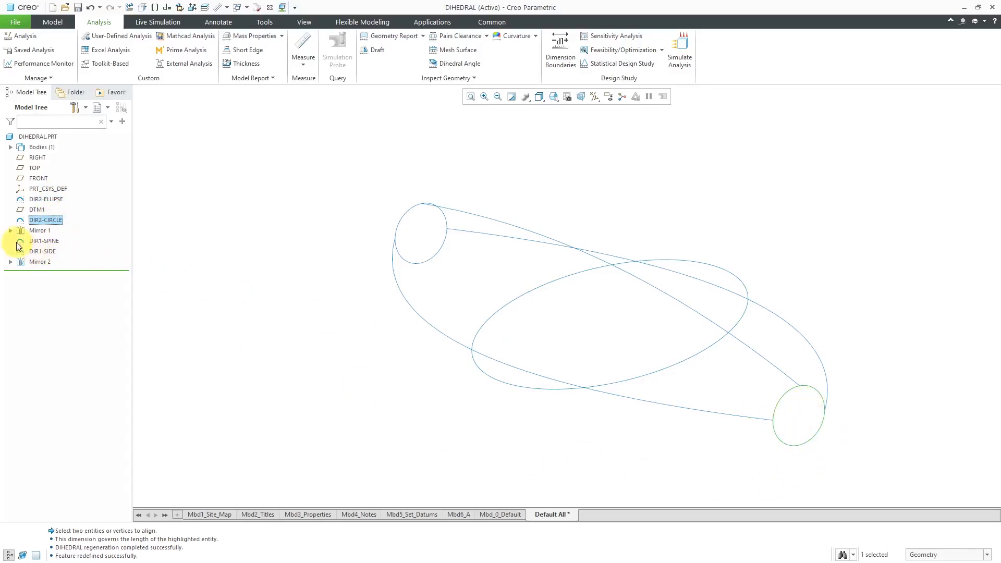
pyautogui.click(10, 230)
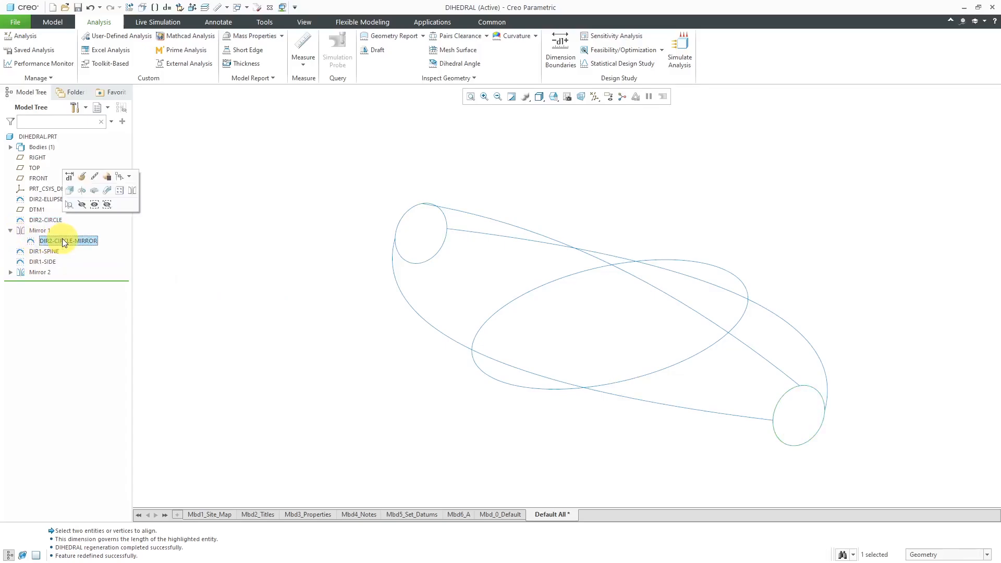
pyautogui.click(43, 251)
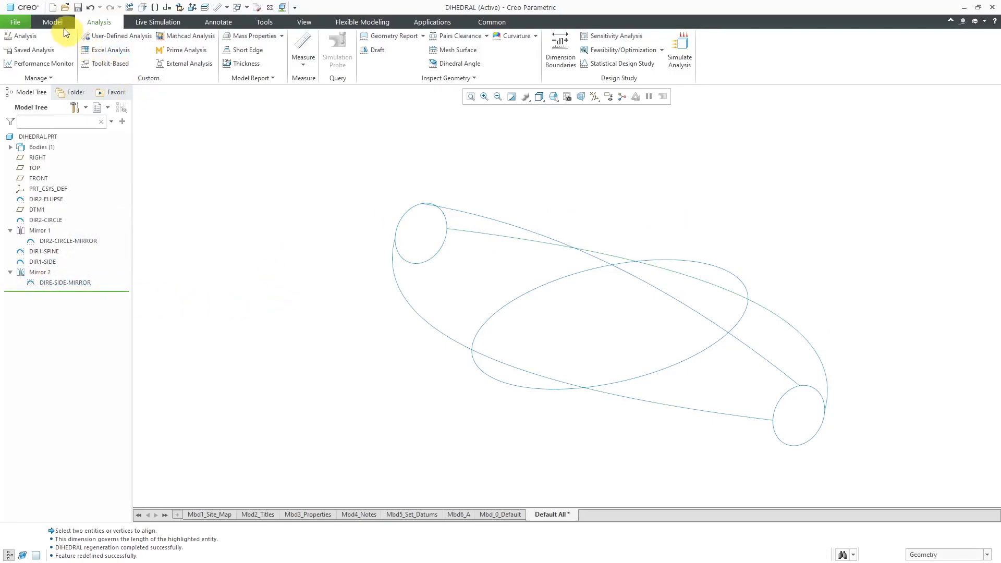
# Start a Boundary Blend and pick the first long side curve as a first-direction chain
pyautogui.click(52, 22)
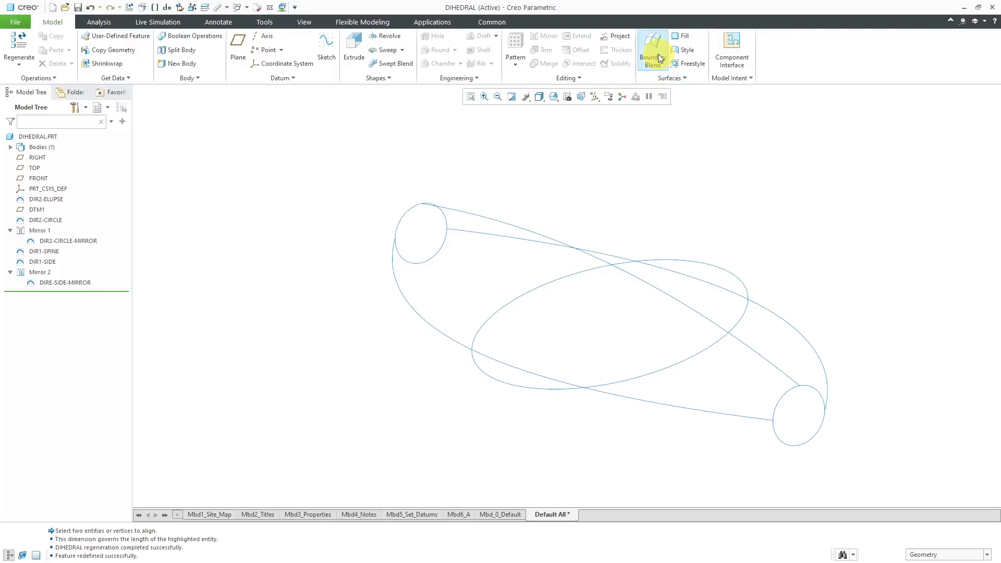
pyautogui.click(652, 46)
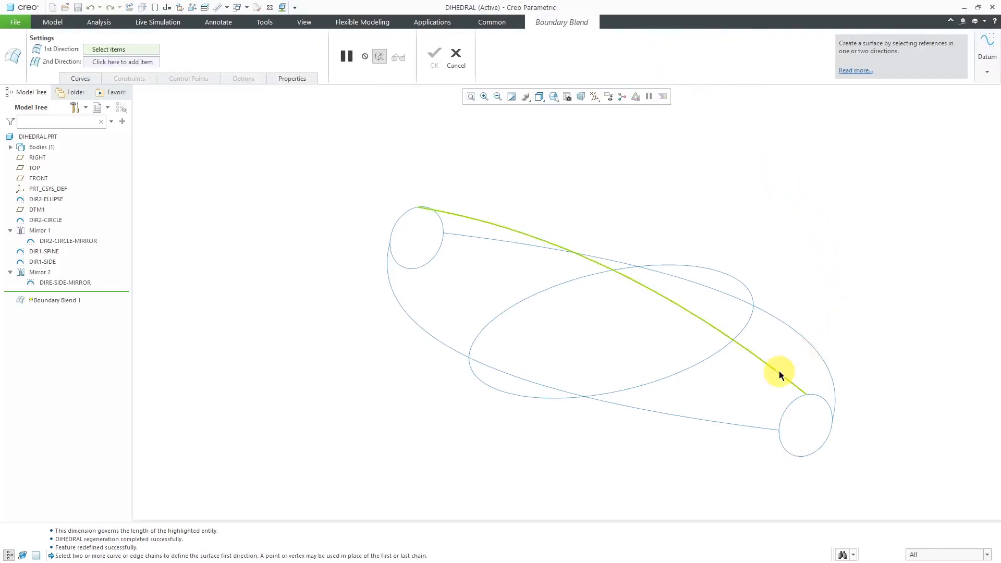
pyautogui.click(781, 374)
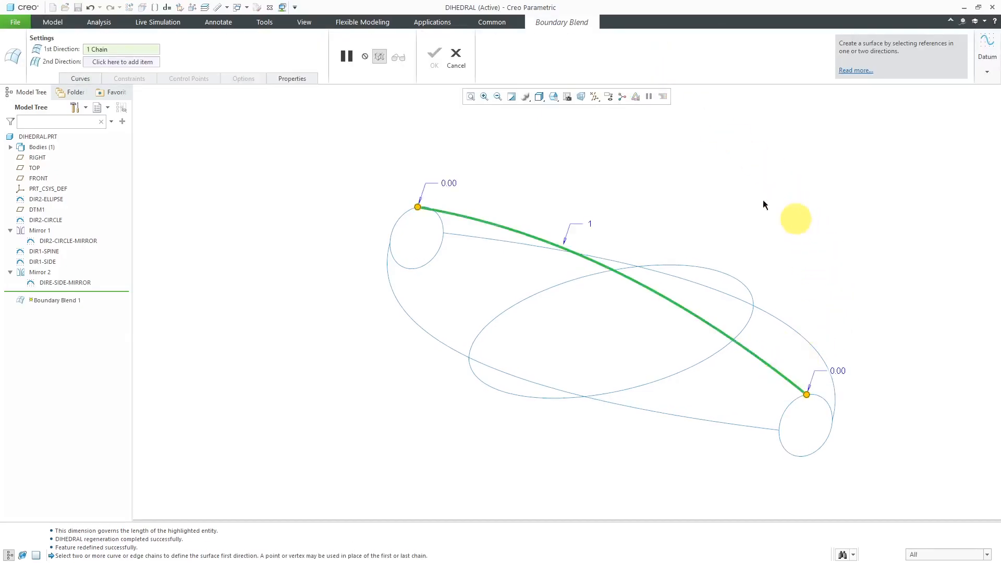
pyautogui.click(80, 78)
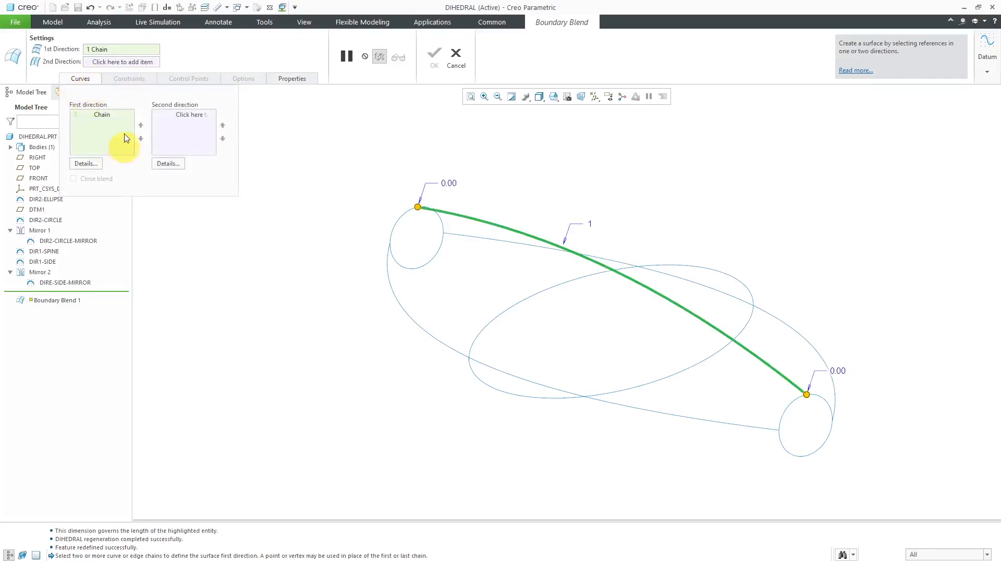
pyautogui.moveTo(852, 285)
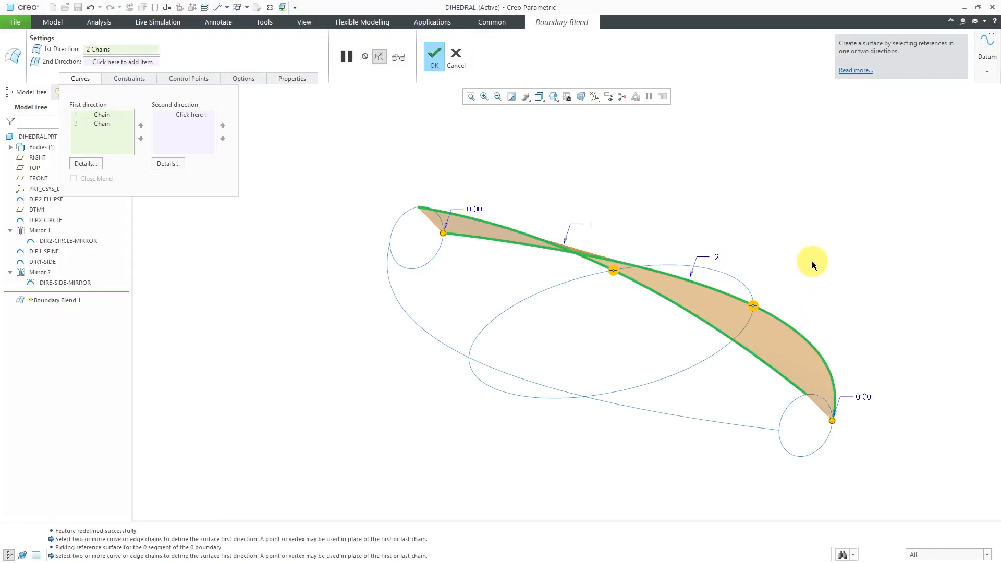
pyautogui.moveTo(906, 419)
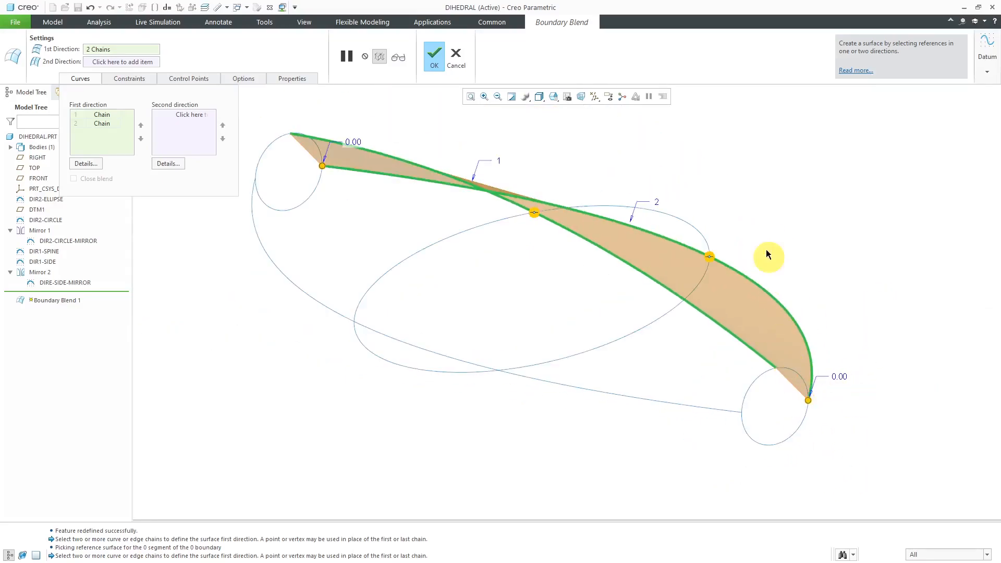
# Add the end circle and middle ellipse as second-direction curves and finish the blend
pyautogui.rightClick(767, 256)
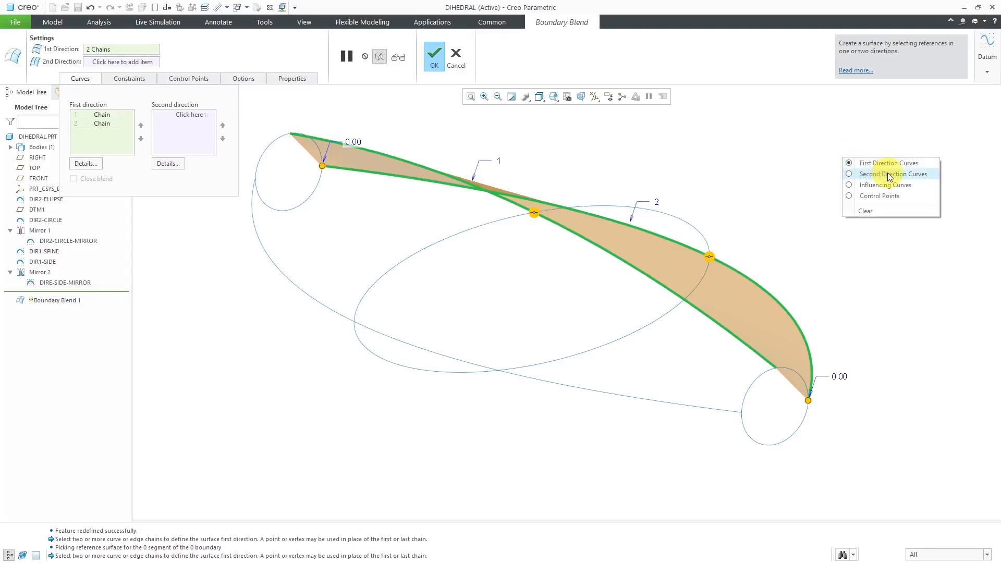
pyautogui.click(889, 174)
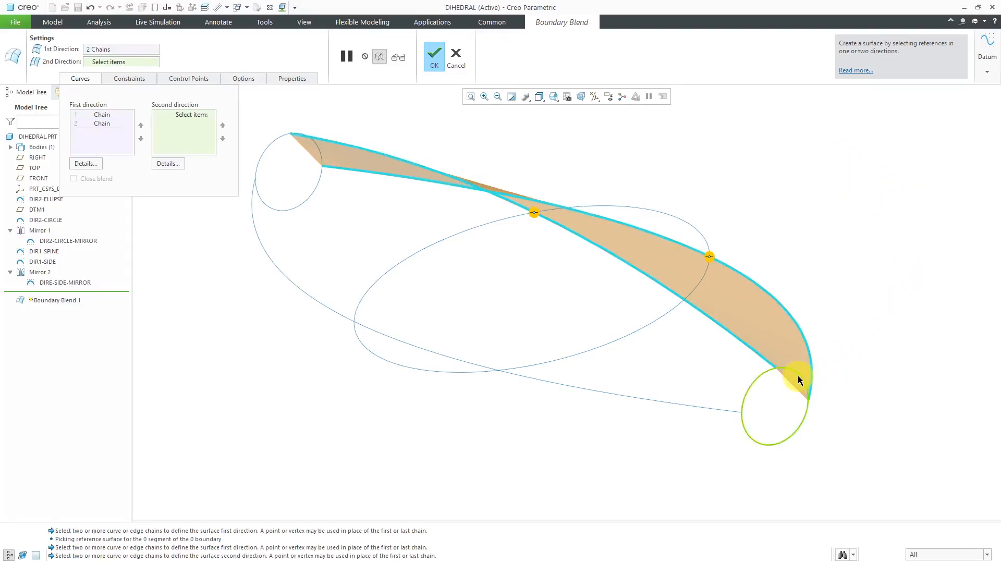
pyautogui.moveTo(799, 380)
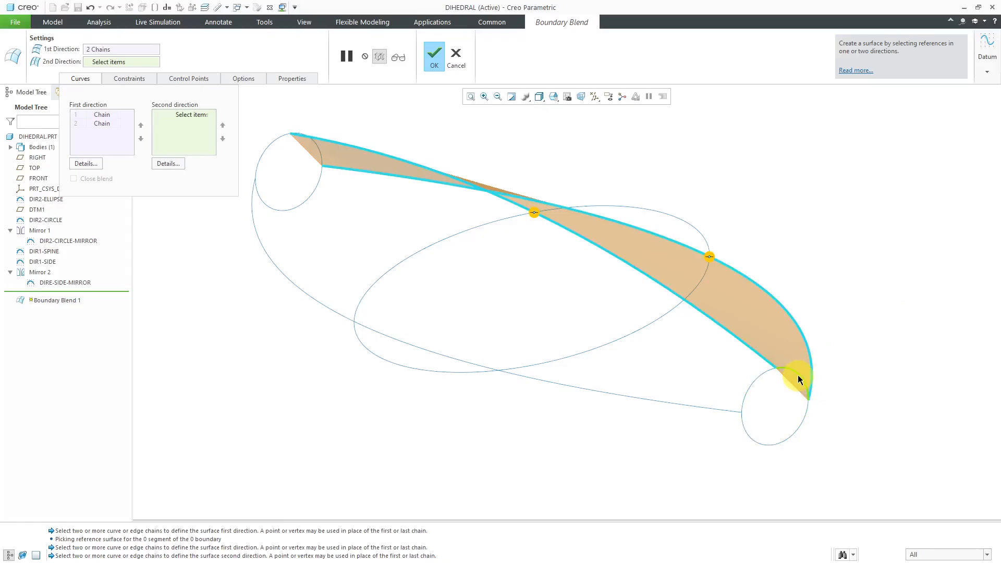
pyautogui.click(798, 380)
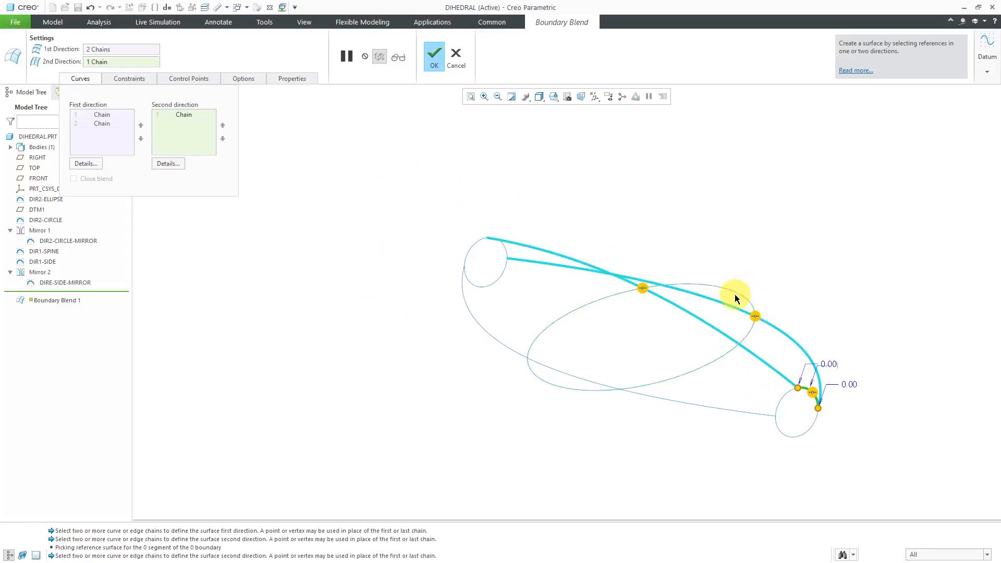
pyautogui.moveTo(735, 298)
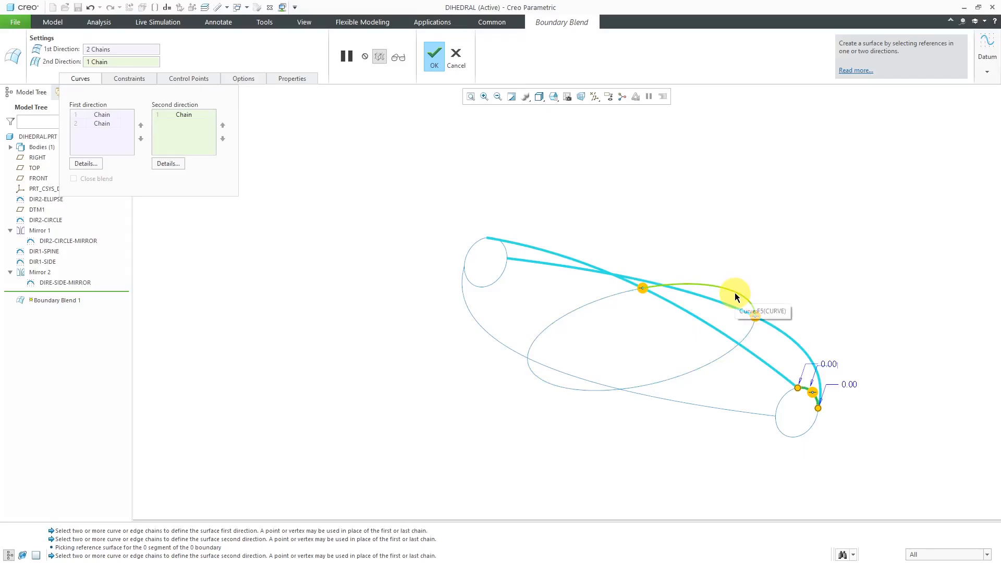
pyautogui.click(733, 291)
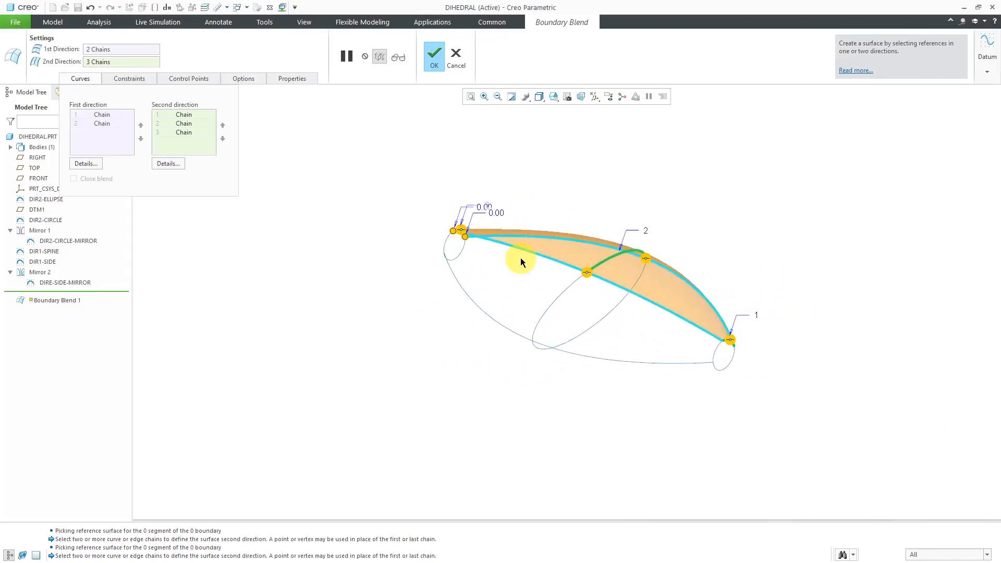
pyautogui.moveTo(528, 169)
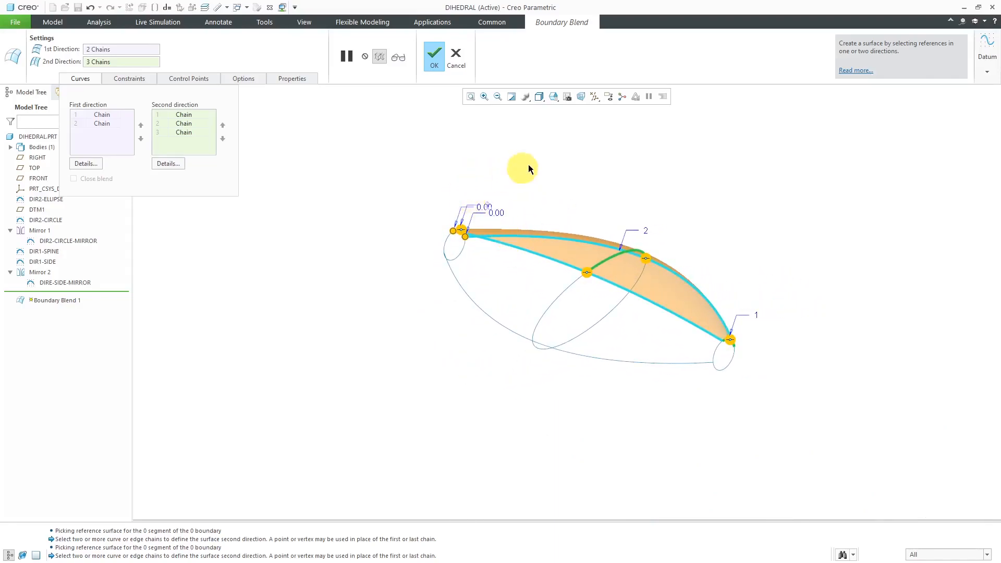
pyautogui.click(434, 54)
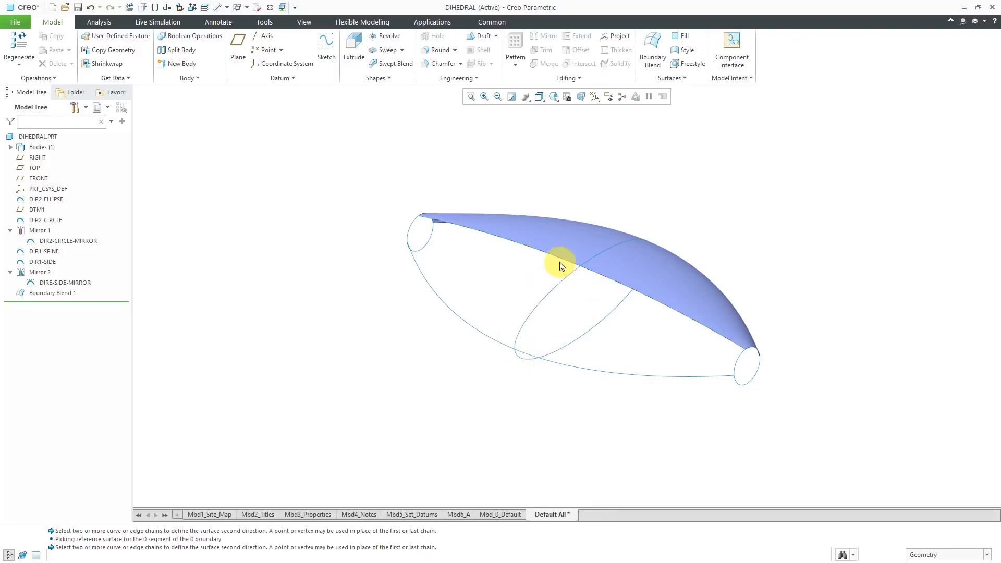
# Select the Boundary Blend 1 surface and hide it
pyautogui.click(559, 265)
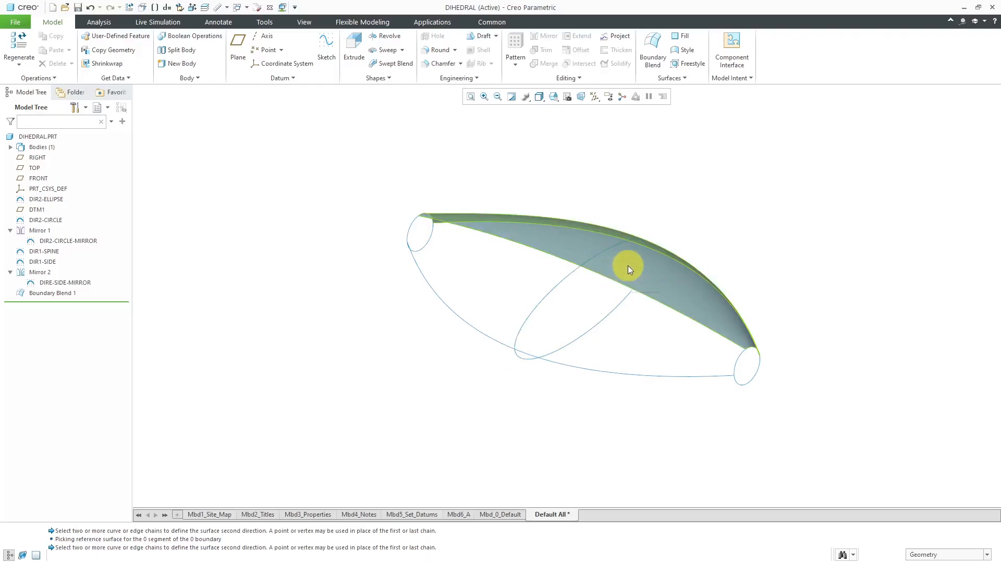
pyautogui.click(627, 269)
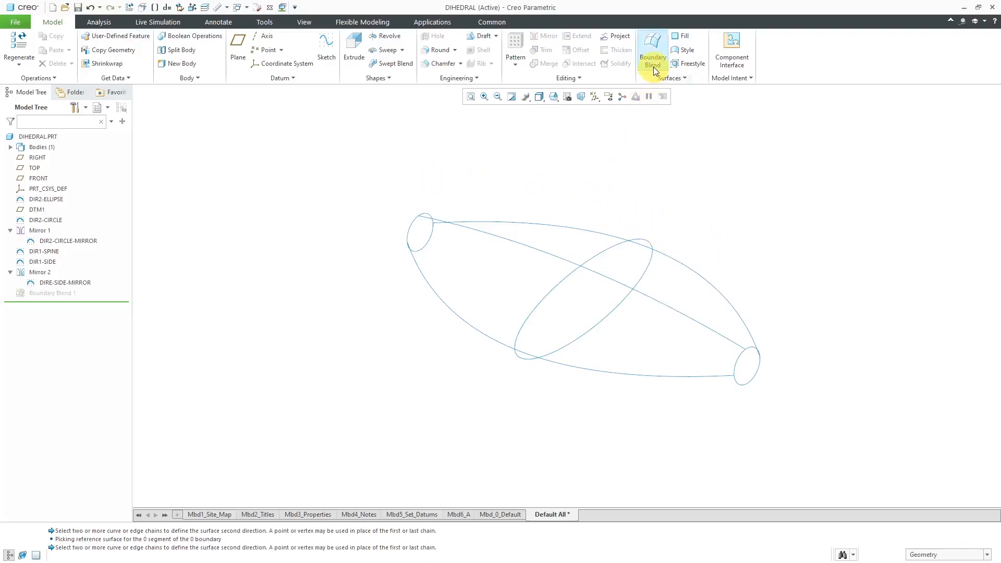
# Create Boundary Blend 2 from two side curves, unhide Boundary Blend 1 and hide DIR1-SPINE
pyautogui.click(652, 46)
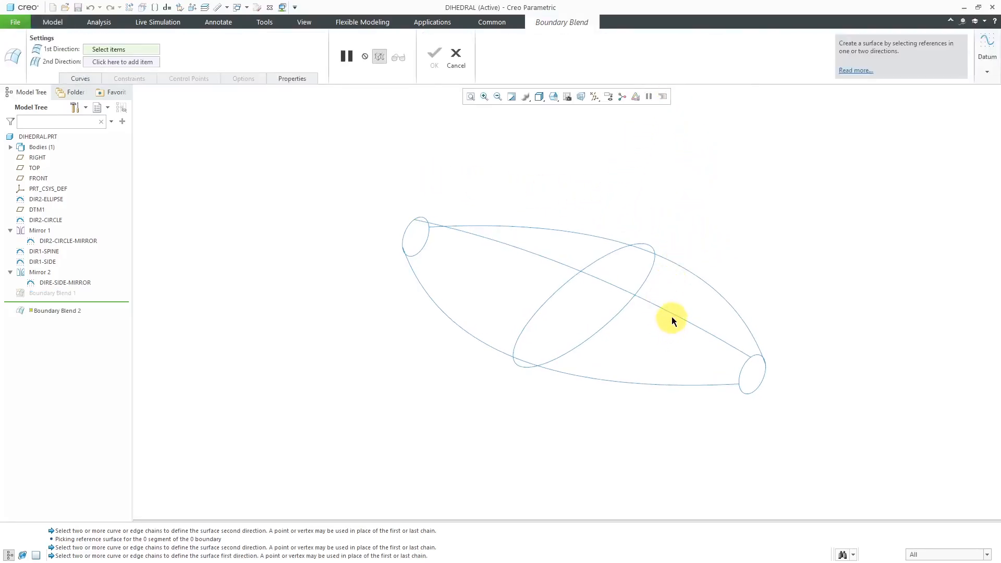
pyautogui.click(671, 321)
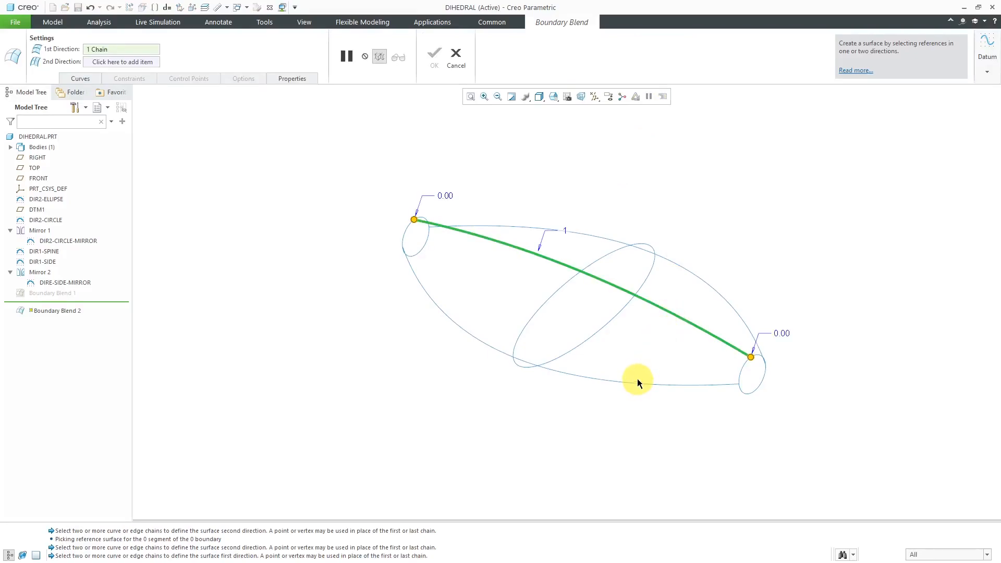
pyautogui.click(638, 383)
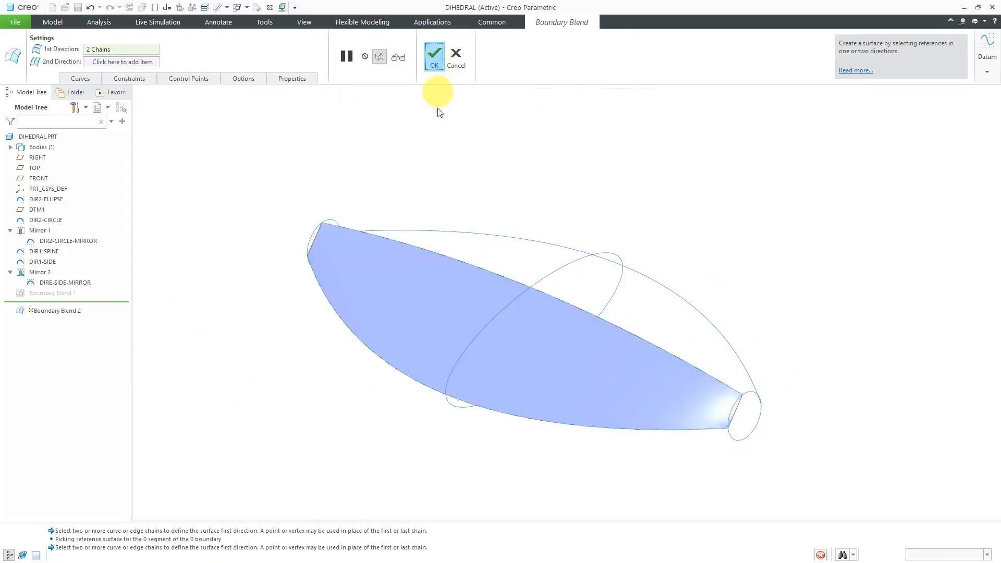
pyautogui.click(433, 55)
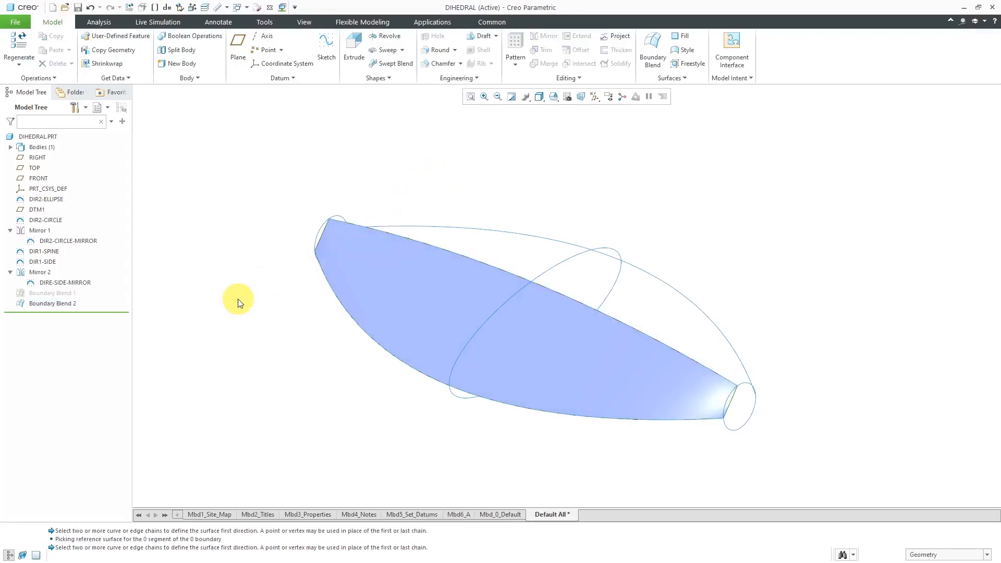
pyautogui.click(52, 293)
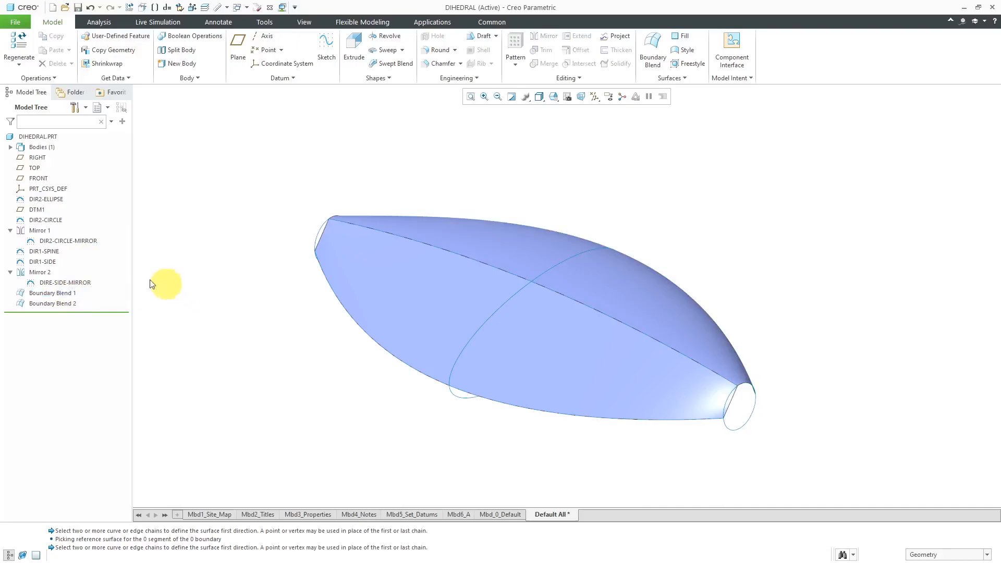
pyautogui.click(44, 251)
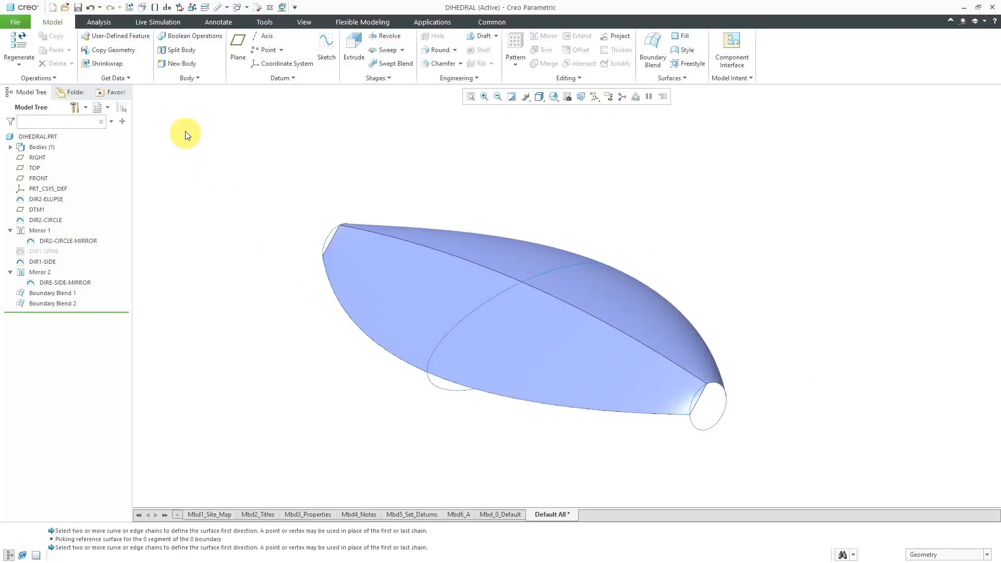
# Launch Dihedral Angle from the Analysis tab and move its settings panel aside
pyautogui.click(99, 22)
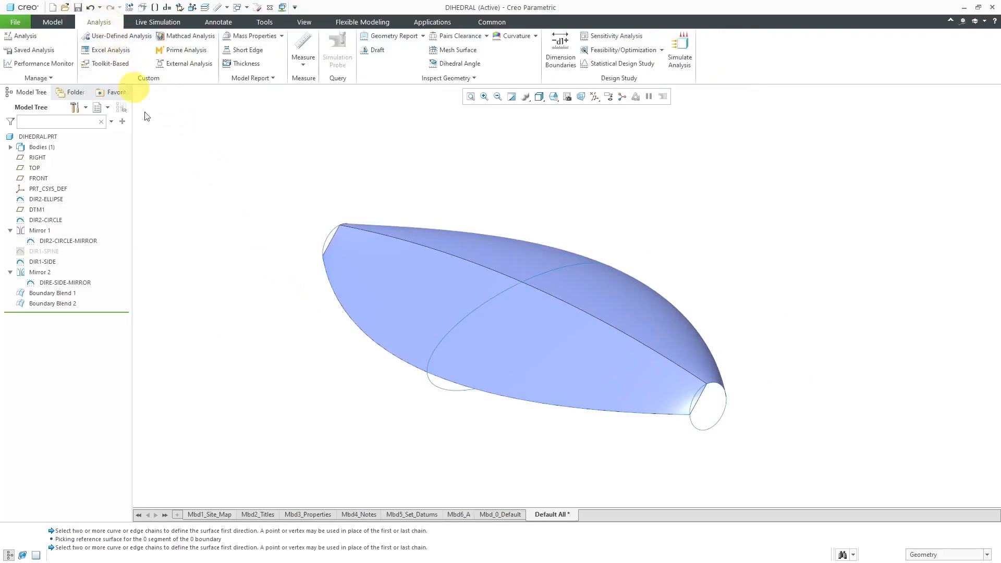
pyautogui.moveTo(460, 64)
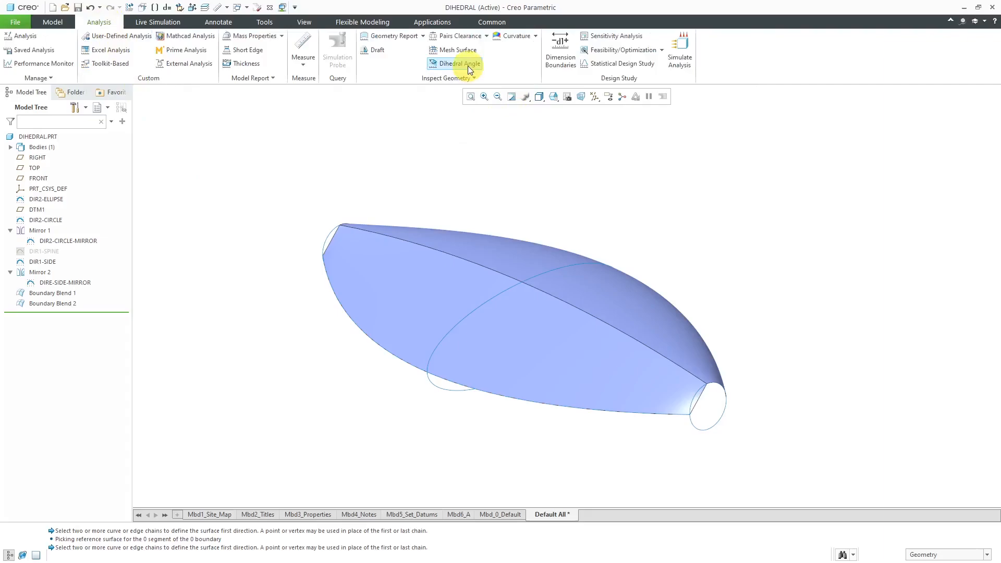
pyautogui.click(459, 63)
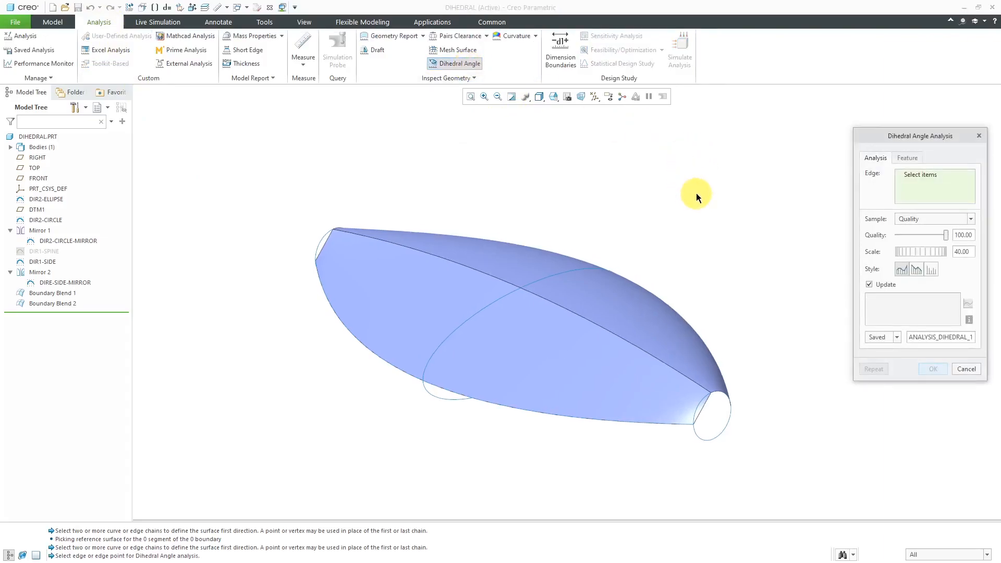
pyautogui.moveTo(919, 135); pyautogui.dragTo(905, 130)
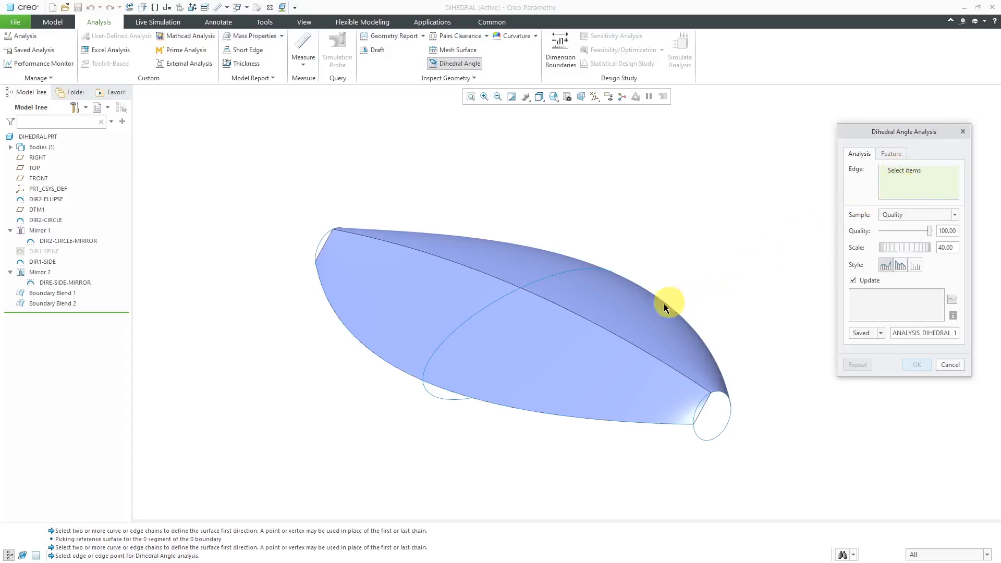
pyautogui.moveTo(624, 341)
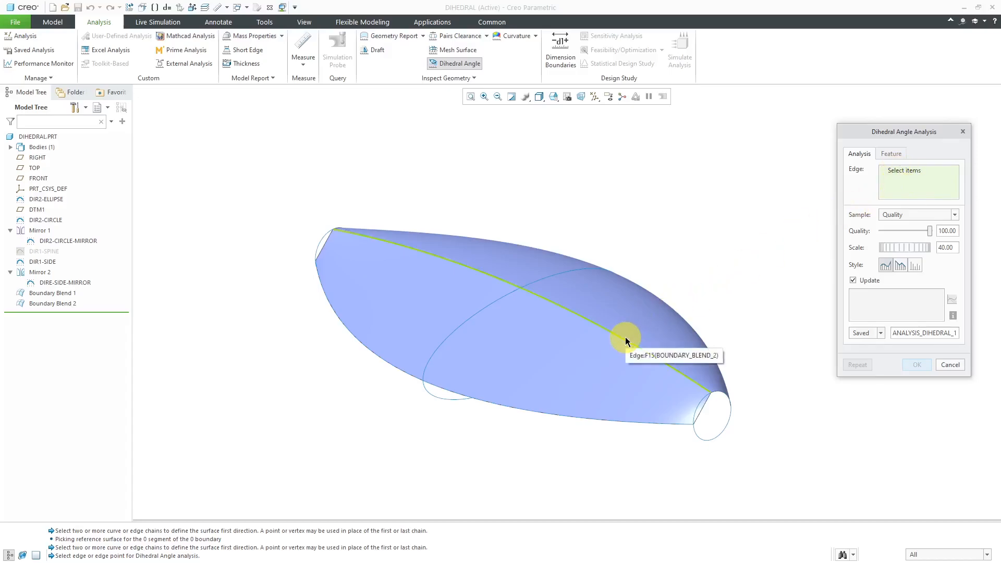
# Analyse edge F15 of Boundary Blend 2 at scale 1.00 and orbit to inspect the plot
pyautogui.click(621, 339)
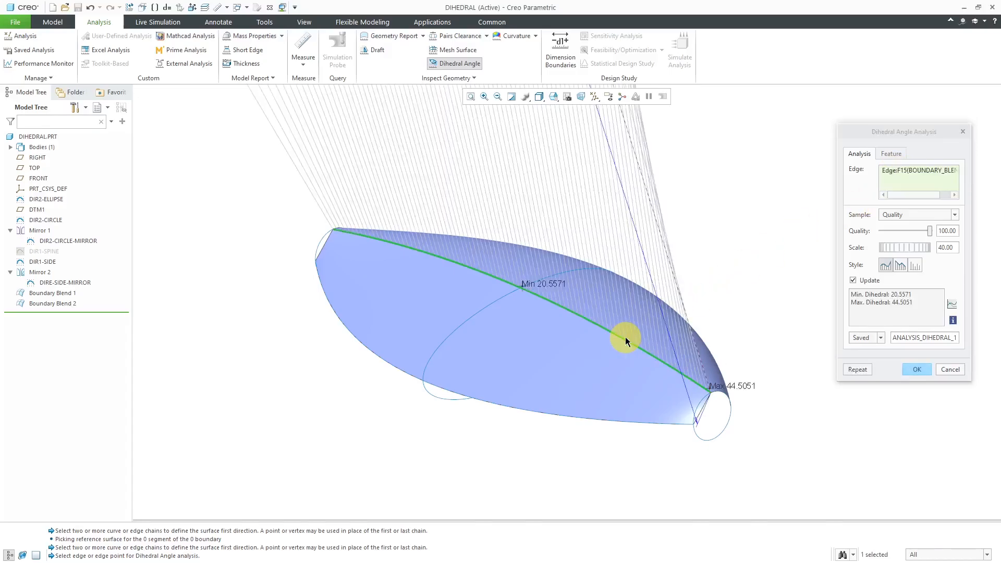
pyautogui.click(943, 247)
pyautogui.write('1')
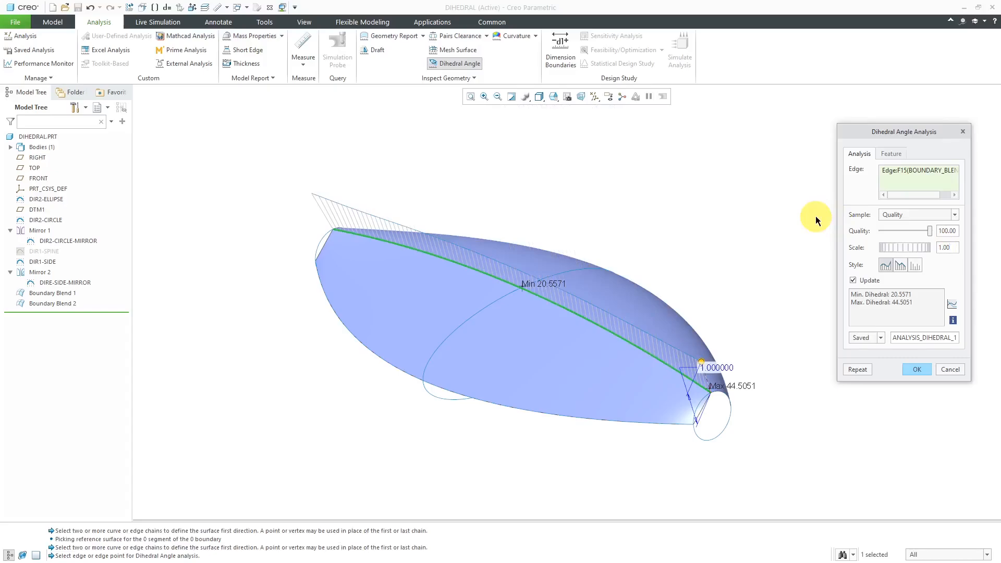
pyautogui.moveTo(817, 220); pyautogui.dragTo(609, 282)
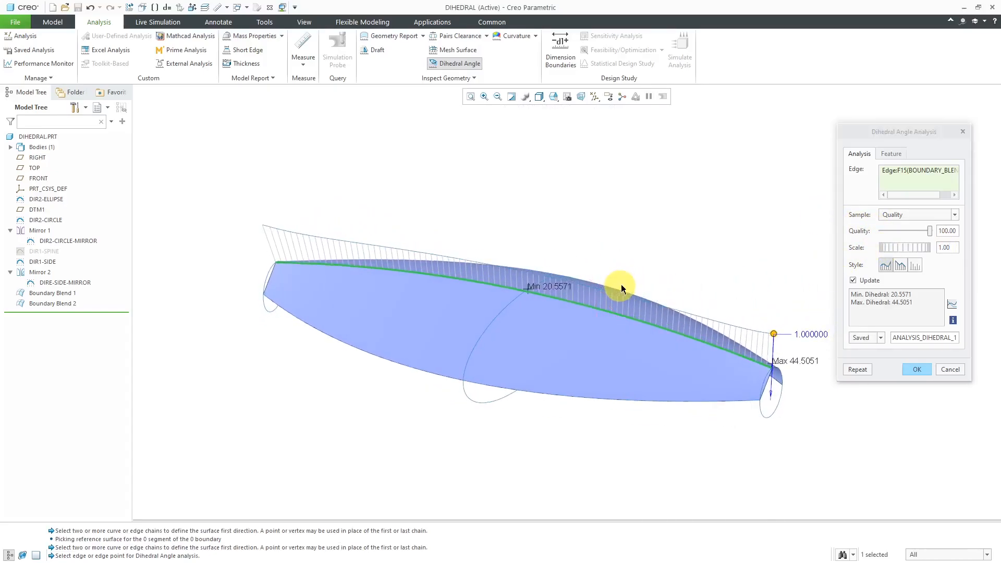
pyautogui.moveTo(664, 247)
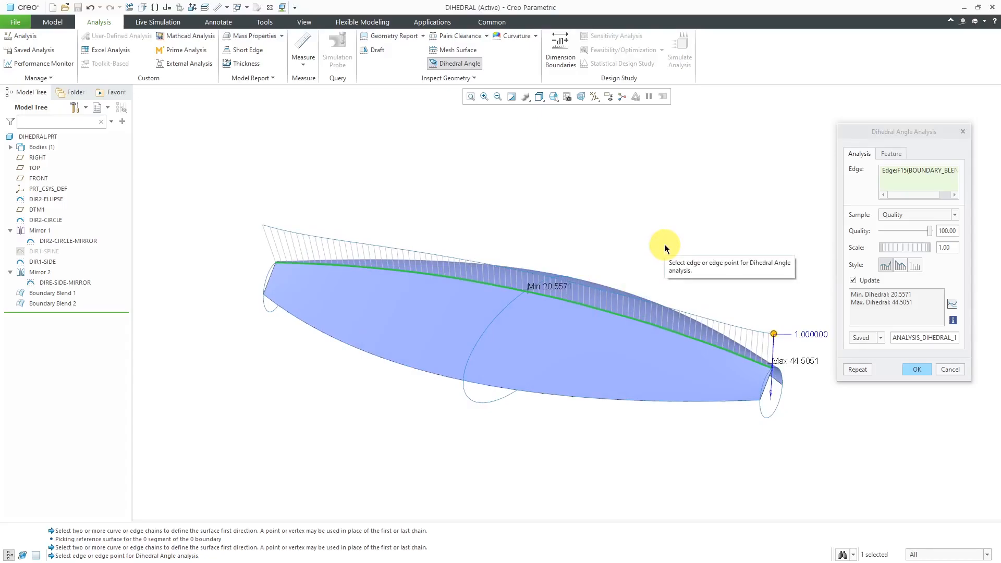
pyautogui.moveTo(664, 245); pyautogui.dragTo(642, 265)
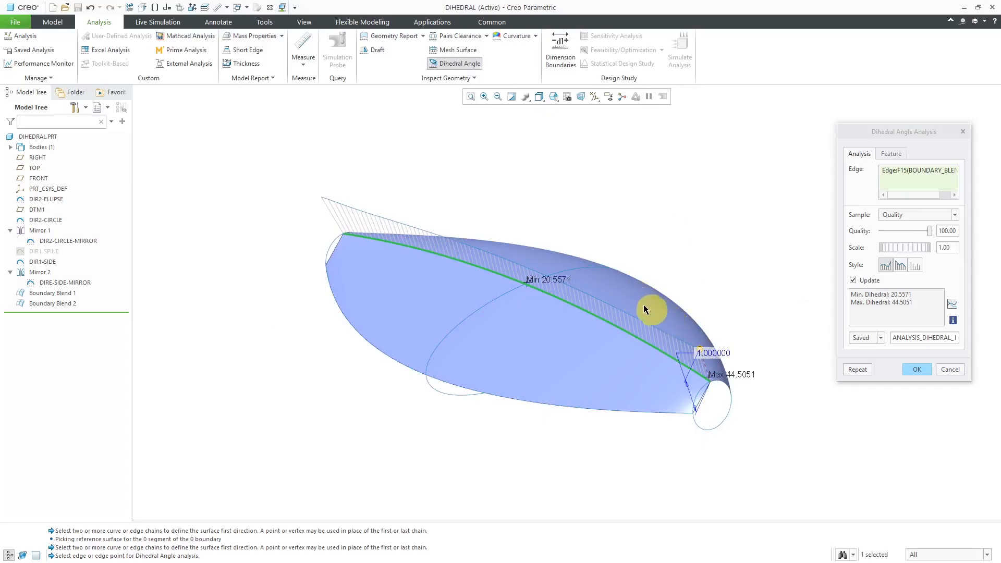
pyautogui.moveTo(640, 313)
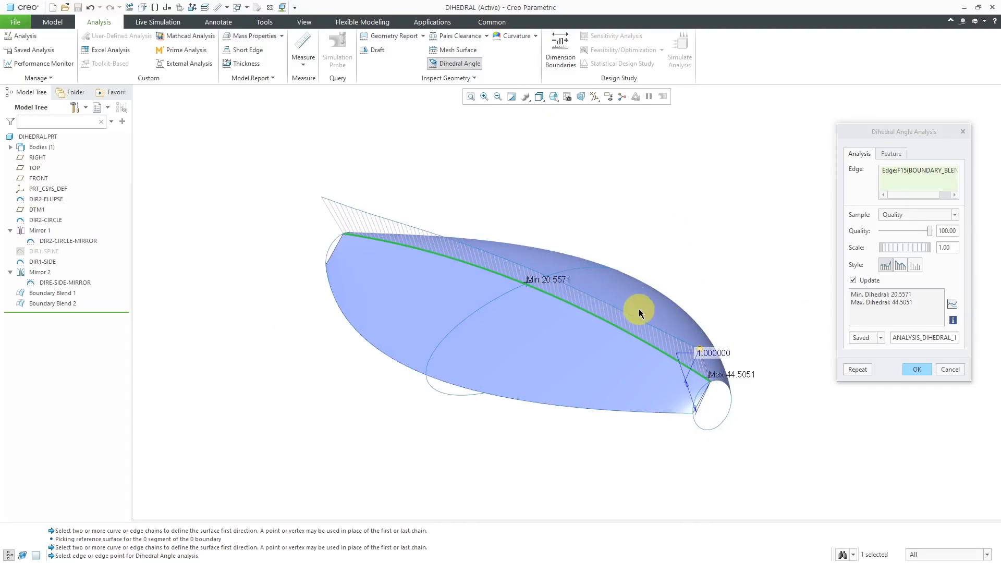
pyautogui.moveTo(620, 384)
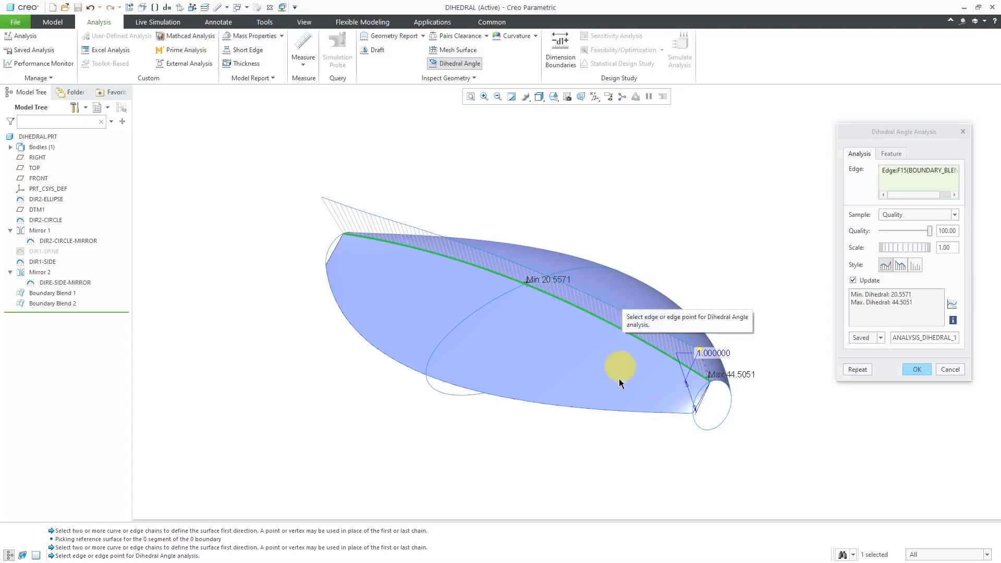
pyautogui.moveTo(605, 371)
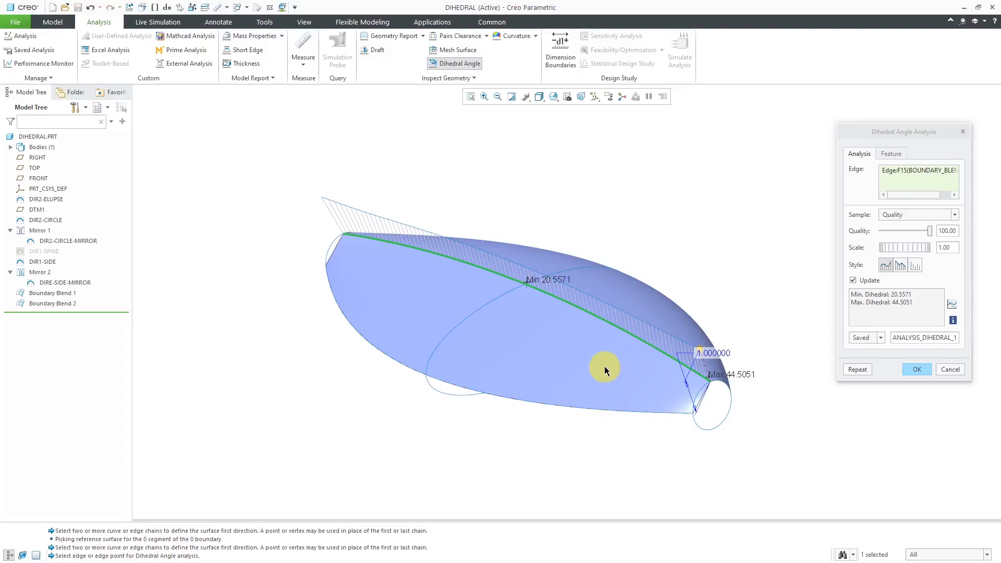
pyautogui.moveTo(559, 357)
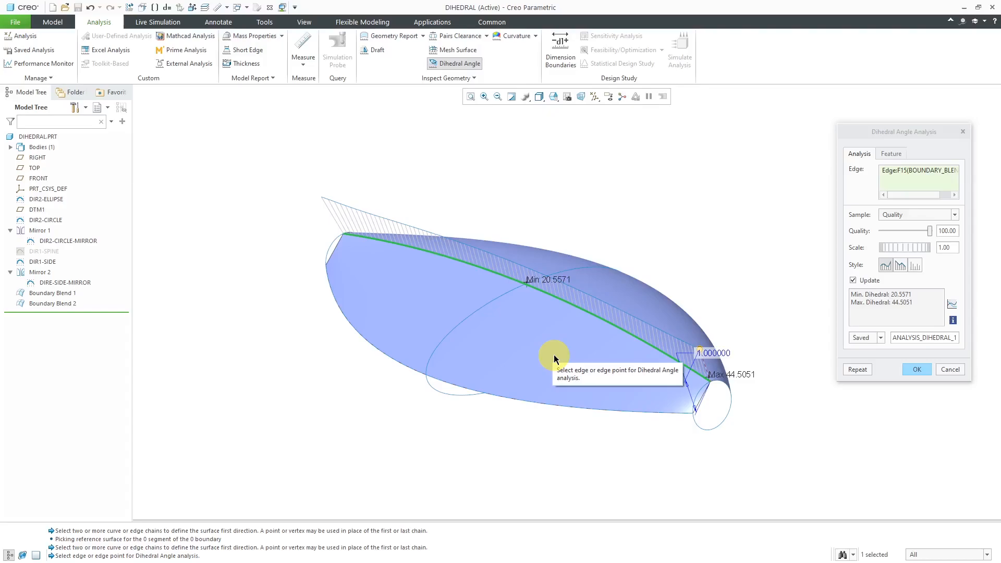
pyautogui.moveTo(564, 372)
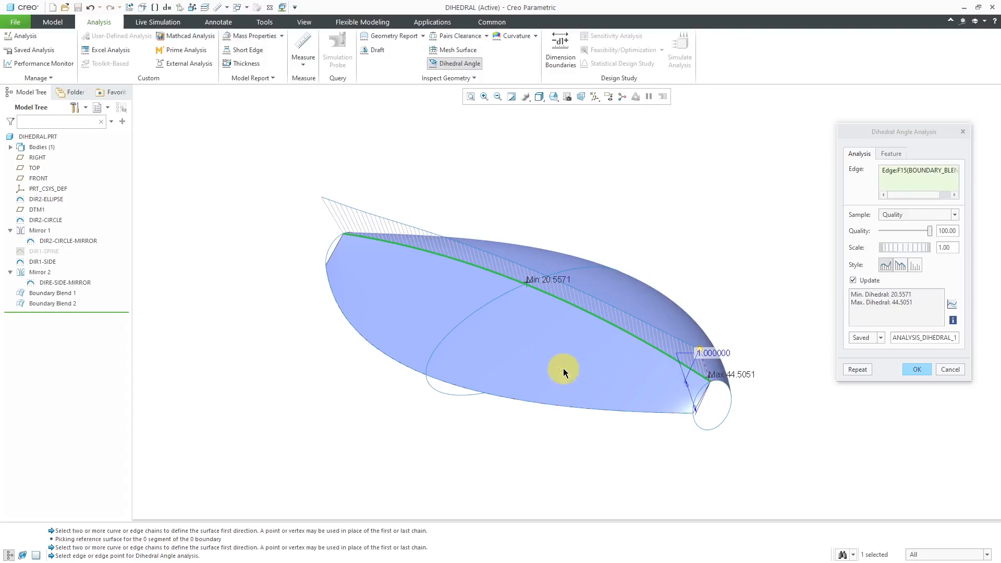
pyautogui.moveTo(807, 311)
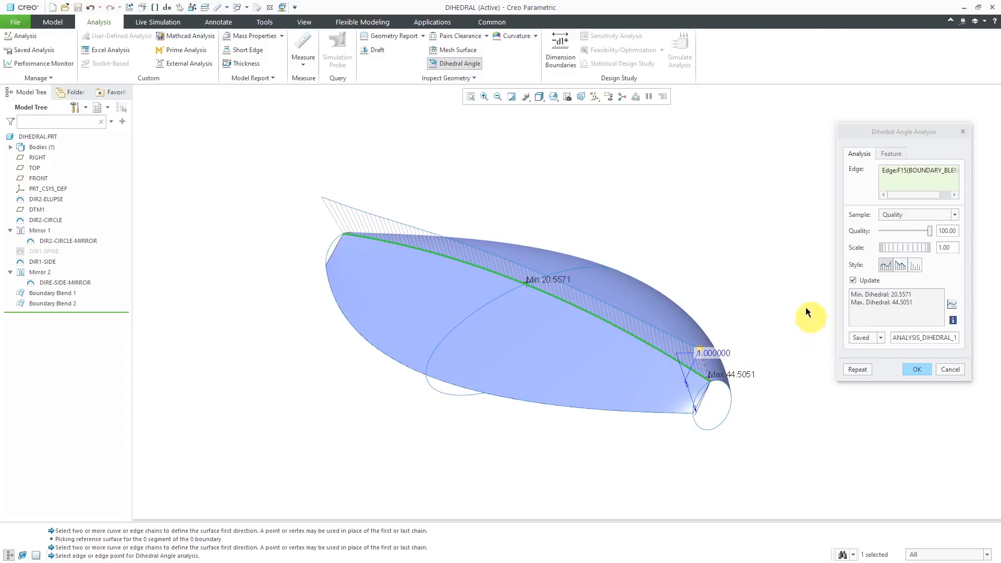
pyautogui.moveTo(764, 279)
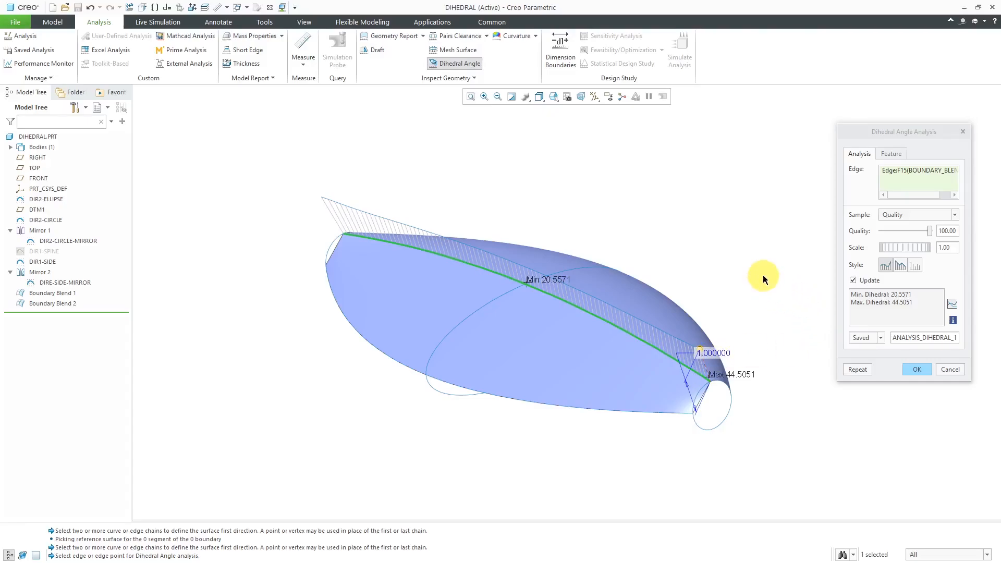
pyautogui.moveTo(765, 279)
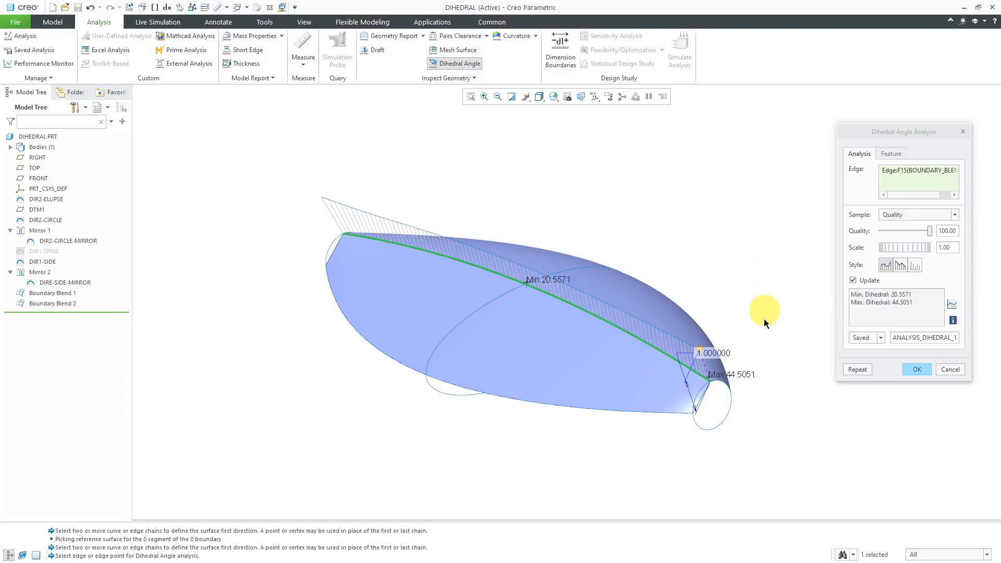
pyautogui.moveTo(929, 297)
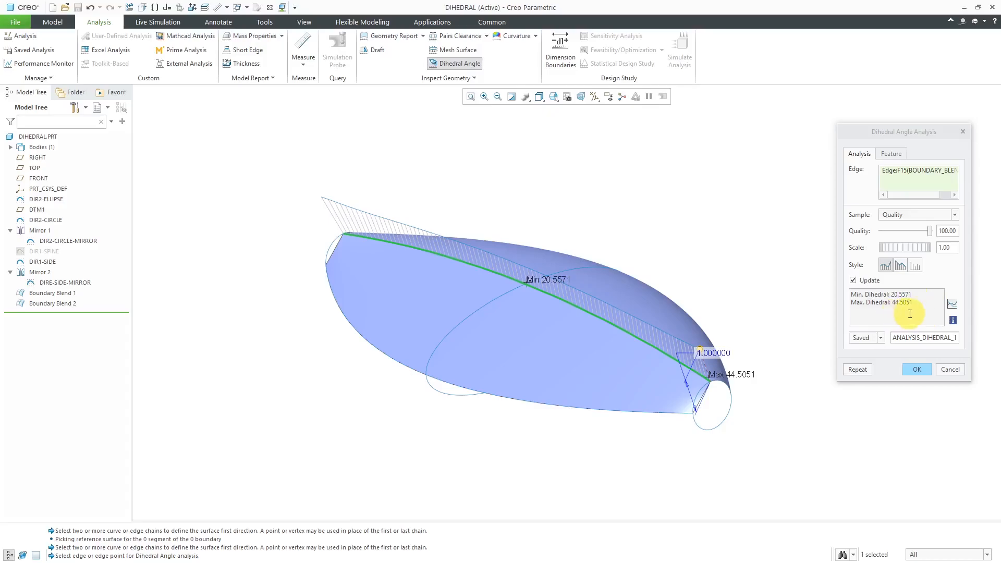
pyautogui.moveTo(673, 264)
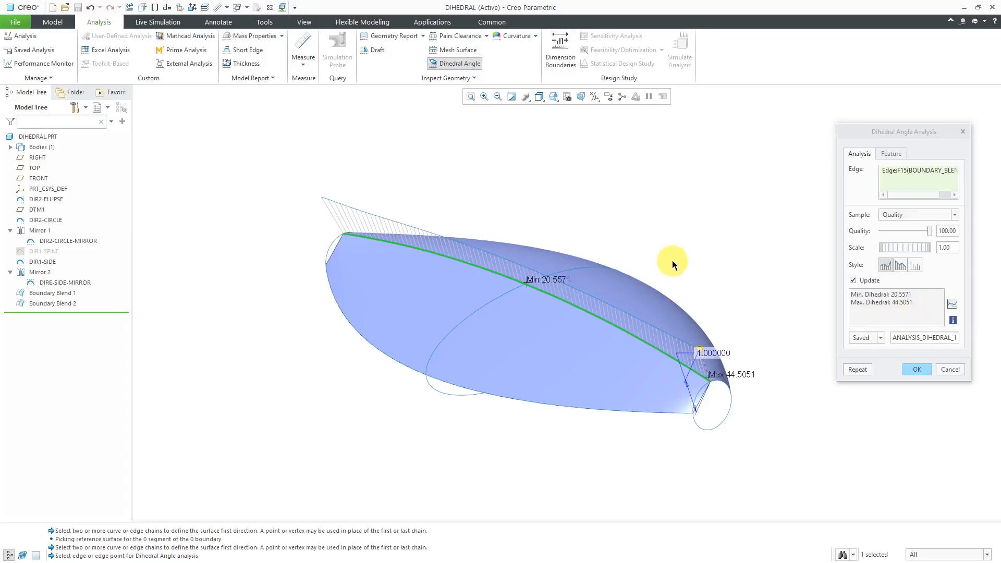
pyautogui.moveTo(667, 262)
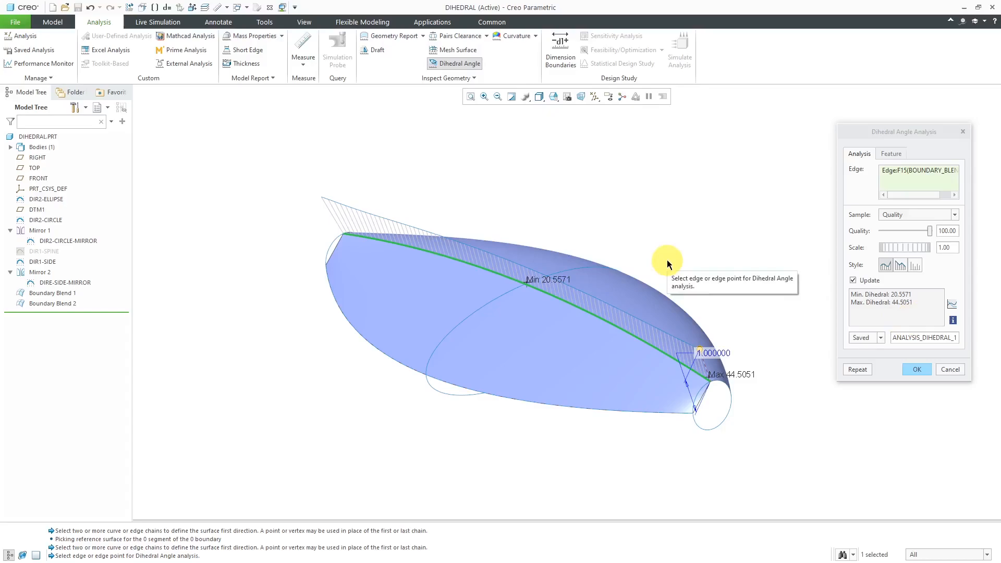
pyautogui.moveTo(659, 260)
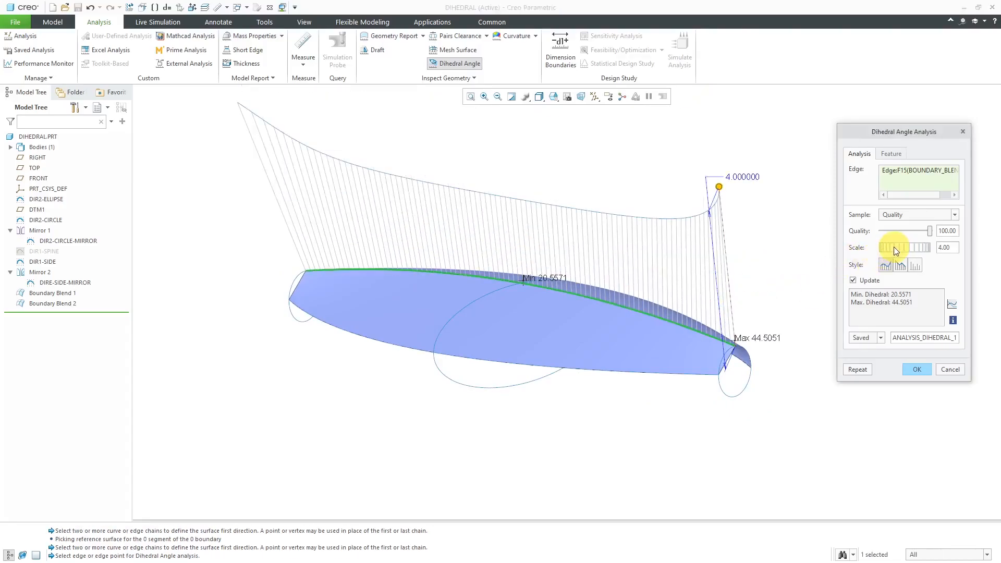
# Reset the plot scale to 1 and sweep the sampling quality slider, ending at maximum
pyautogui.moveTo(899, 247); pyautogui.dragTo(892, 247)
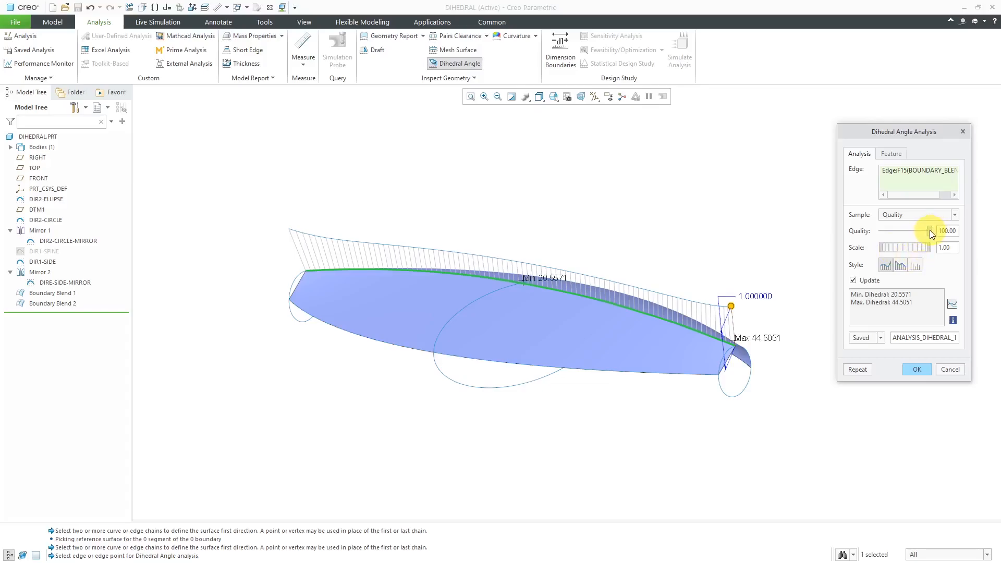
pyautogui.moveTo(929, 231); pyautogui.dragTo(886, 230)
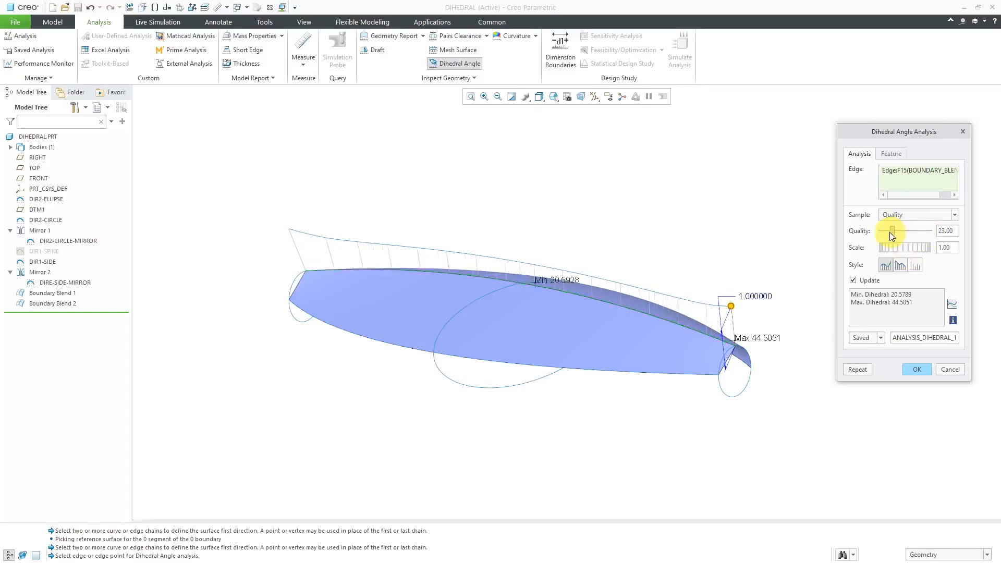
pyautogui.moveTo(892, 230); pyautogui.dragTo(884, 230)
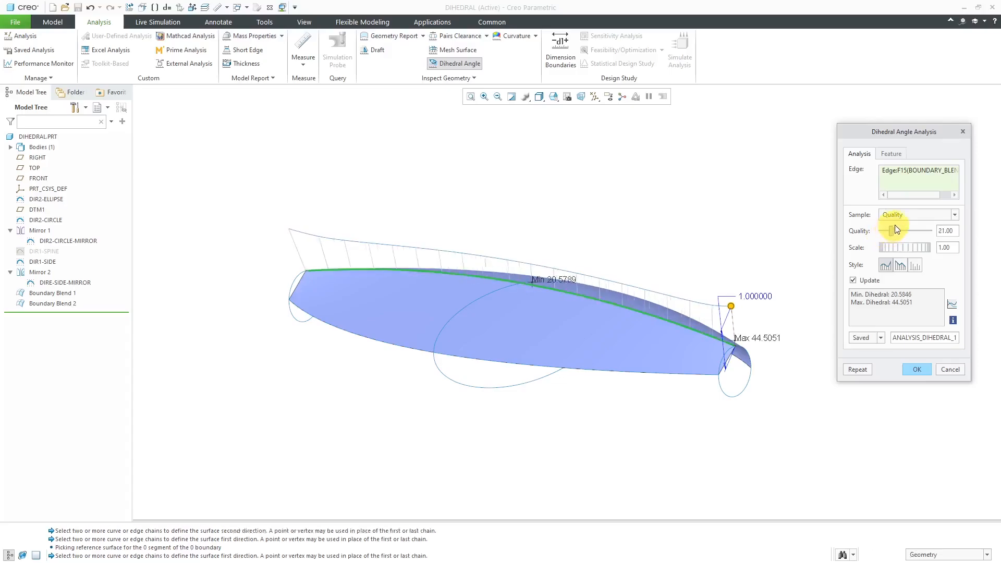
pyautogui.moveTo(893, 230); pyautogui.dragTo(932, 231)
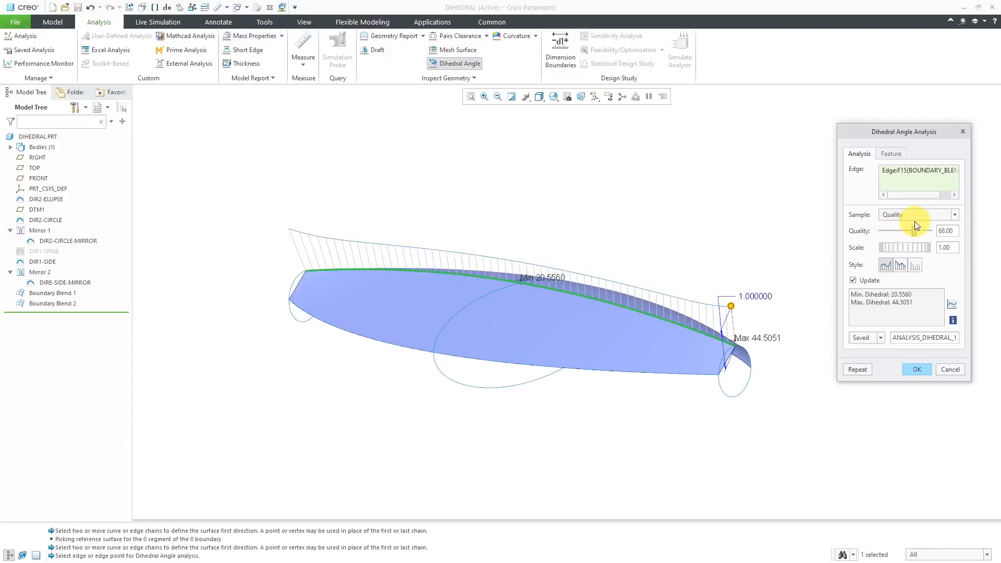
pyautogui.moveTo(903, 231); pyautogui.dragTo(928, 230)
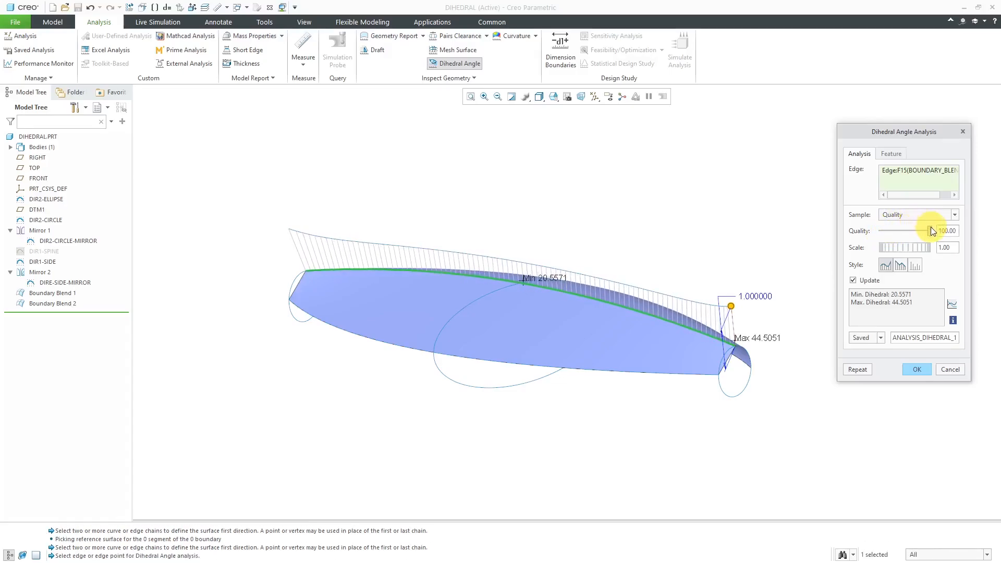
pyautogui.moveTo(929, 231); pyautogui.dragTo(898, 231)
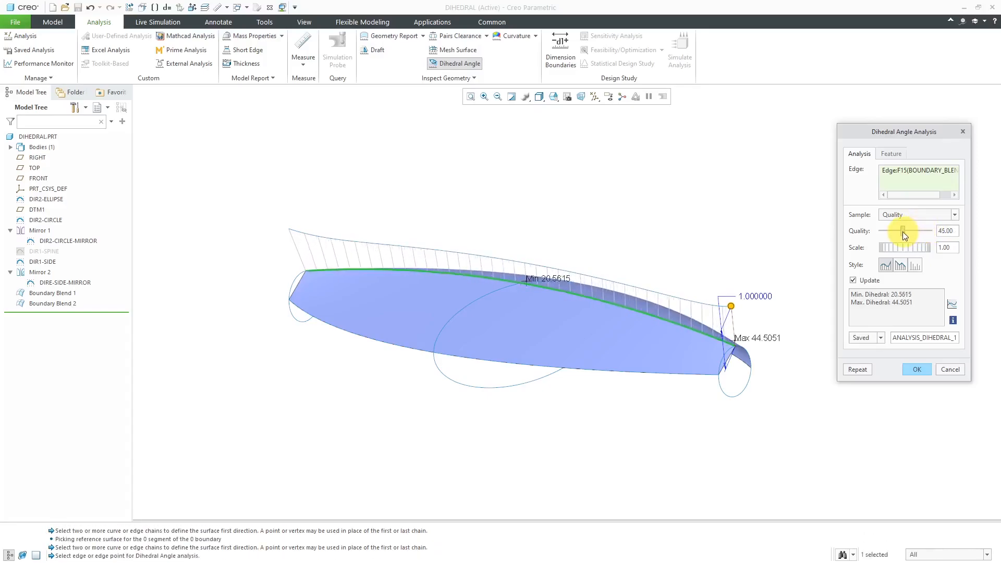
pyautogui.moveTo(896, 231); pyautogui.dragTo(913, 230)
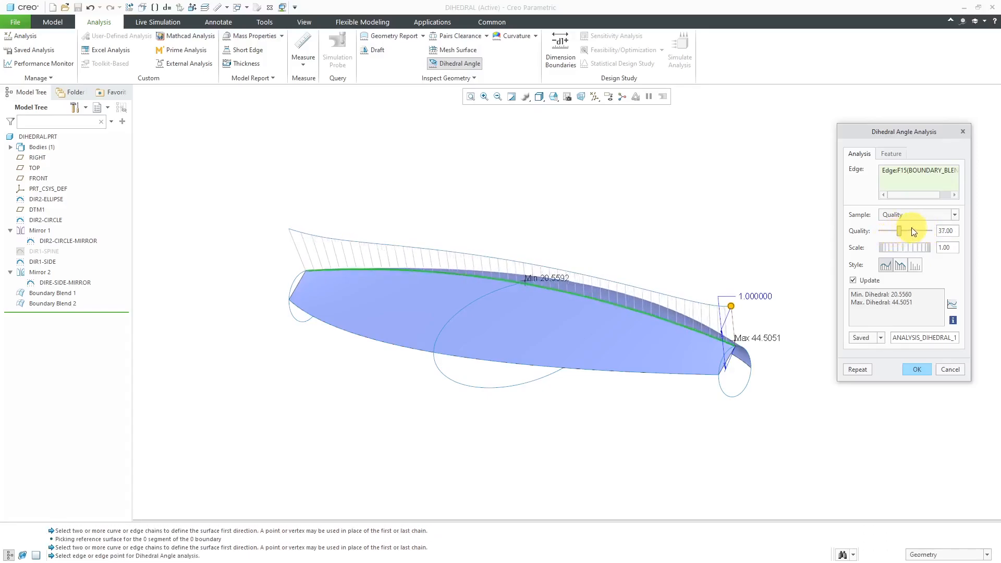
pyautogui.moveTo(900, 231); pyautogui.dragTo(919, 230)
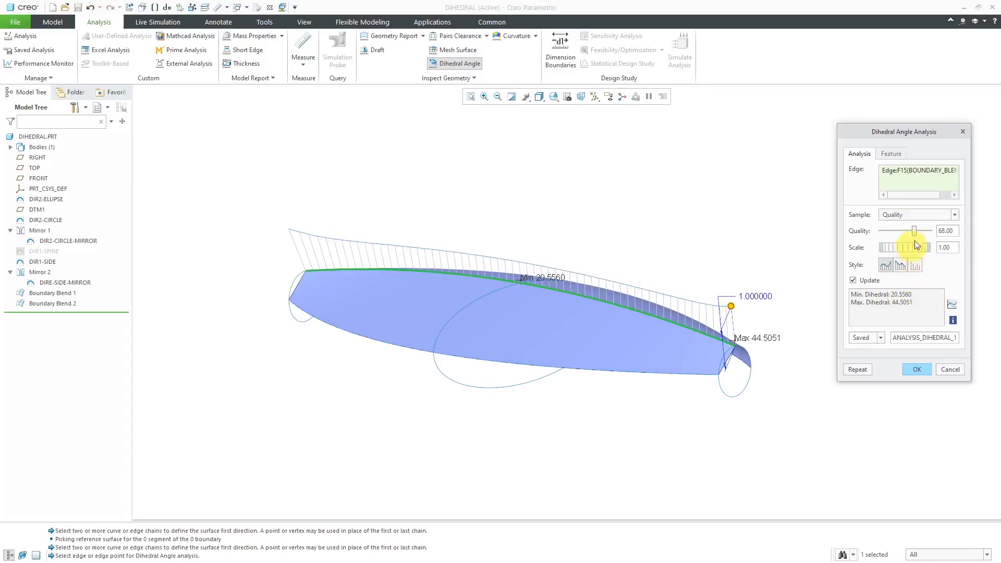
pyautogui.moveTo(914, 231); pyautogui.dragTo(930, 230)
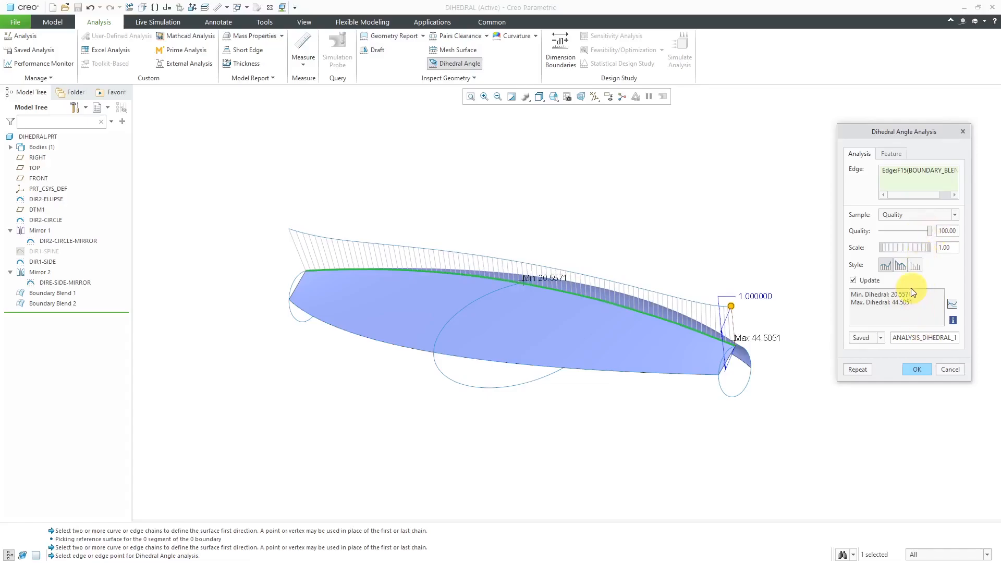
pyautogui.moveTo(942, 282)
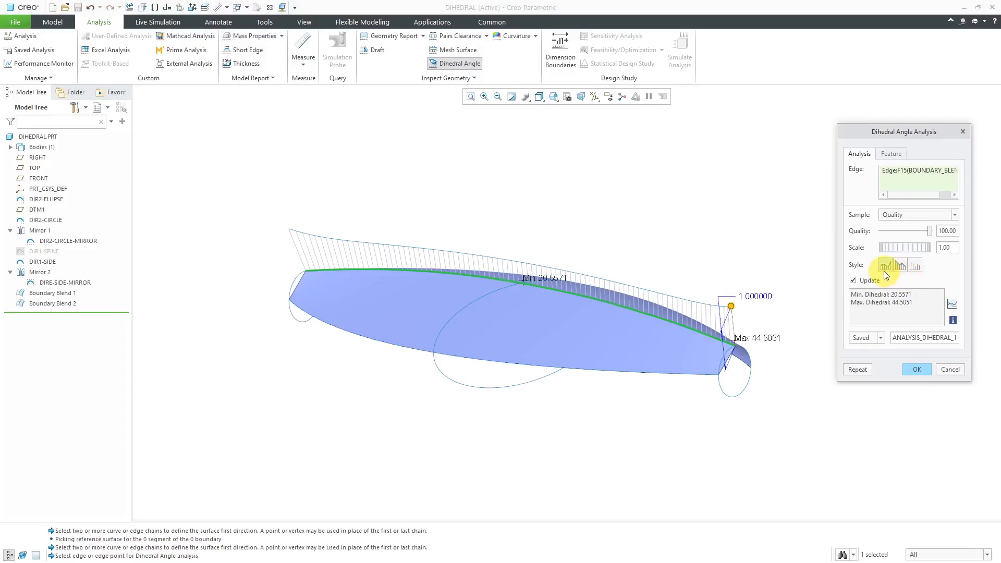
pyautogui.moveTo(886, 266)
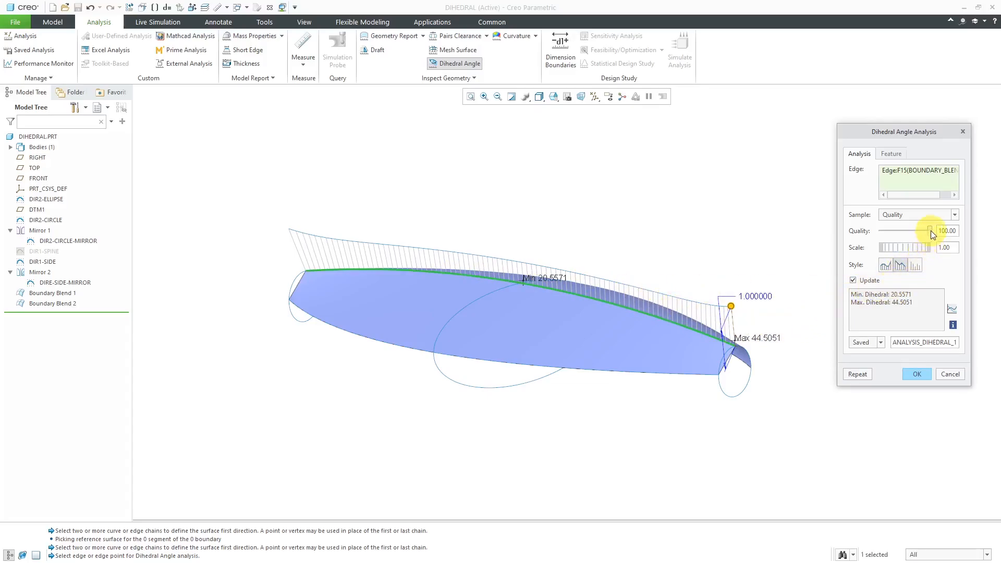
pyautogui.moveTo(929, 231); pyautogui.dragTo(909, 230)
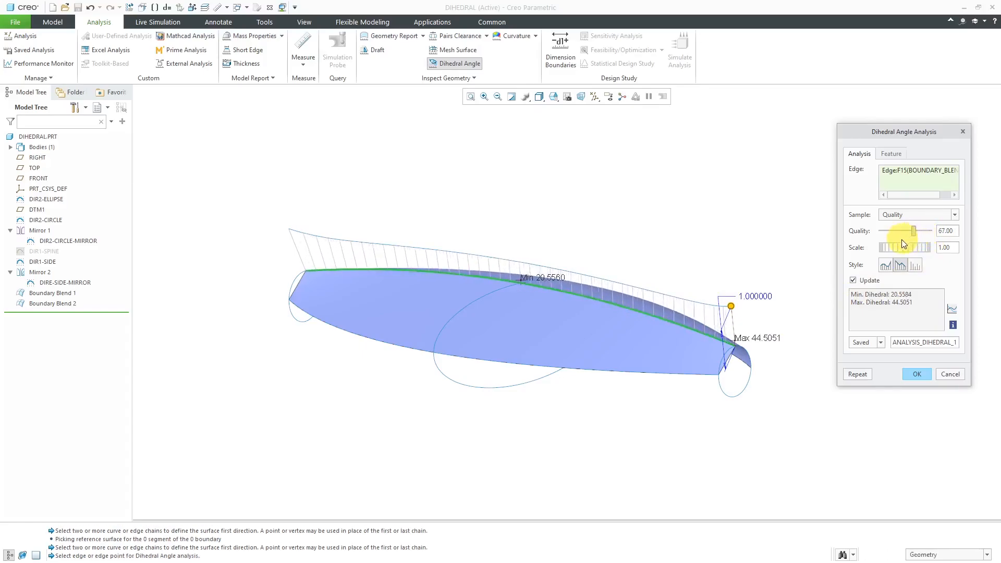
pyautogui.moveTo(915, 230); pyautogui.dragTo(885, 230)
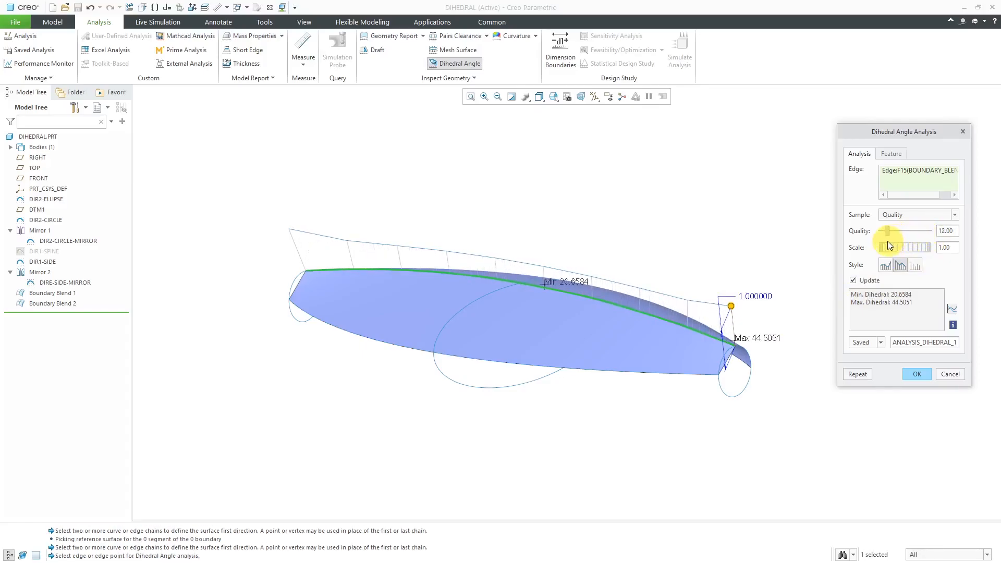
pyautogui.moveTo(887, 231); pyautogui.dragTo(886, 230)
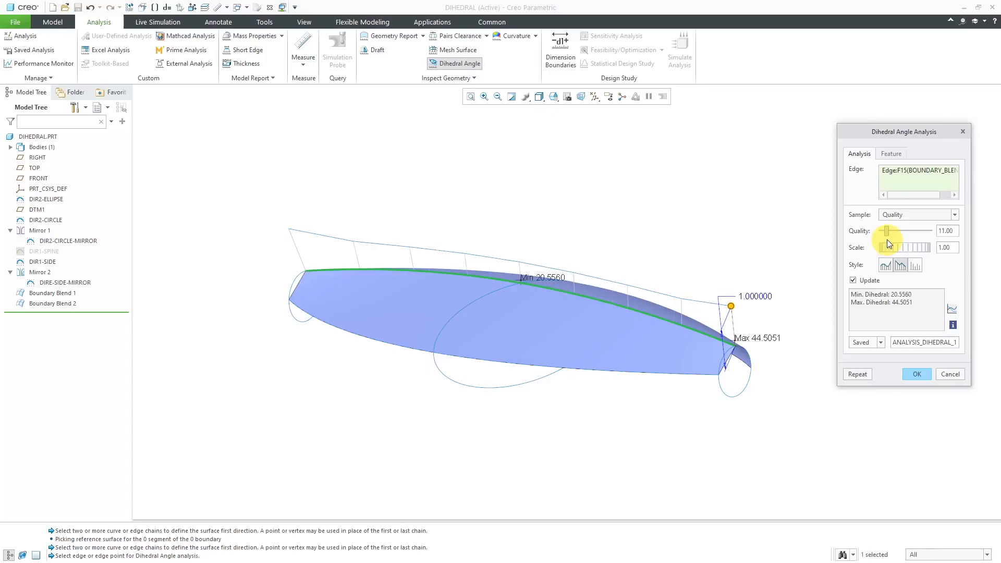
pyautogui.moveTo(887, 230); pyautogui.dragTo(895, 231)
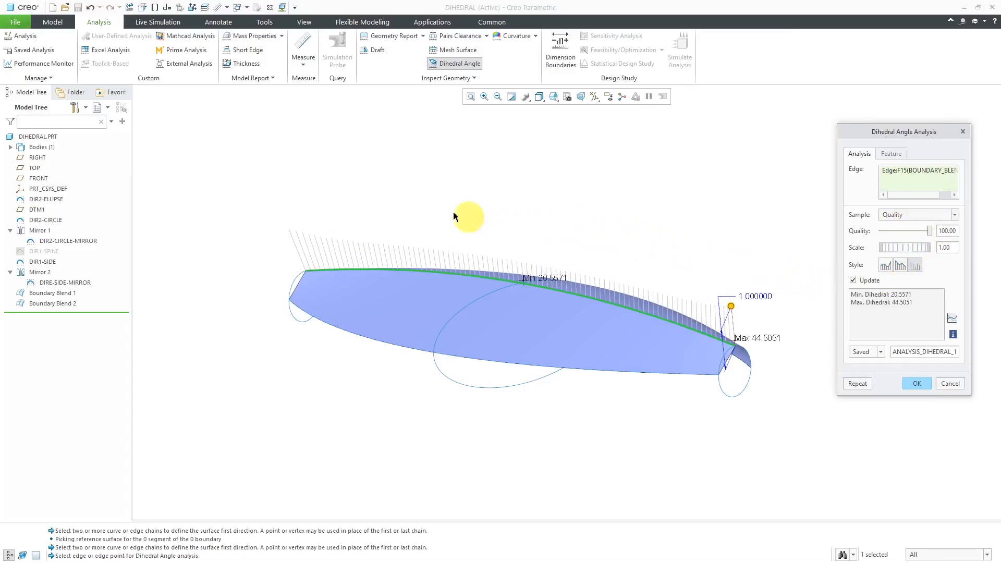
pyautogui.moveTo(614, 247)
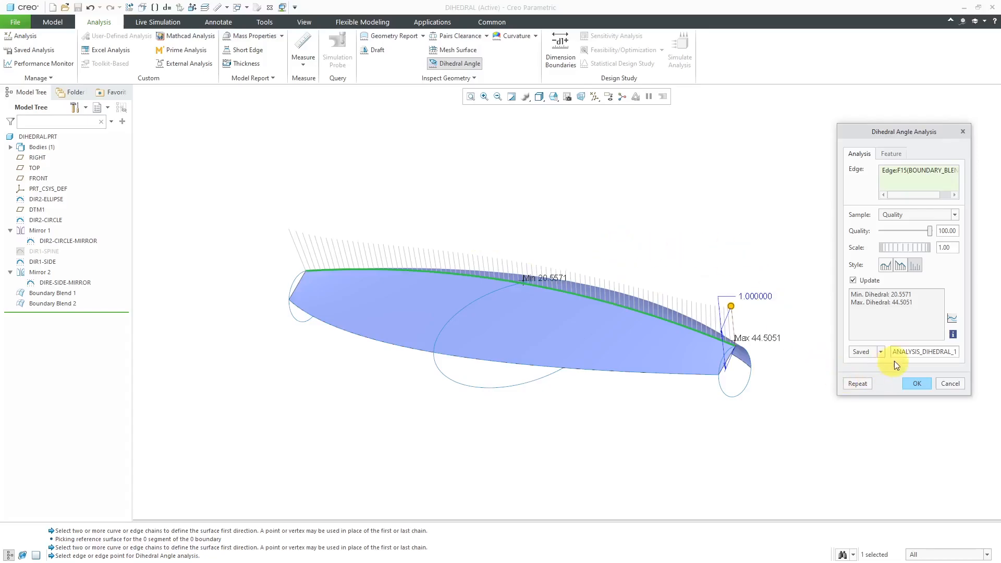
# Try the Quick and Saved analysis types, then set Feature and view its parameters
pyautogui.click(880, 351)
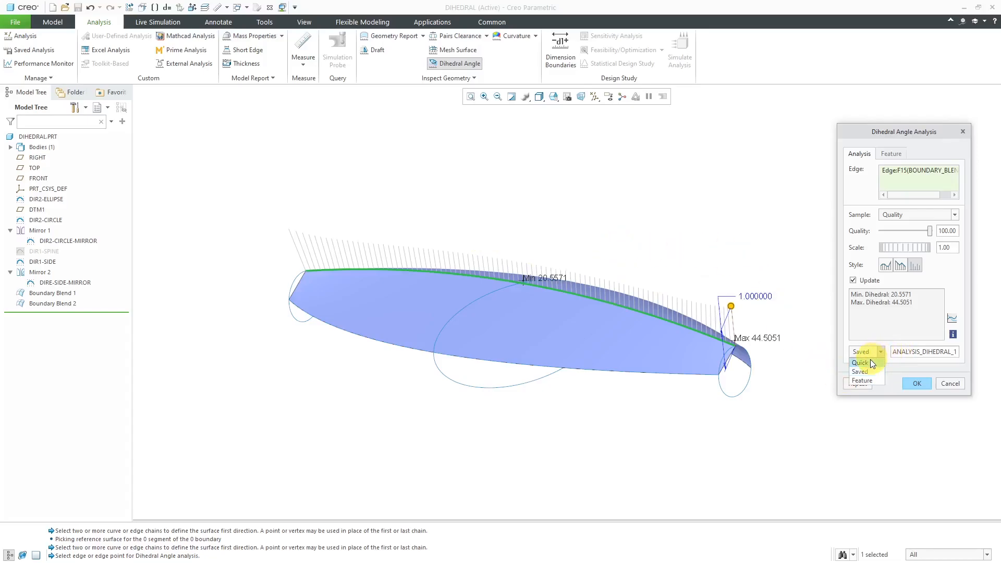
pyautogui.click(859, 363)
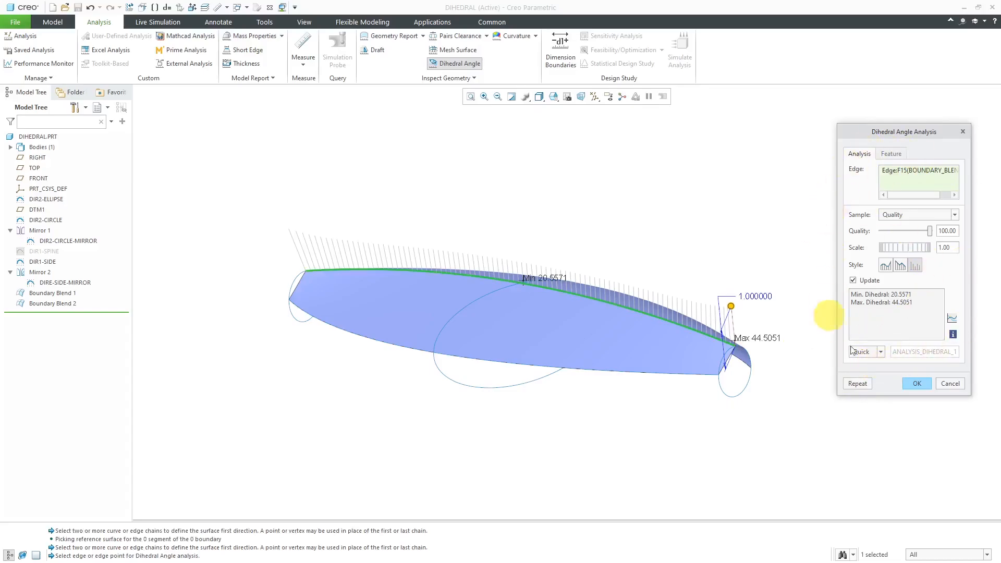
pyautogui.click(879, 351)
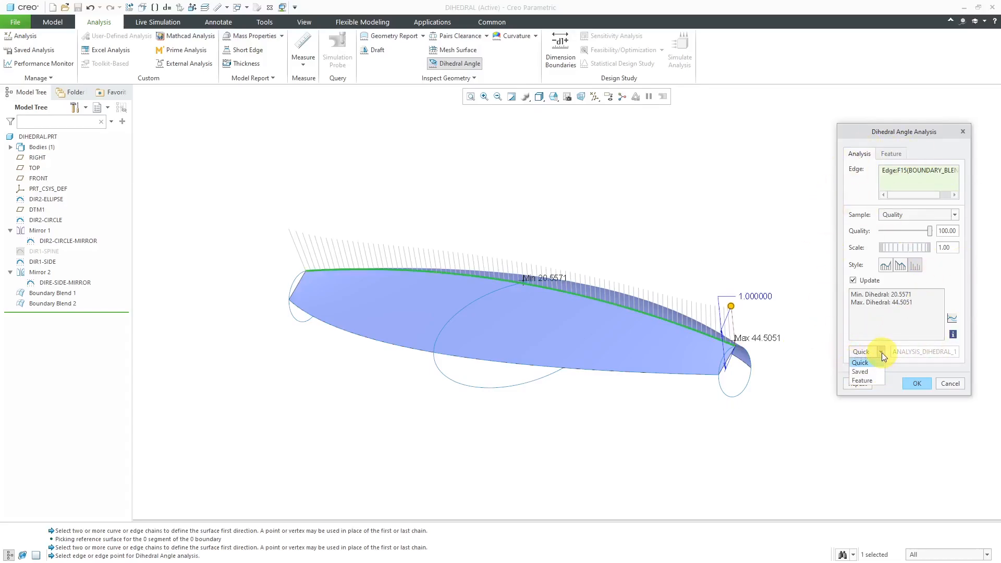
pyautogui.moveTo(862, 371)
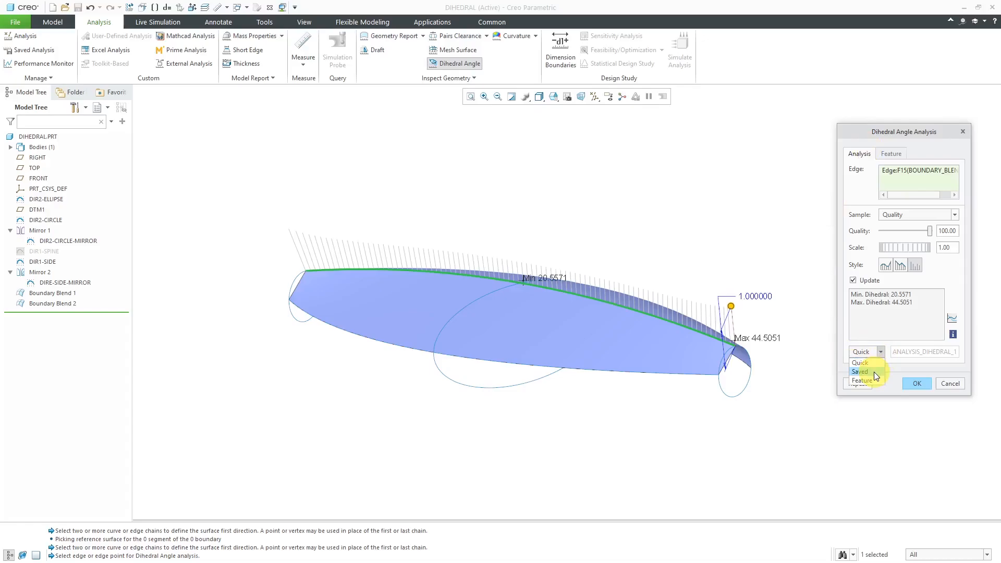
pyautogui.click(859, 371)
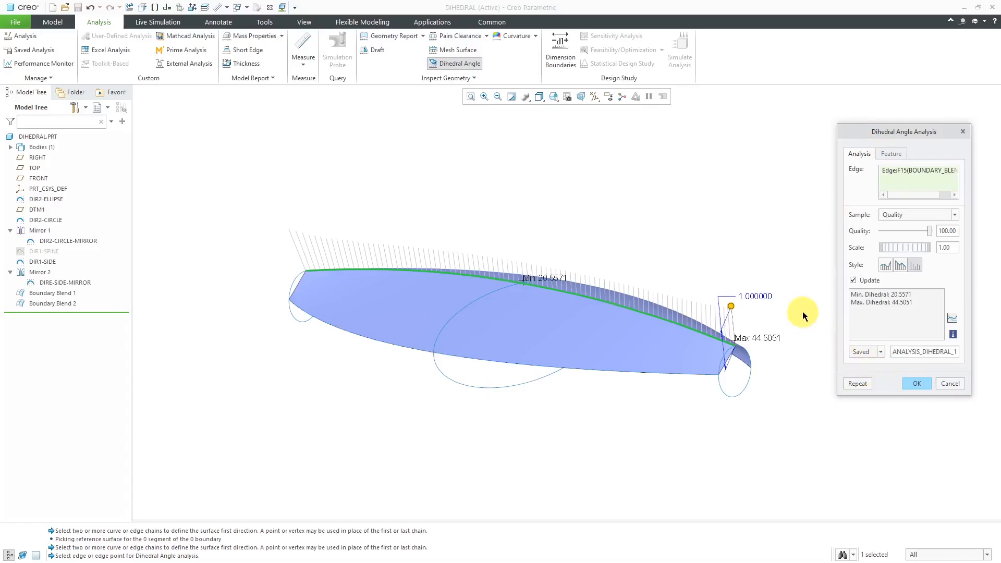
pyautogui.moveTo(802, 315)
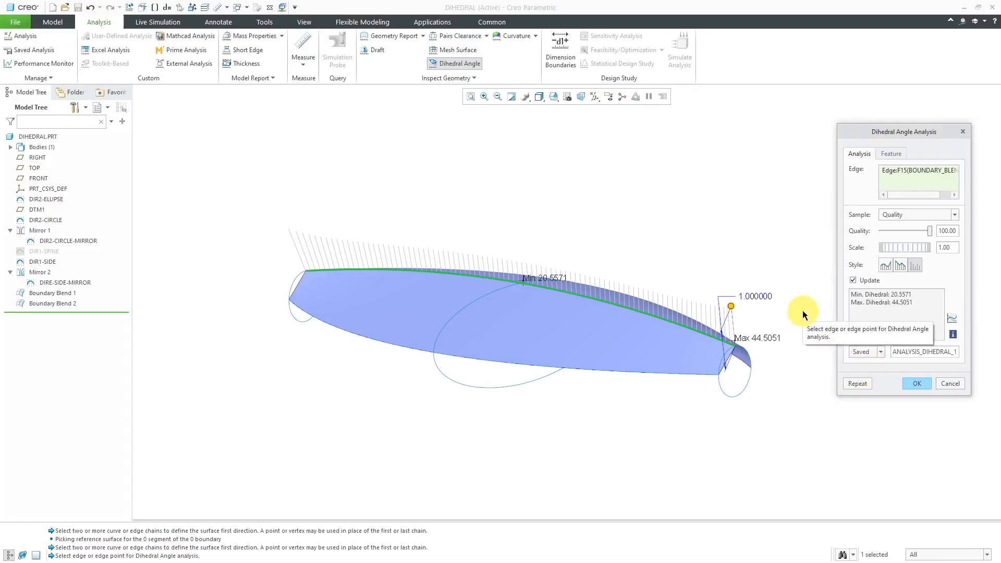
pyautogui.moveTo(697, 319)
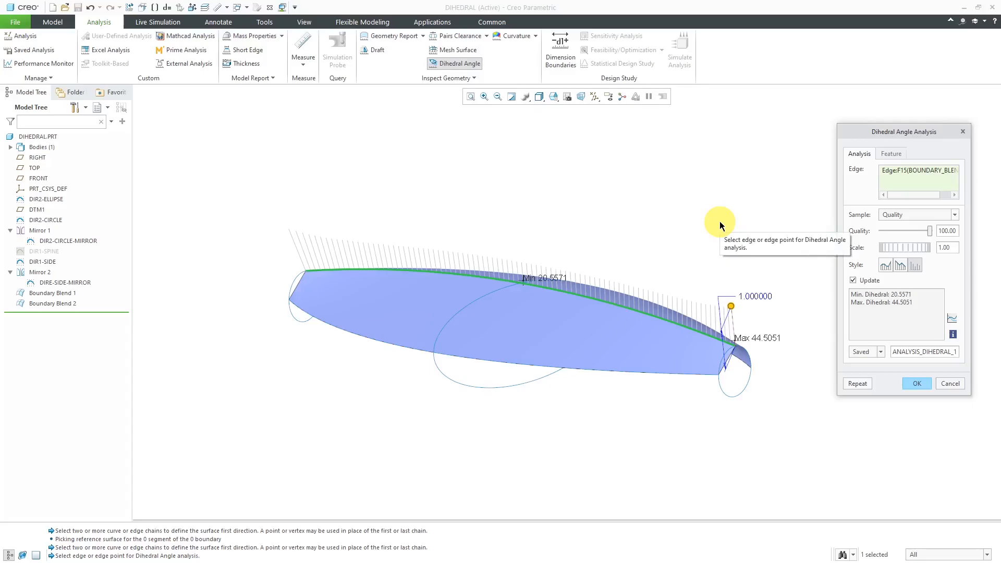
pyautogui.moveTo(739, 277)
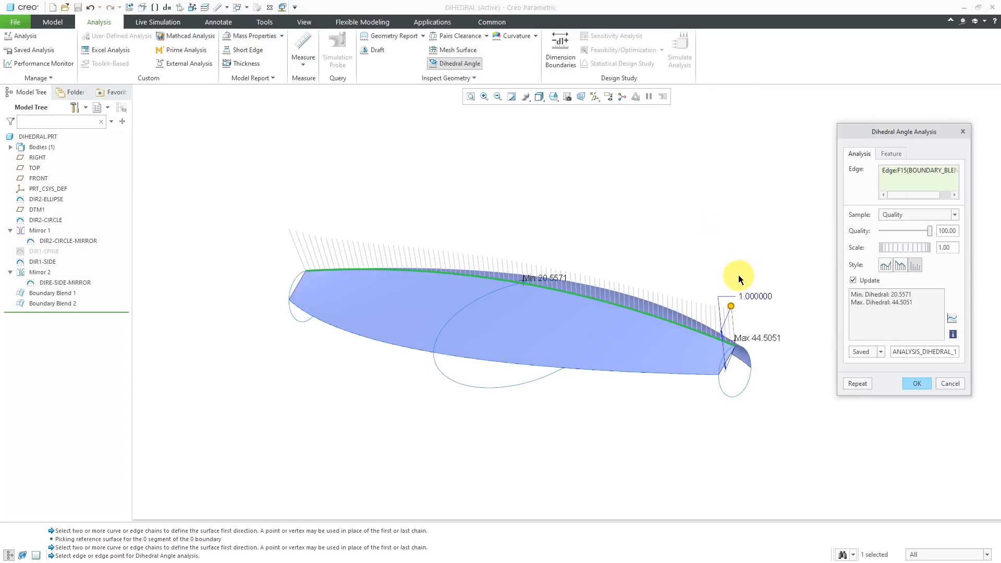
pyautogui.moveTo(833, 327)
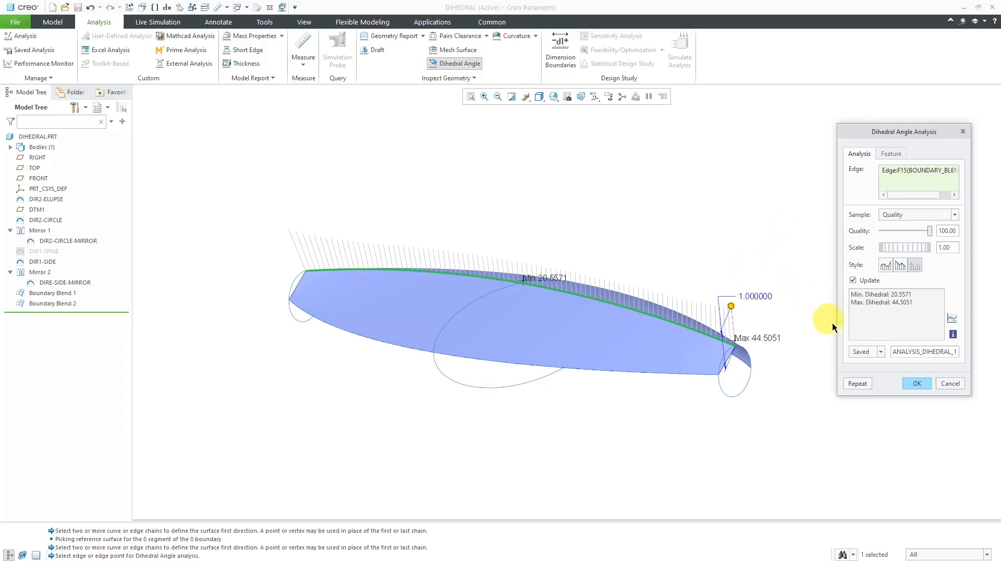
pyautogui.click(880, 352)
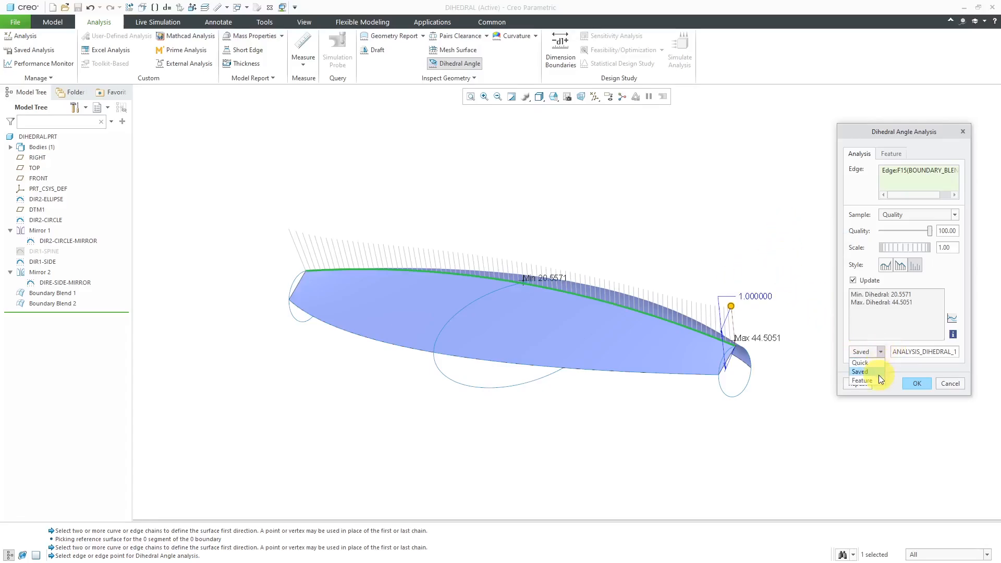
pyautogui.click(861, 380)
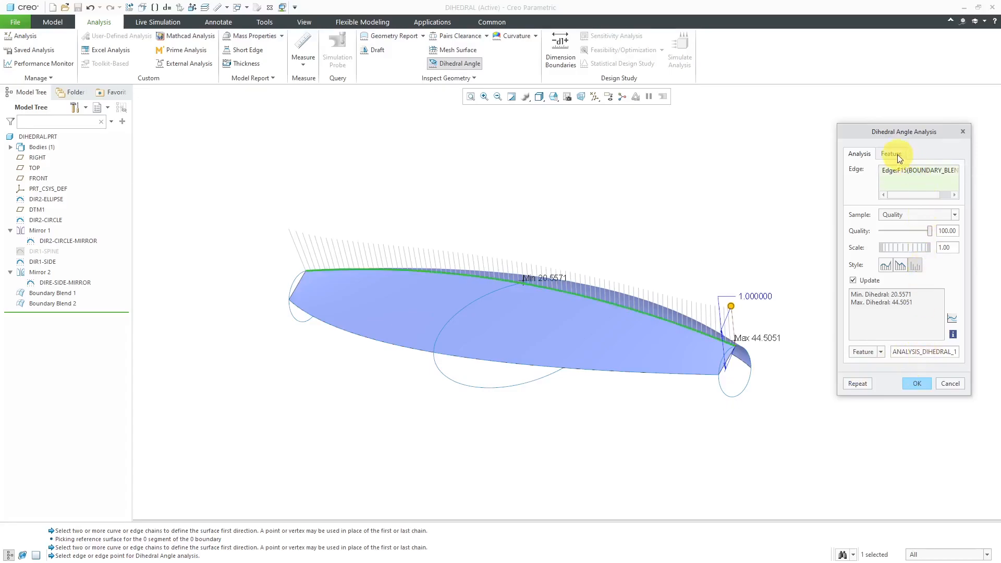
pyautogui.click(891, 154)
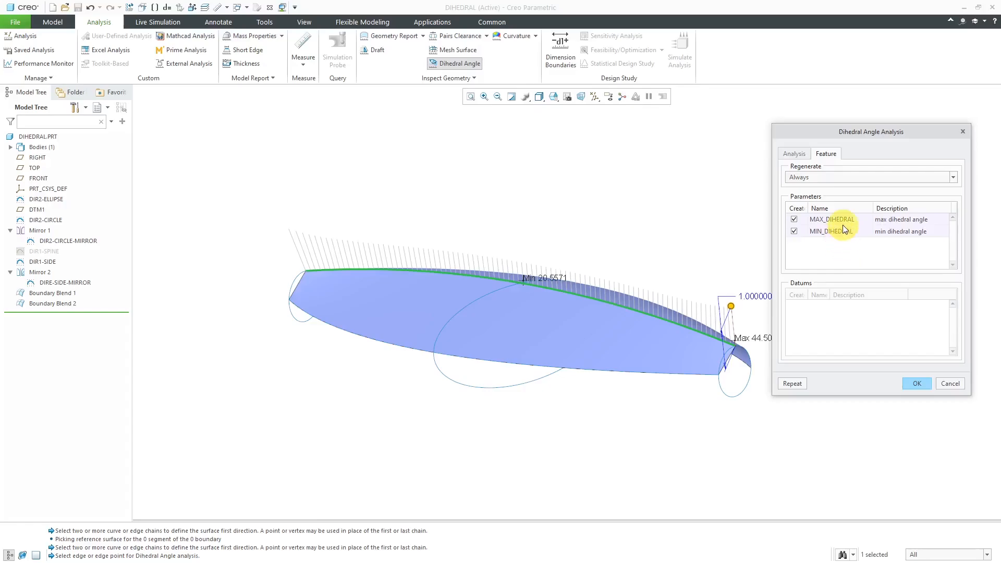
pyautogui.moveTo(842, 241)
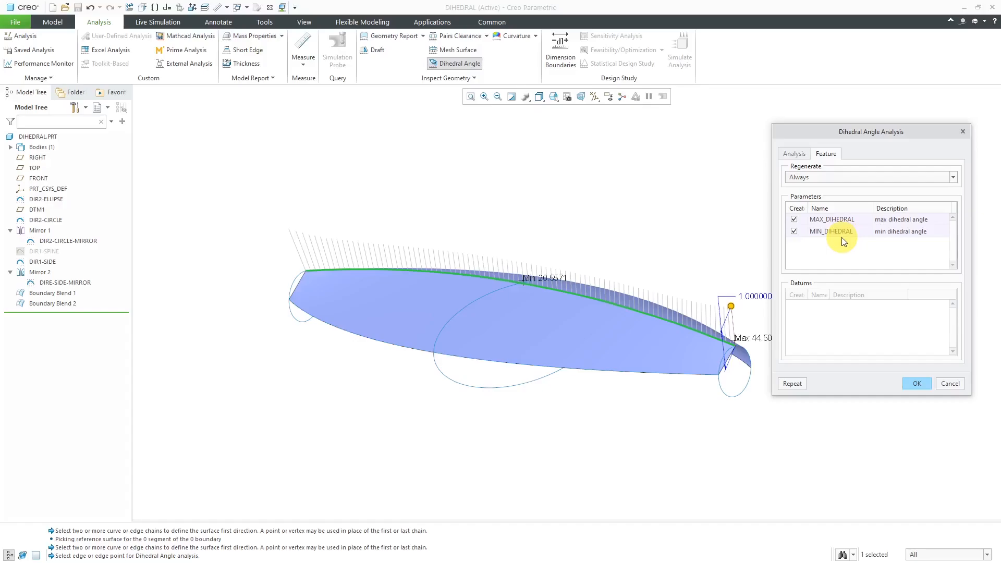
pyautogui.moveTo(658, 58)
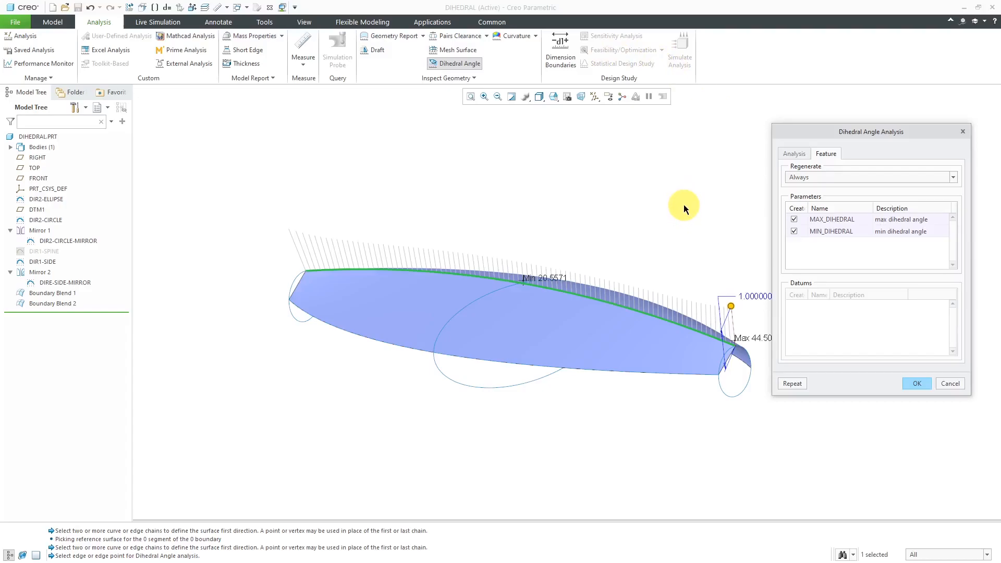
pyautogui.moveTo(684, 209)
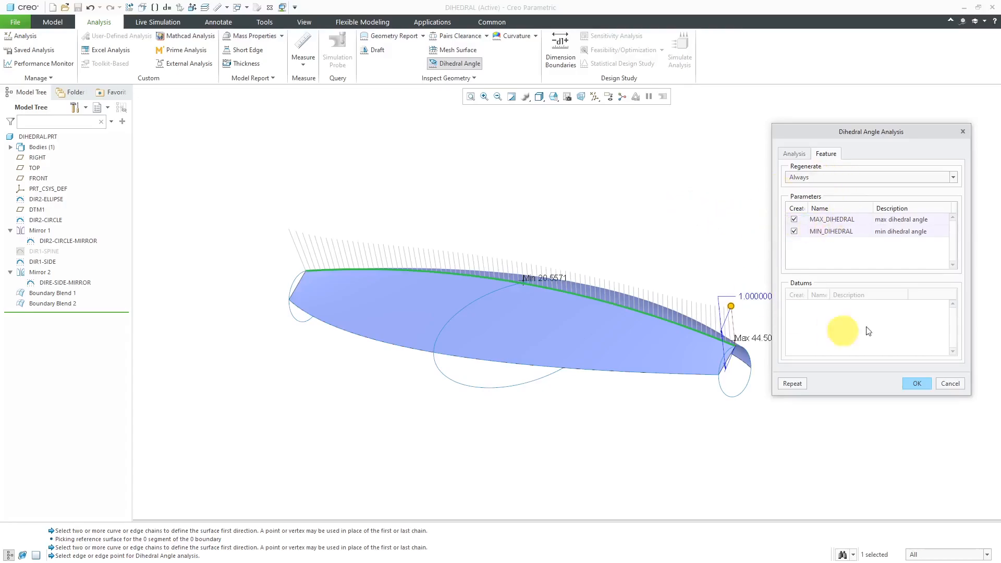
pyautogui.moveTo(851, 263)
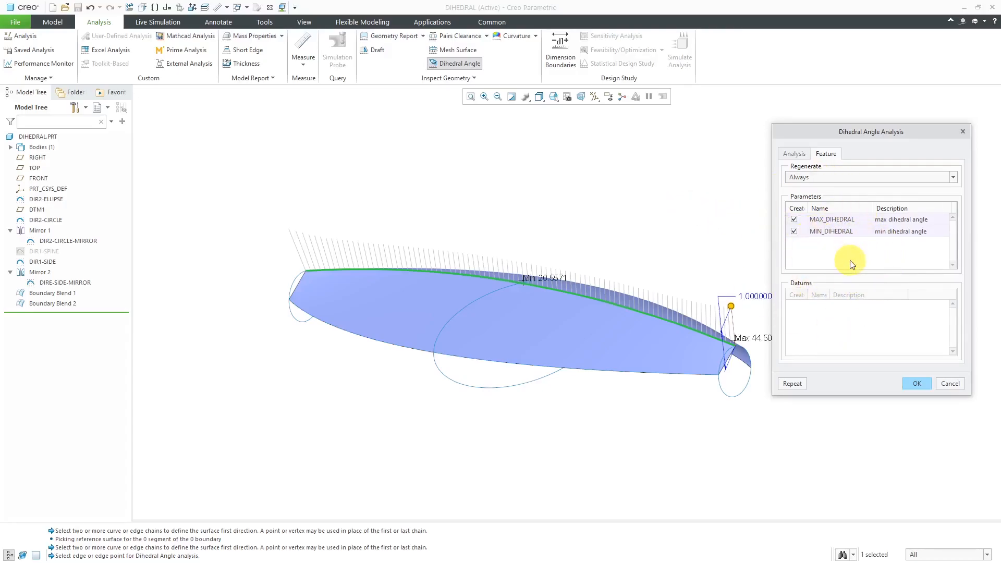
pyautogui.moveTo(888, 291)
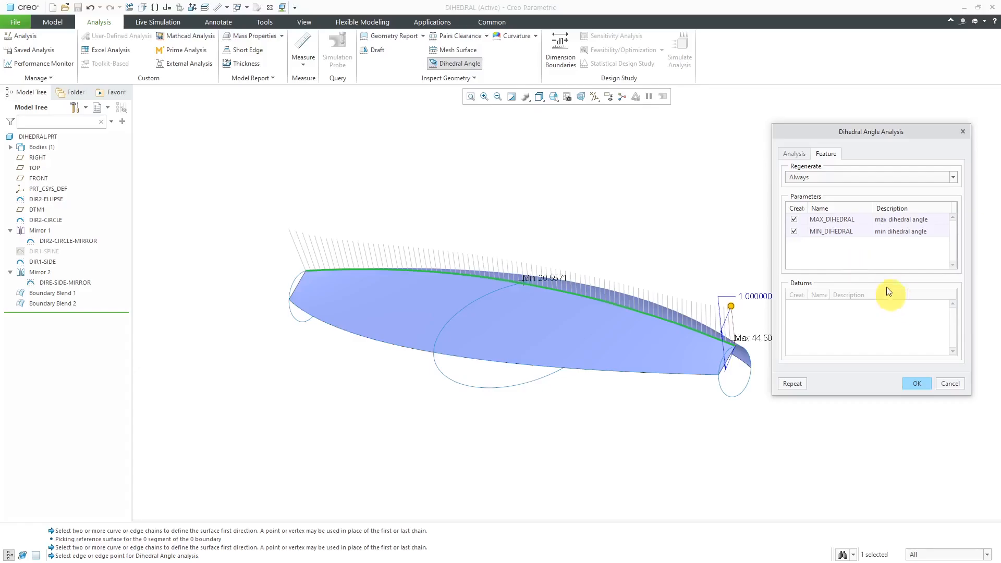
# Return from the Feature parameters to the analysis settings and confirm with OK
pyautogui.click(793, 154)
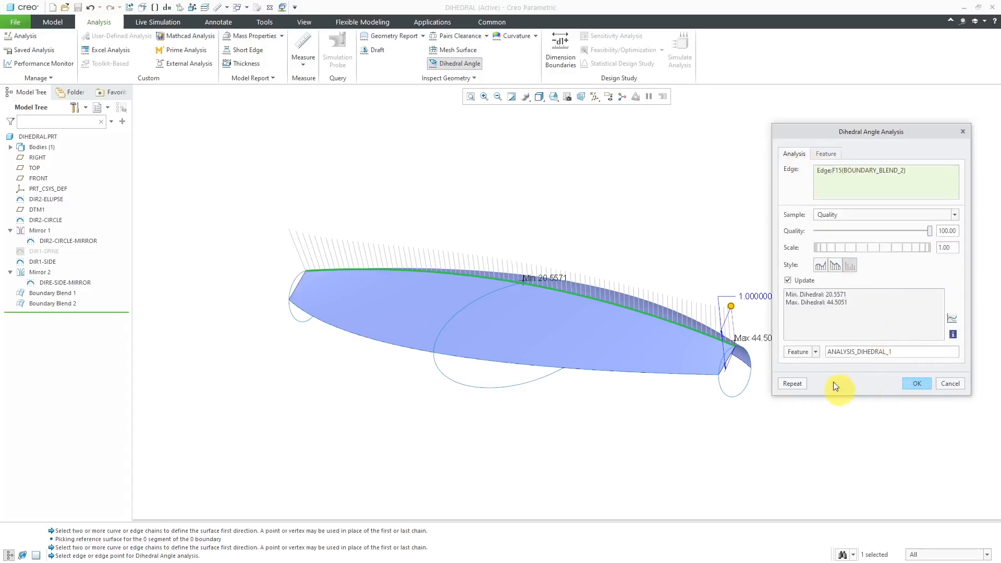
pyautogui.click(814, 352)
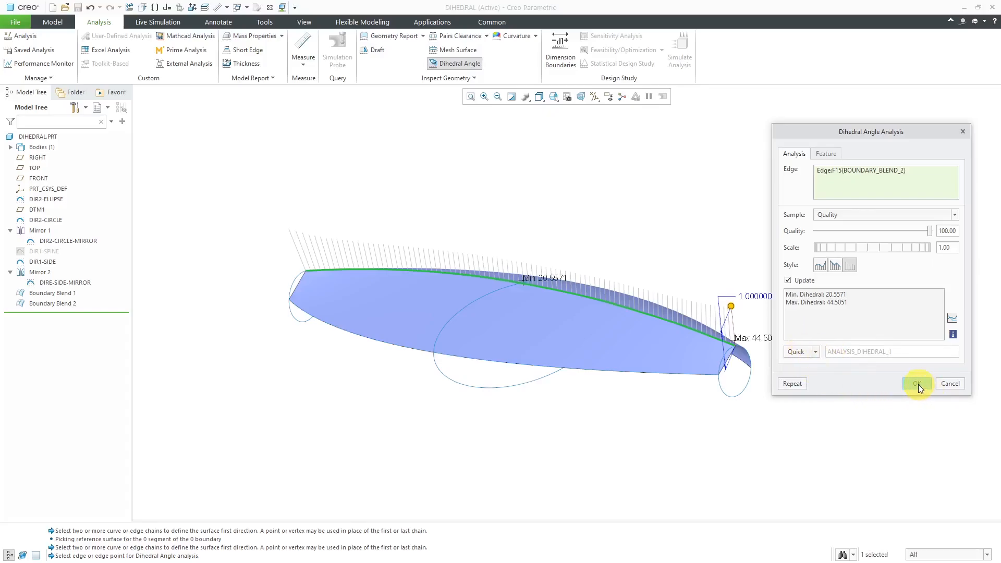
pyautogui.click(916, 383)
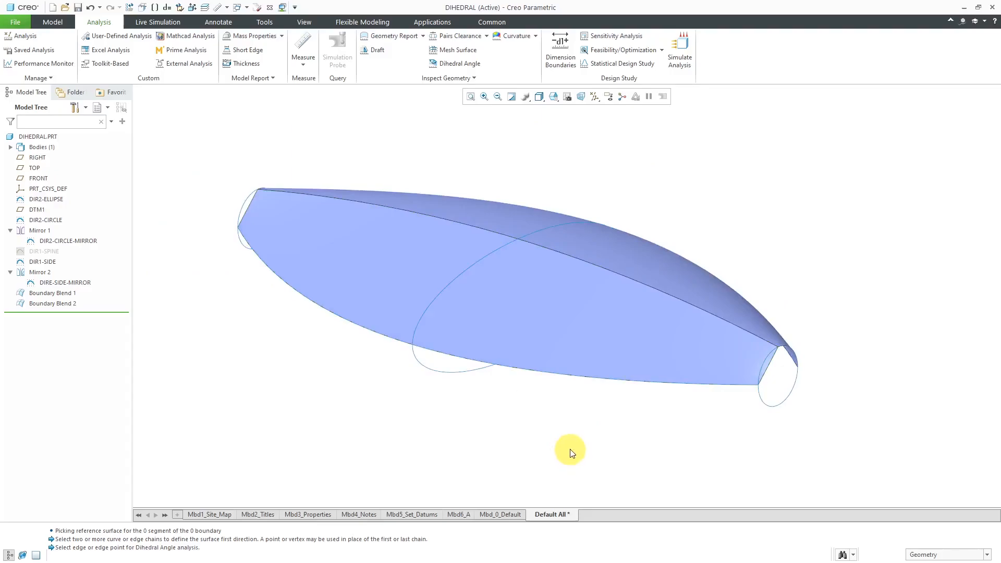
pyautogui.moveTo(611, 418)
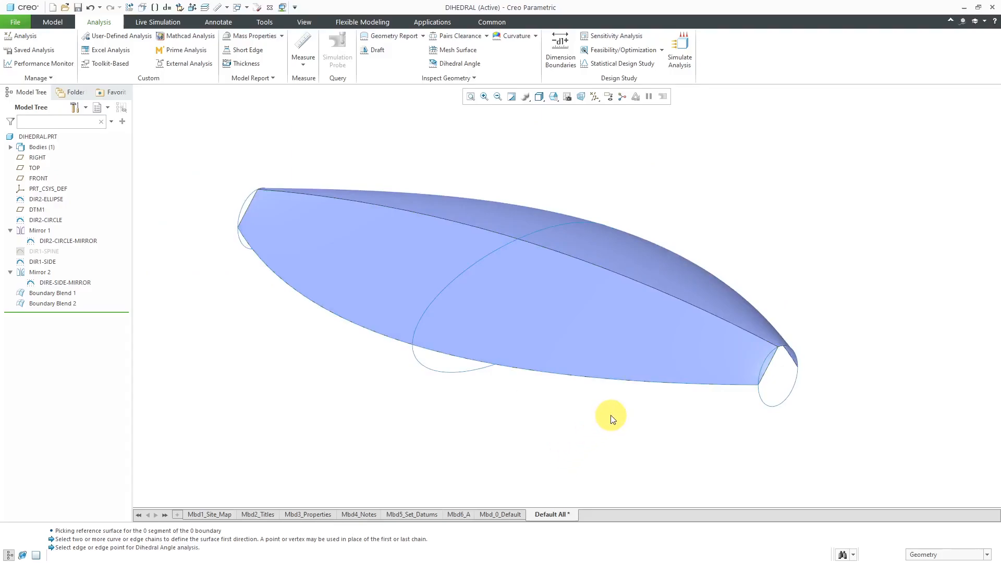
# Redefine Boundary Blend 2 with its first chain Tangent, referencing Boundary Blend 1's surface
pyautogui.click(587, 332)
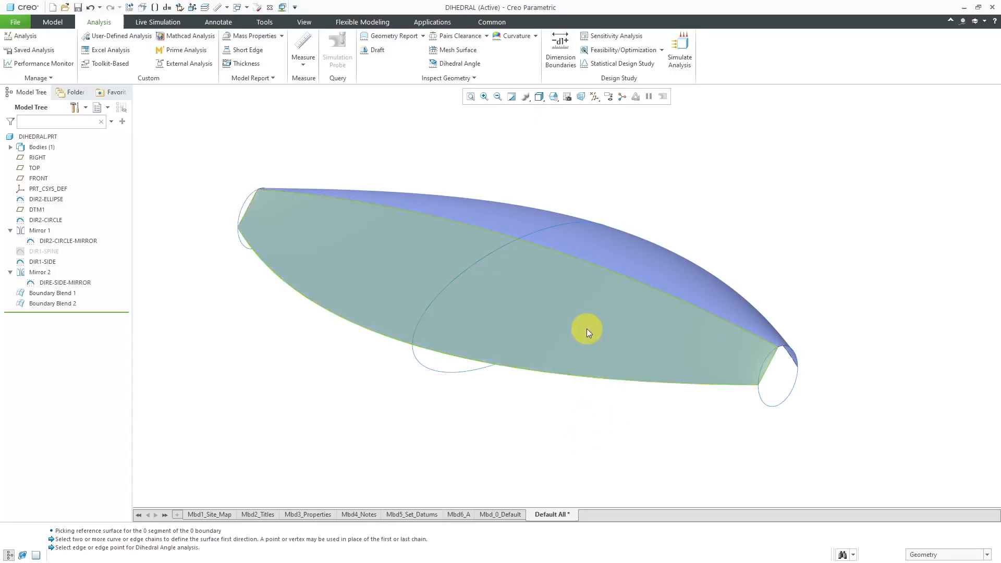
pyautogui.click(585, 332)
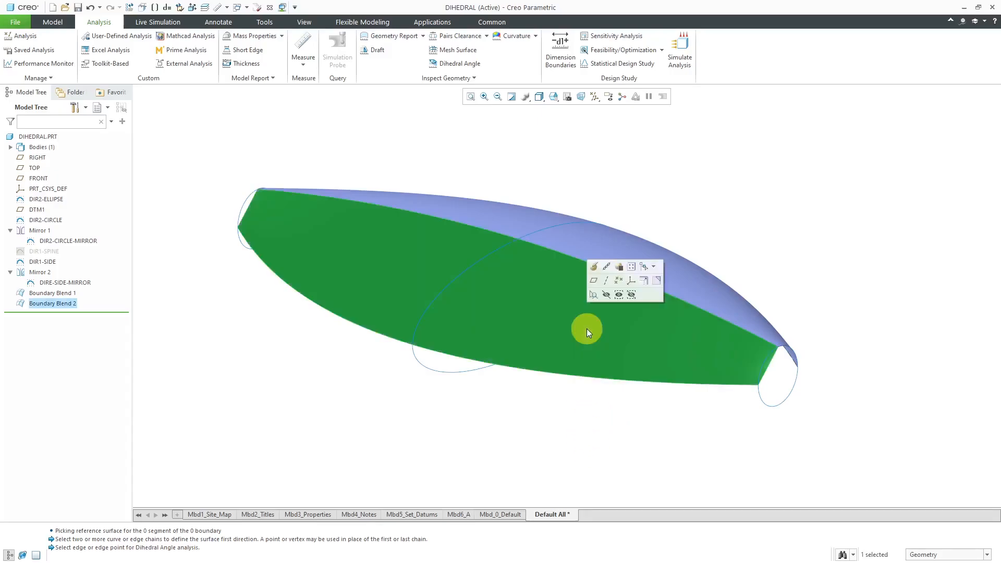
pyautogui.moveTo(598, 315)
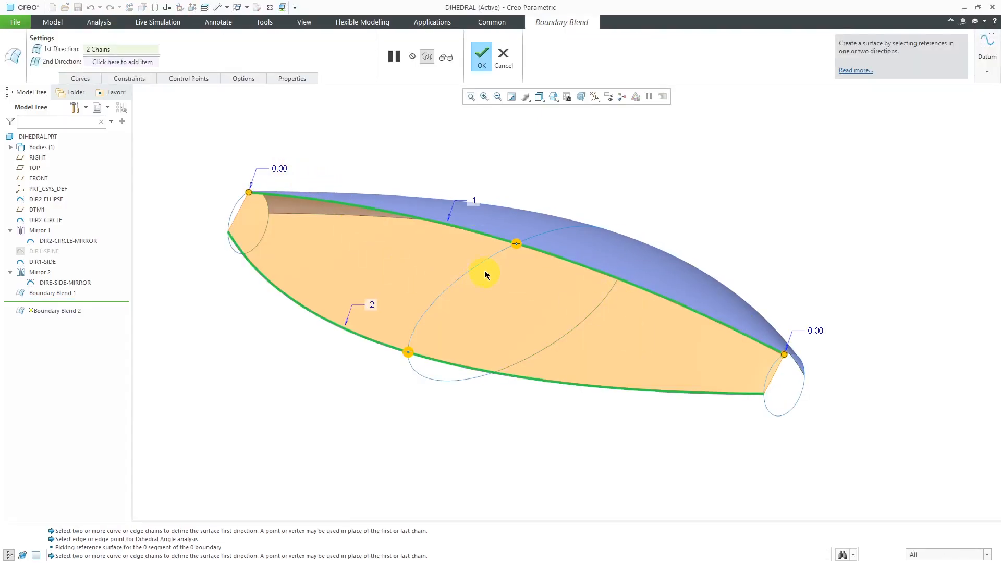
pyautogui.moveTo(413, 346)
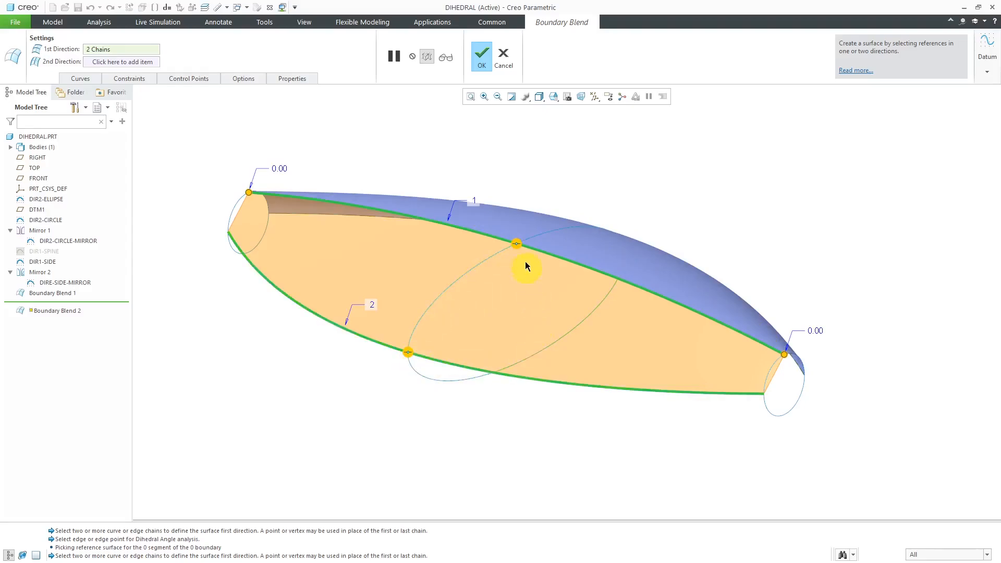
pyautogui.moveTo(517, 243)
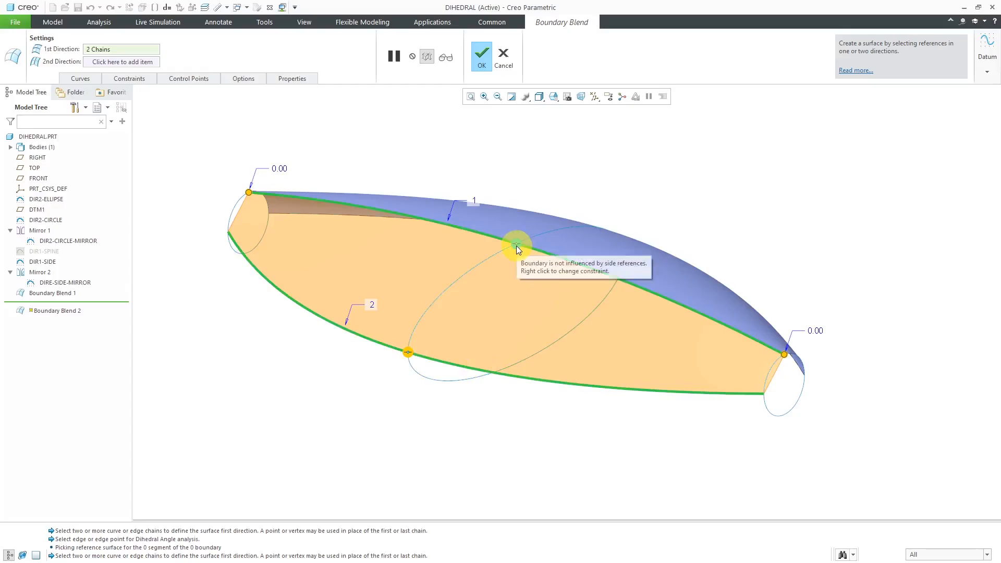
pyautogui.rightClick(516, 243)
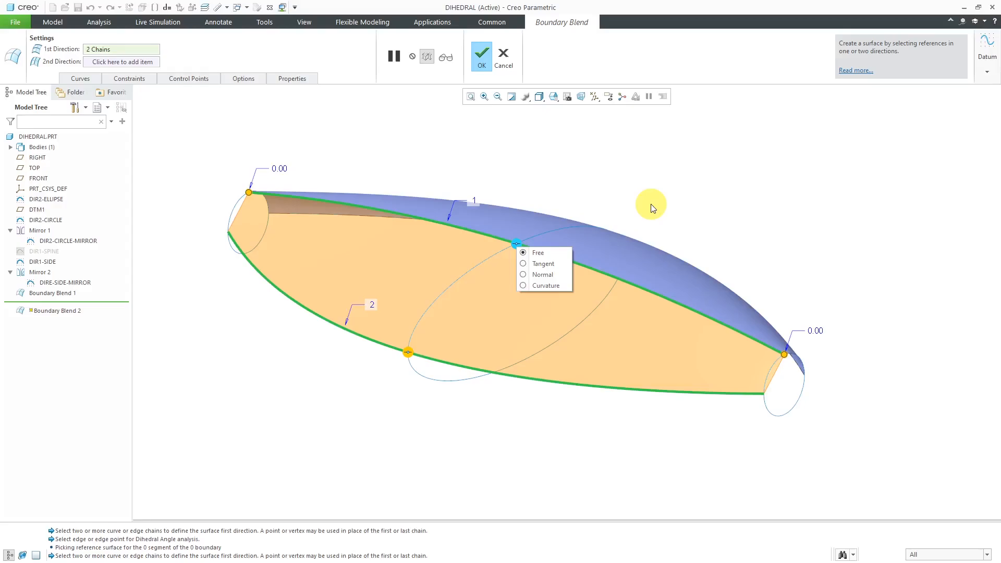
pyautogui.moveTo(562, 286)
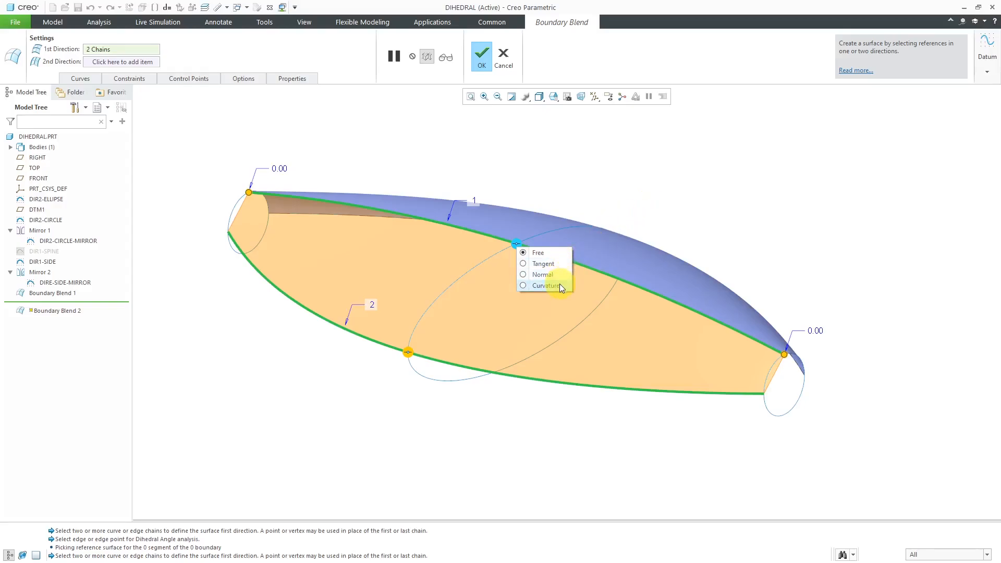
pyautogui.moveTo(559, 279)
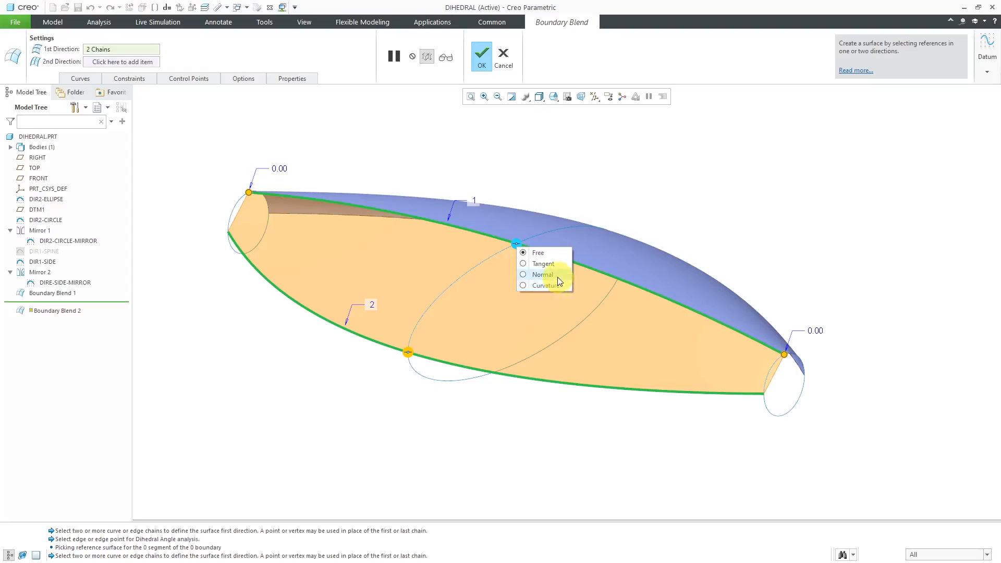
pyautogui.moveTo(555, 267)
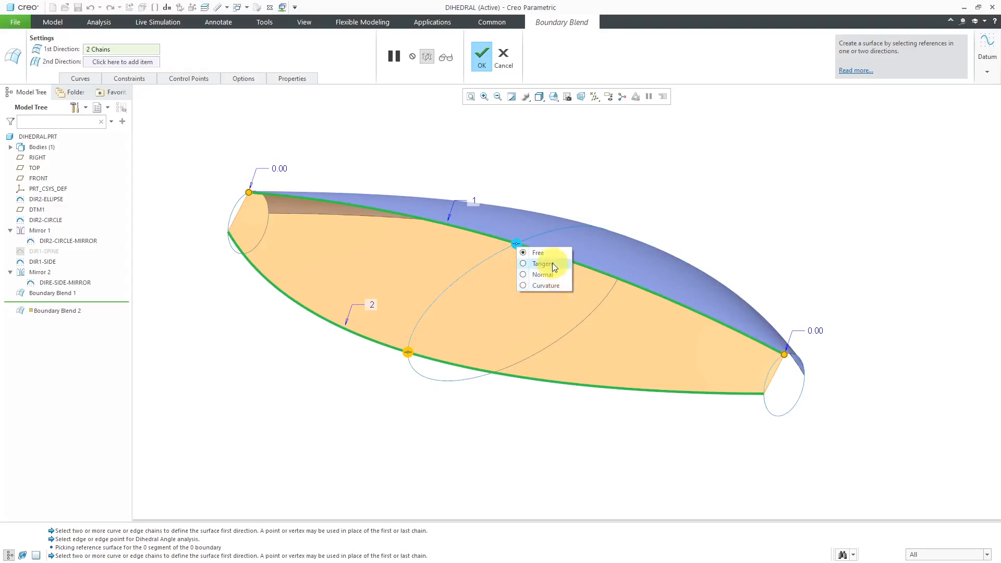
pyautogui.click(537, 252)
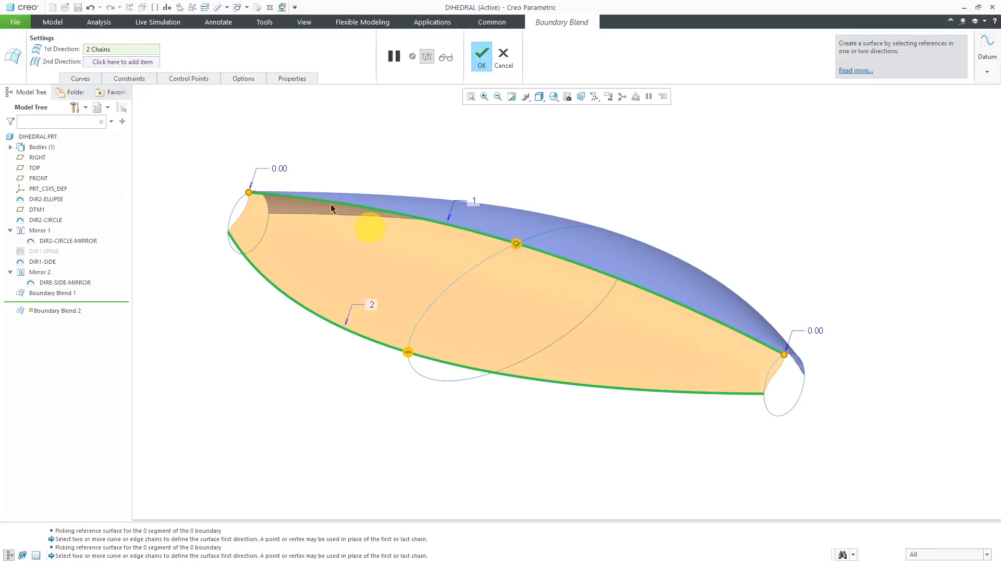
pyautogui.click(129, 79)
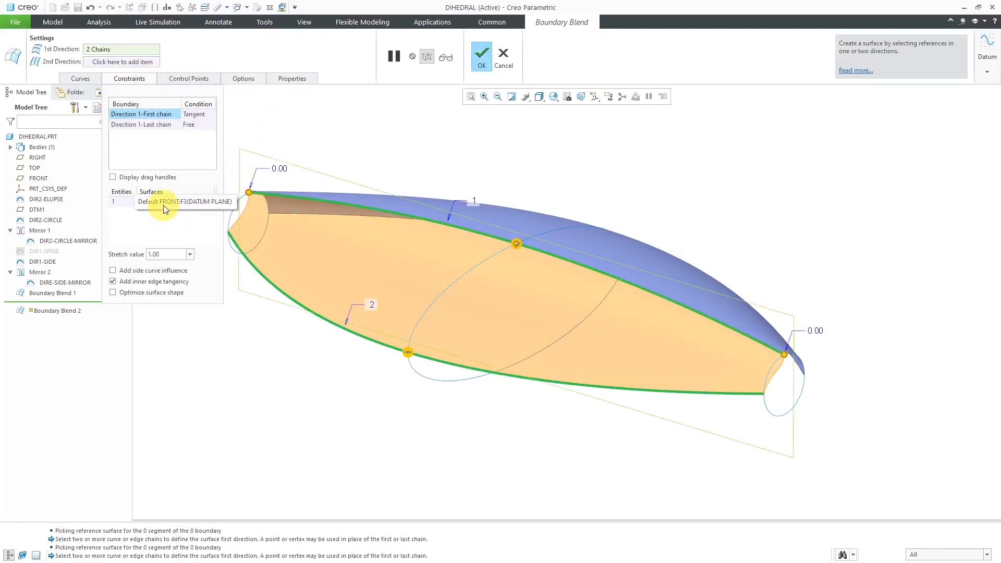
pyautogui.click(175, 202)
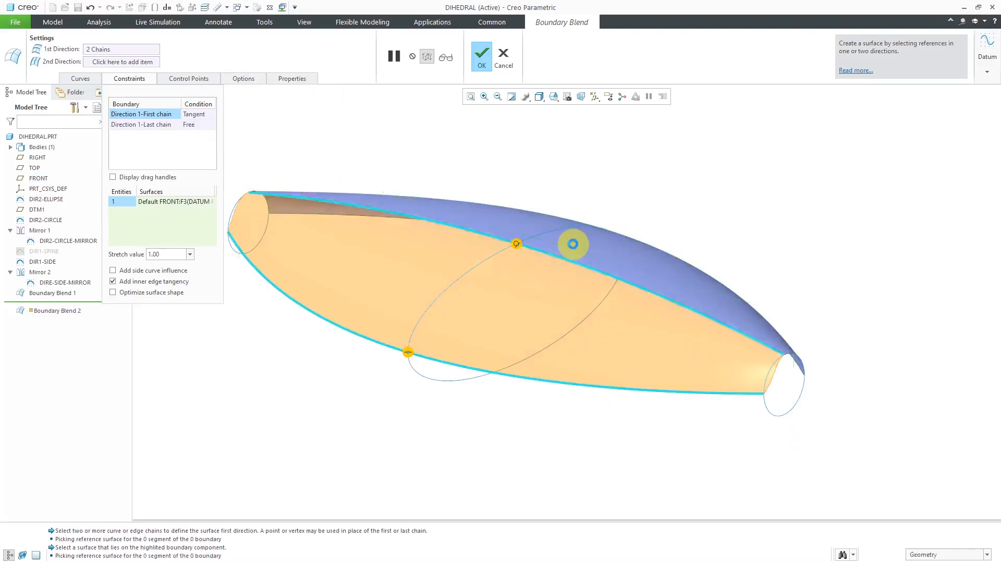
pyautogui.click(572, 244)
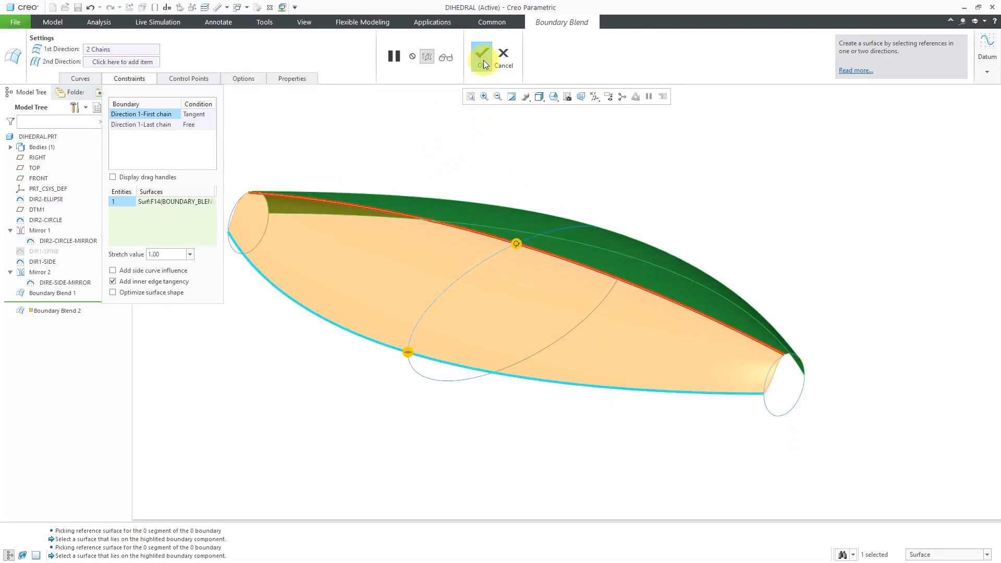
pyautogui.click(482, 54)
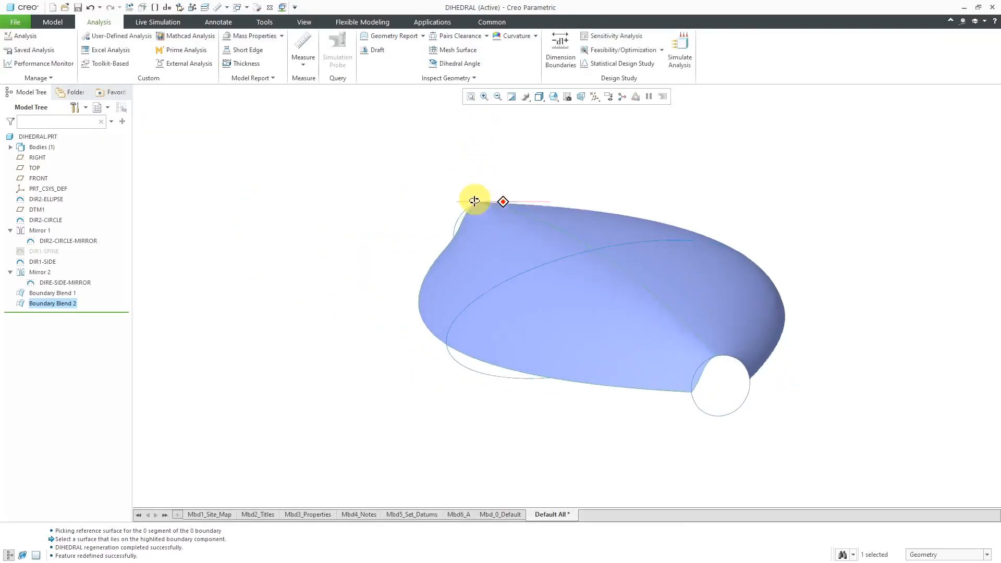
pyautogui.scroll(-3)
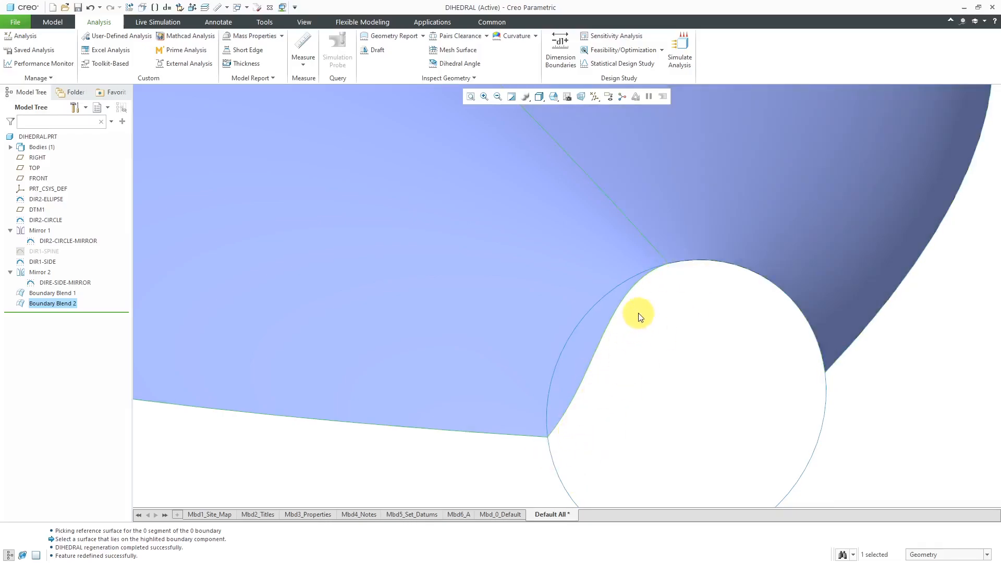
pyautogui.moveTo(645, 293)
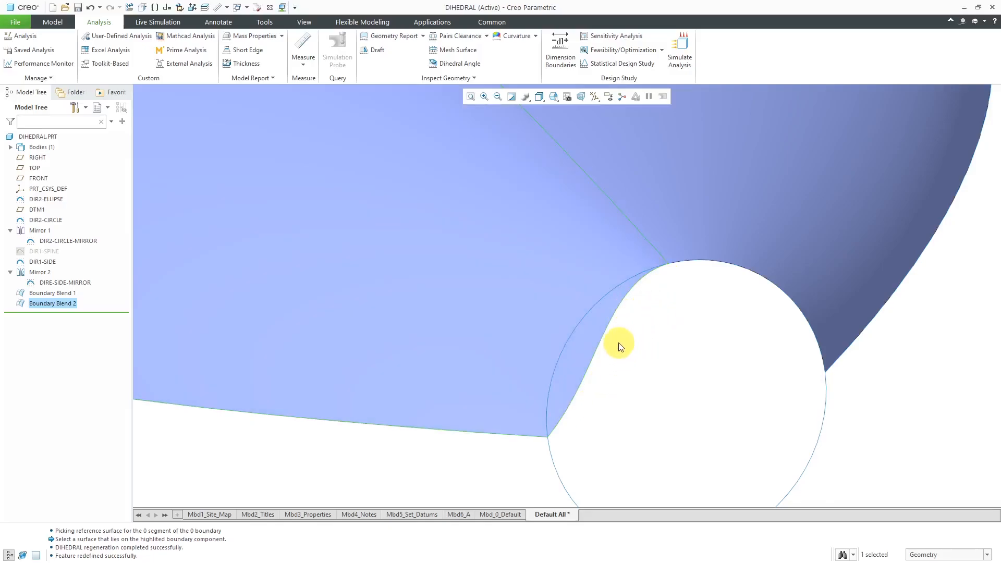
pyautogui.rightClick(54, 303)
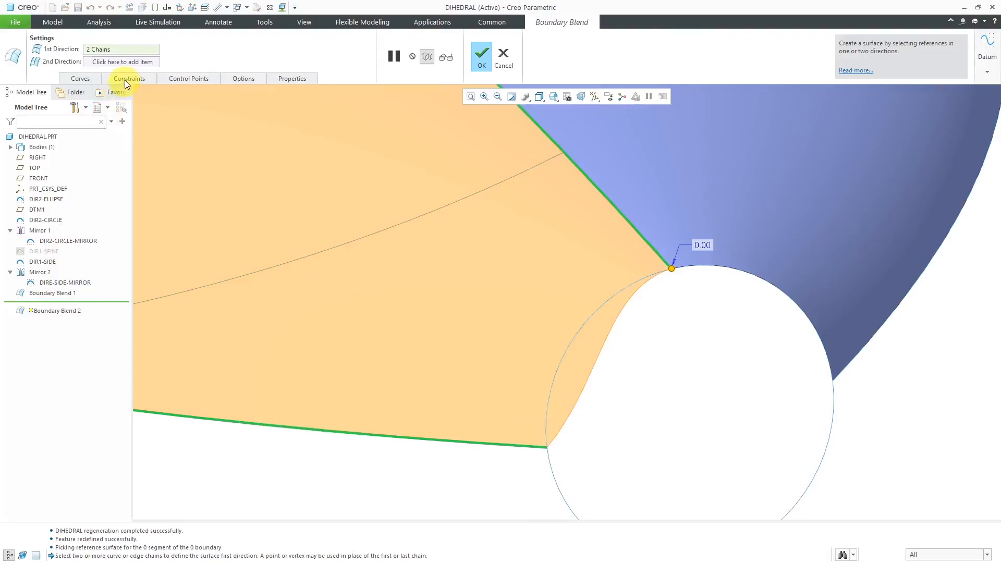
pyautogui.click(128, 78)
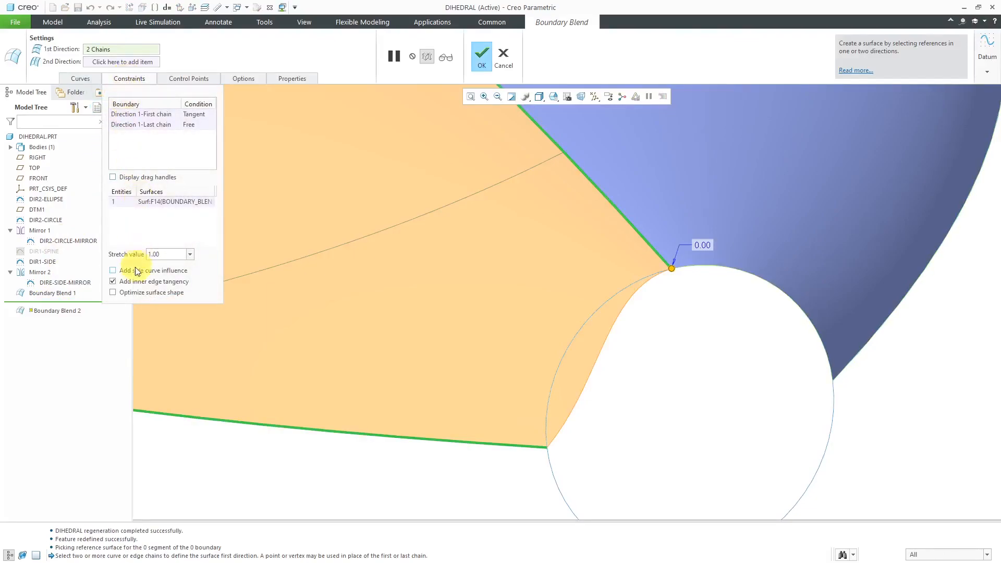
pyautogui.moveTo(112, 272)
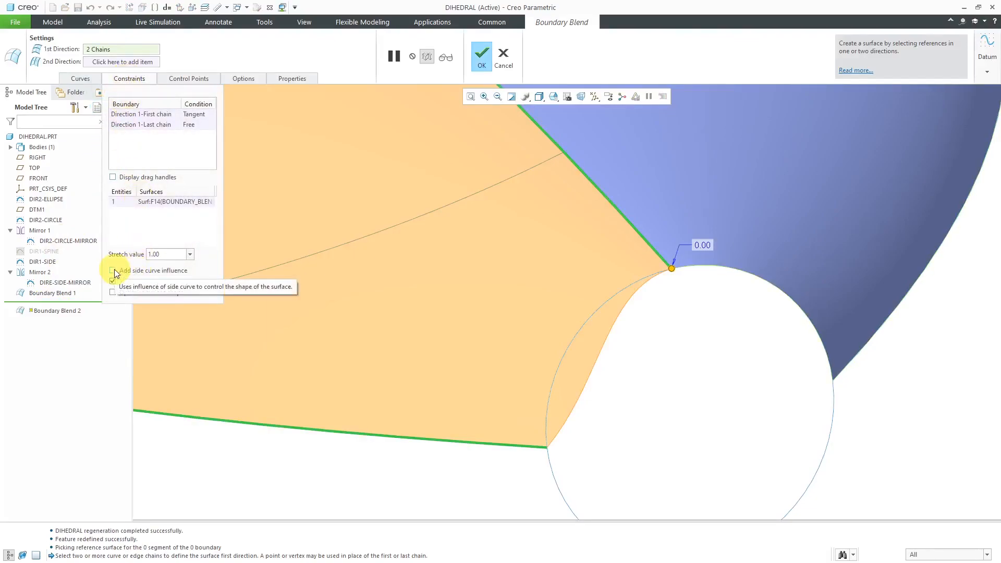
pyautogui.click(112, 281)
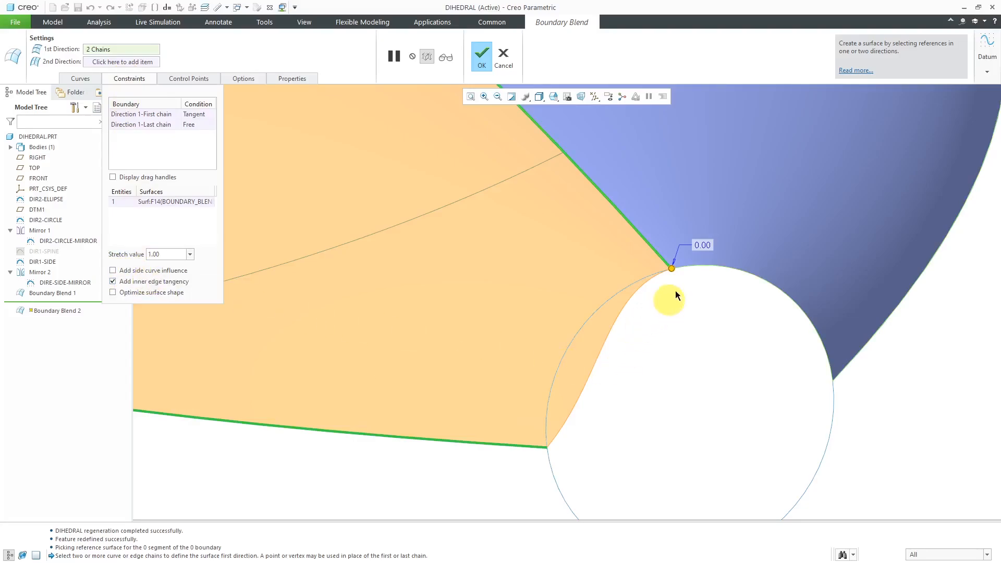
pyautogui.moveTo(665, 282)
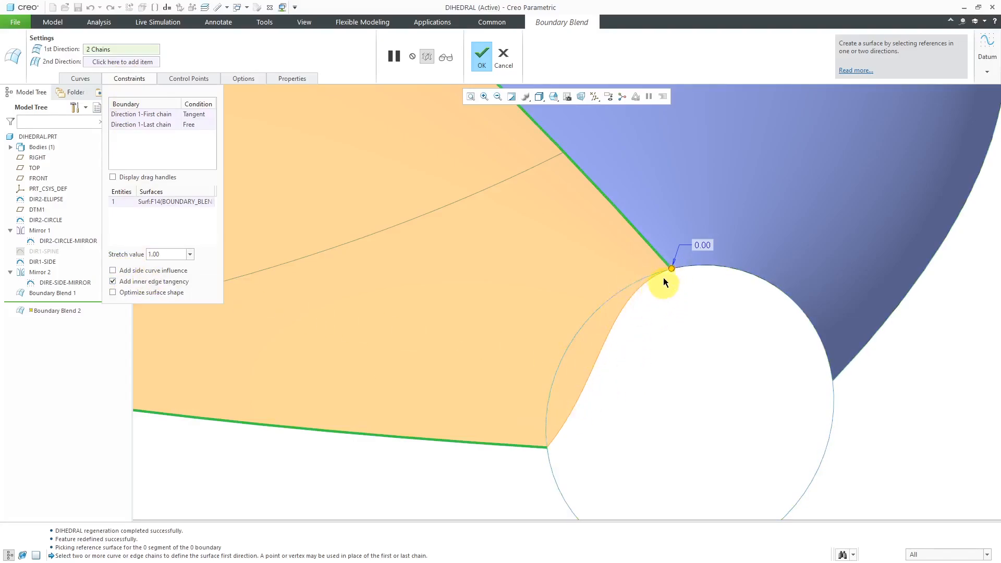
pyautogui.click(112, 282)
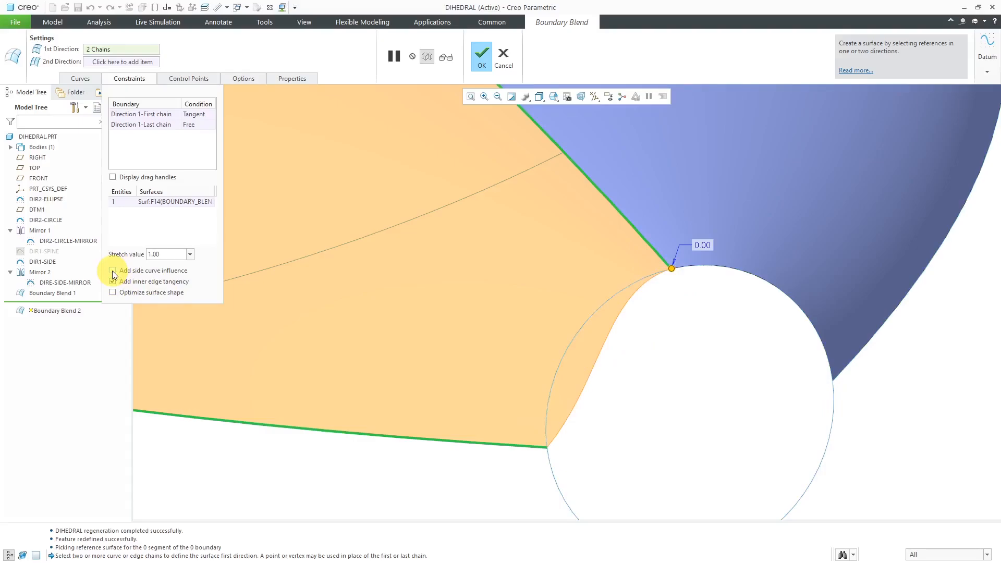
pyautogui.click(113, 270)
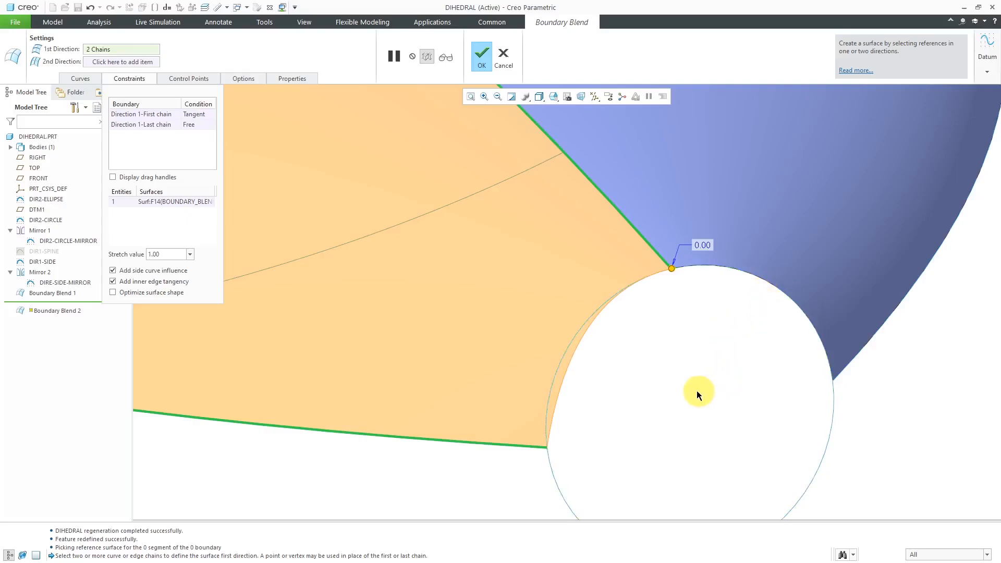
pyautogui.moveTo(699, 395); pyautogui.dragTo(670, 386)
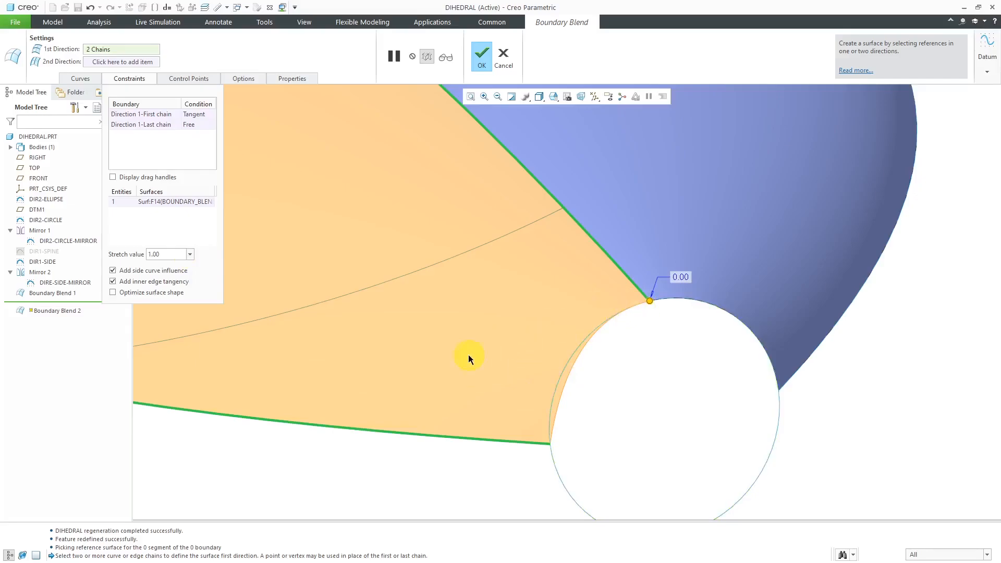
pyautogui.click(189, 254)
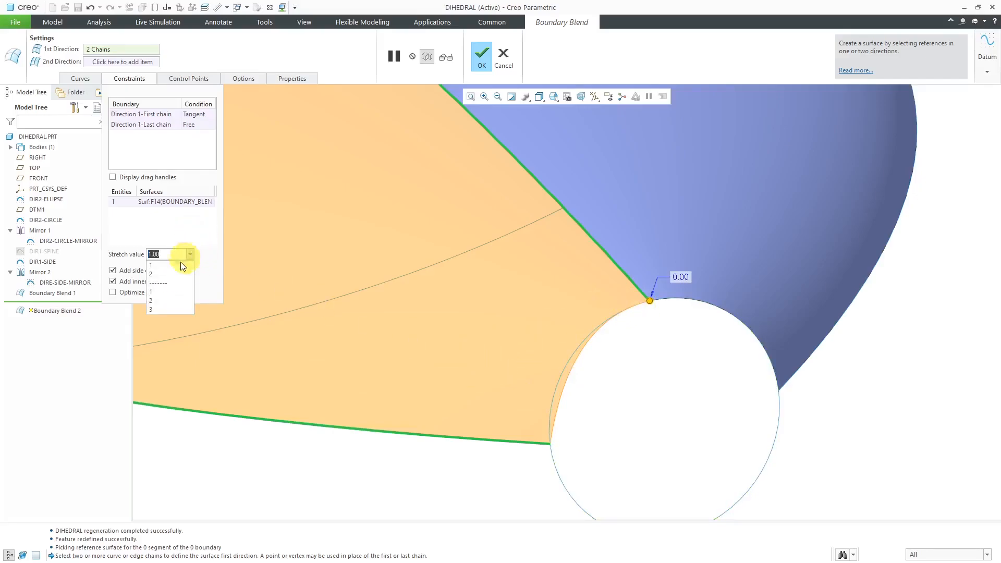
pyautogui.click(151, 301)
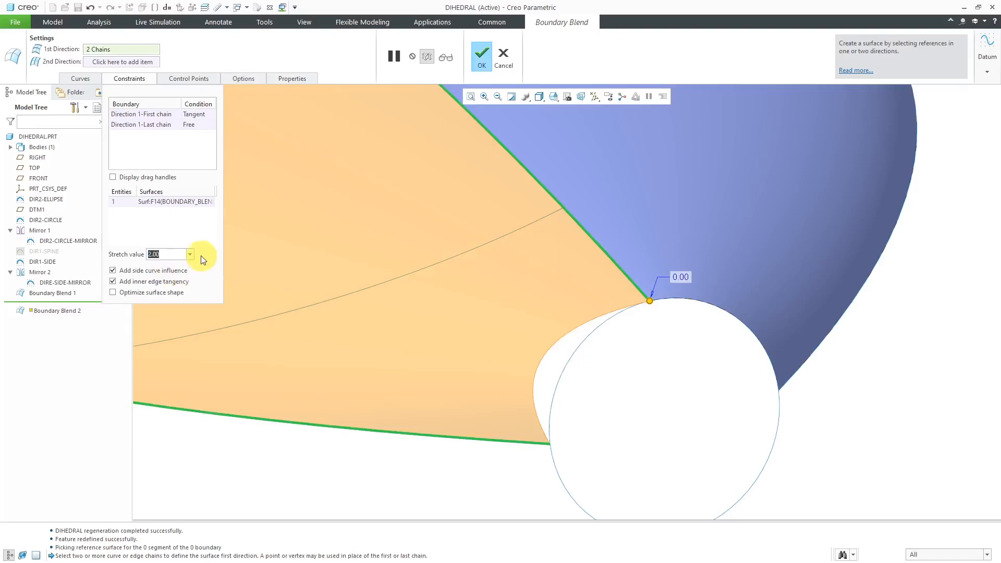
pyautogui.click(190, 254)
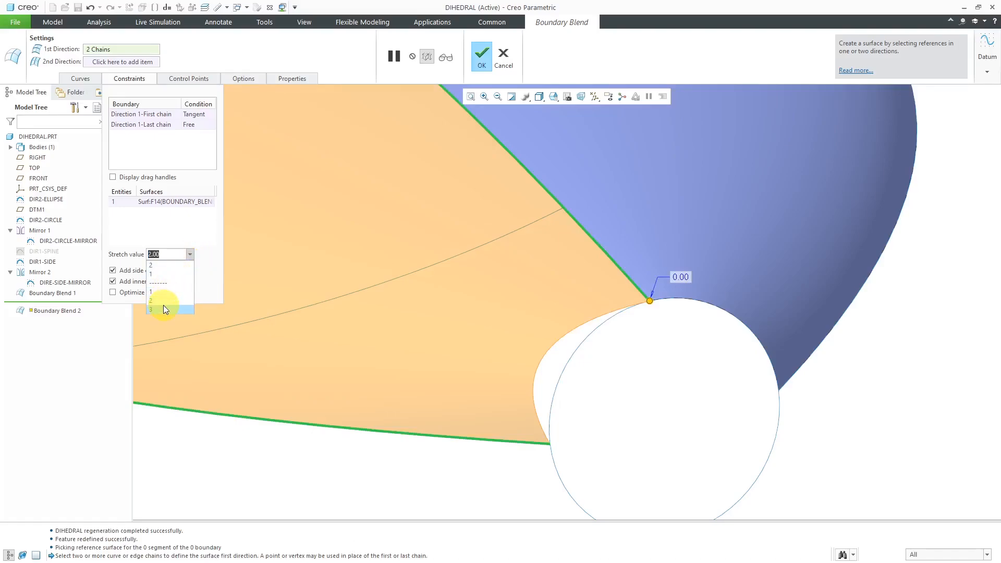
pyautogui.click(151, 308)
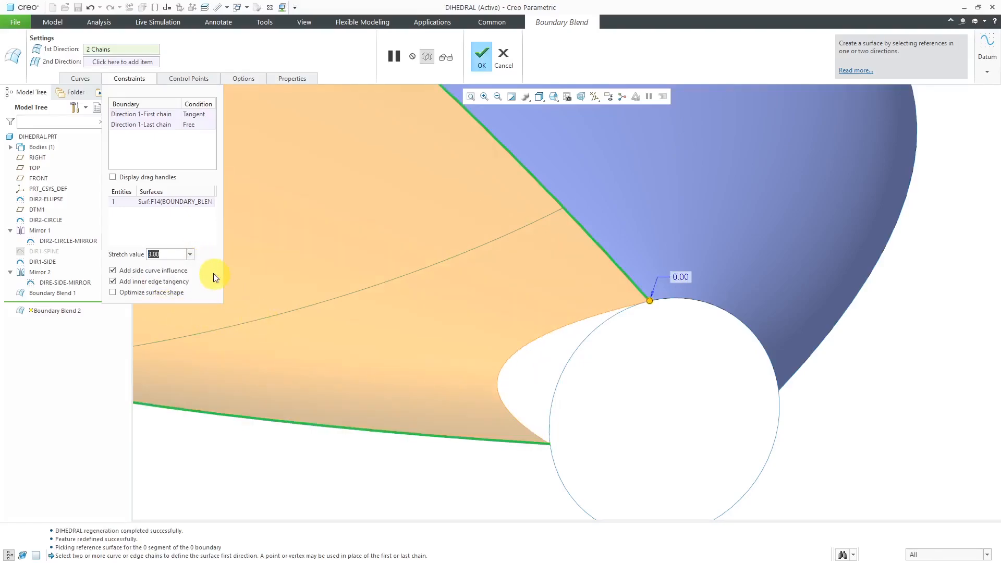
pyautogui.click(190, 254)
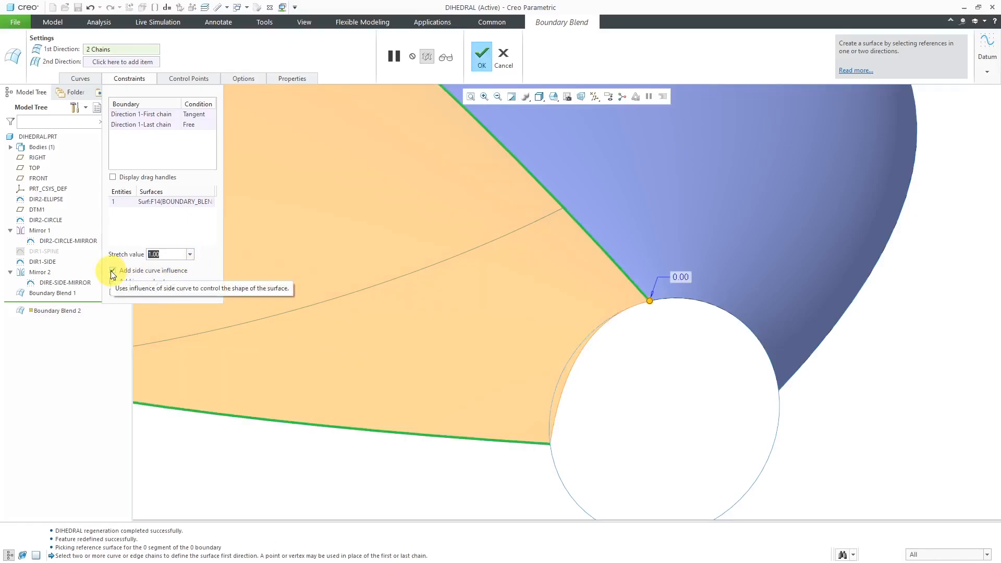
pyautogui.click(112, 282)
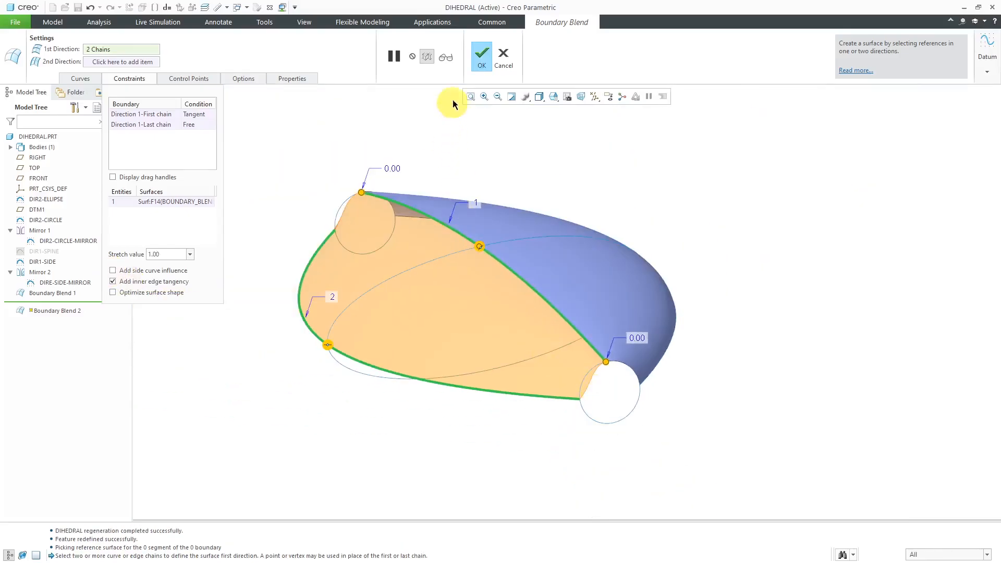
pyautogui.click(480, 55)
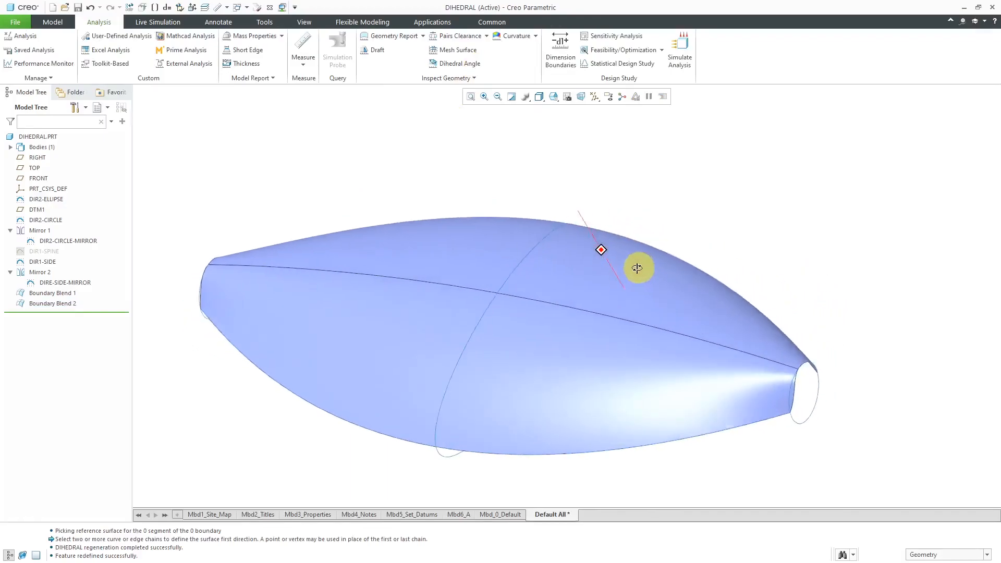
pyautogui.moveTo(637, 267); pyautogui.dragTo(629, 245)
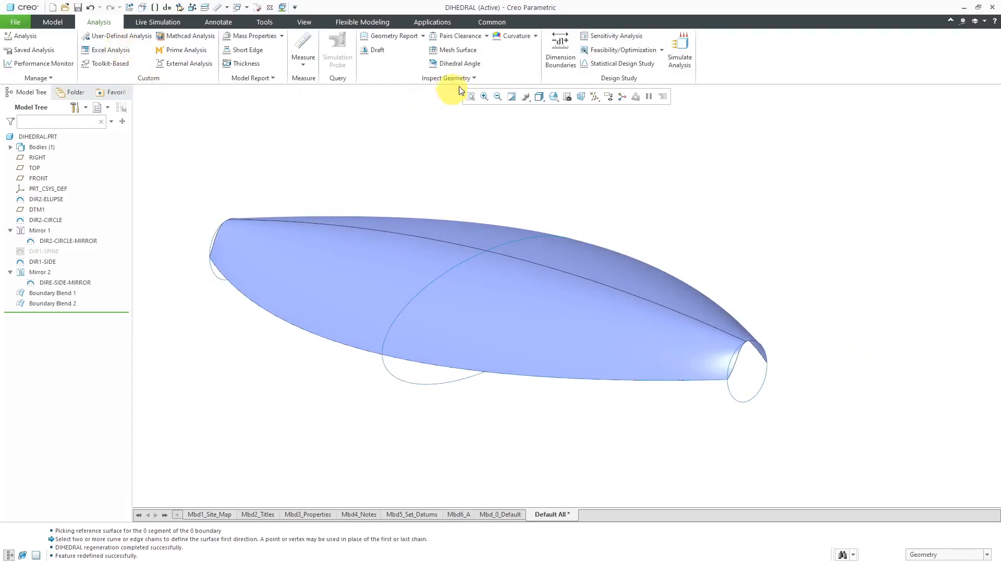
pyautogui.click(459, 63)
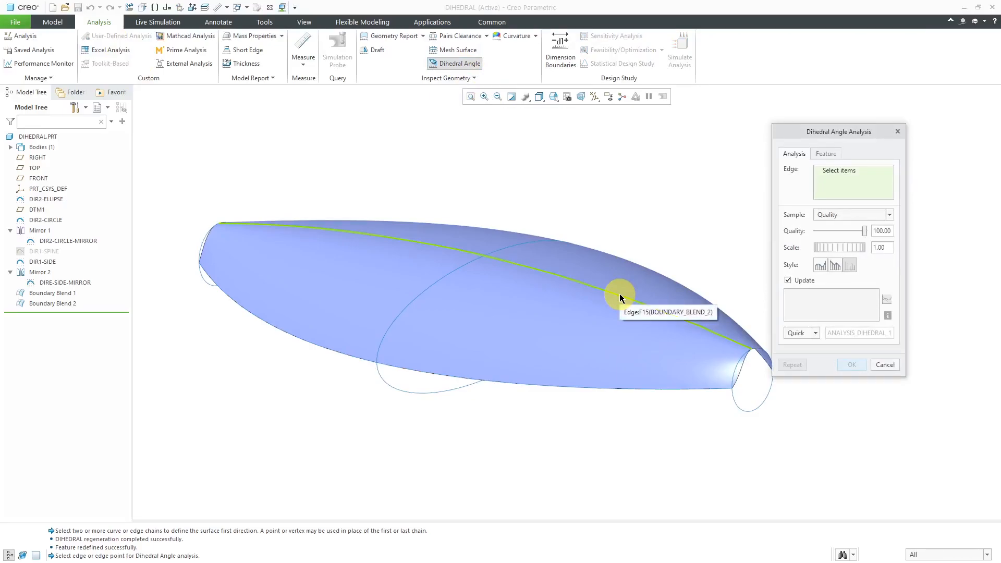
pyautogui.click(620, 293)
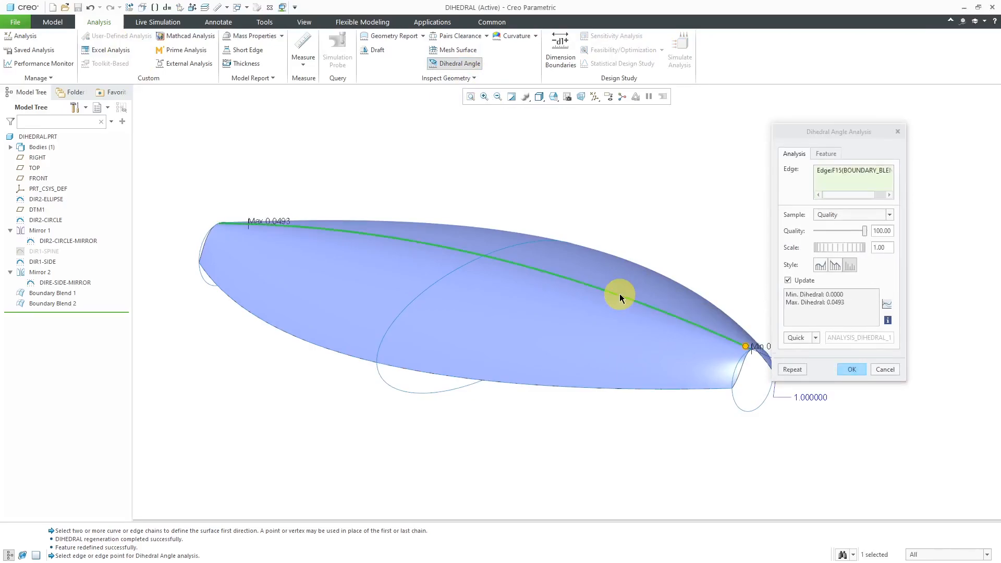
pyautogui.moveTo(860, 309)
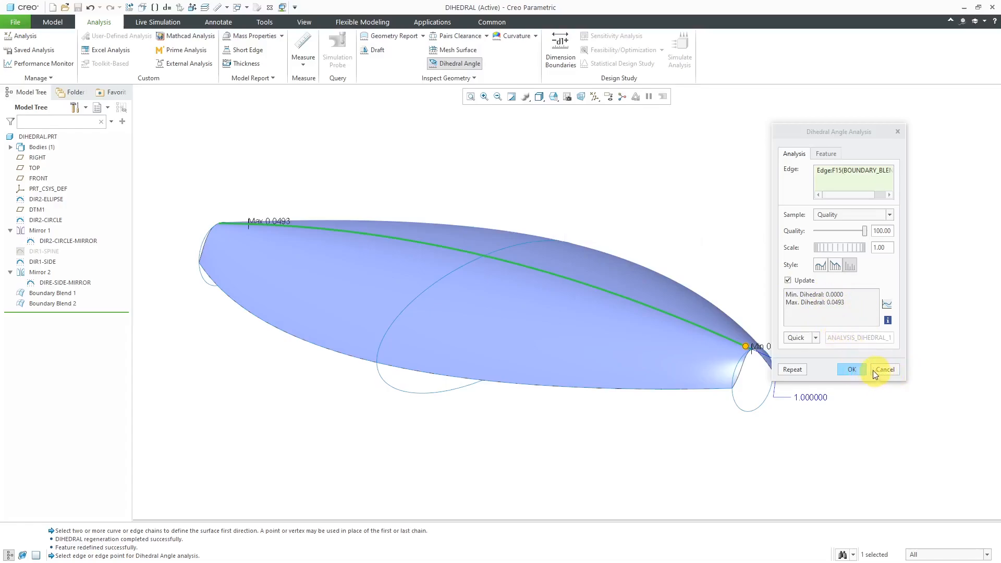
pyautogui.click(884, 369)
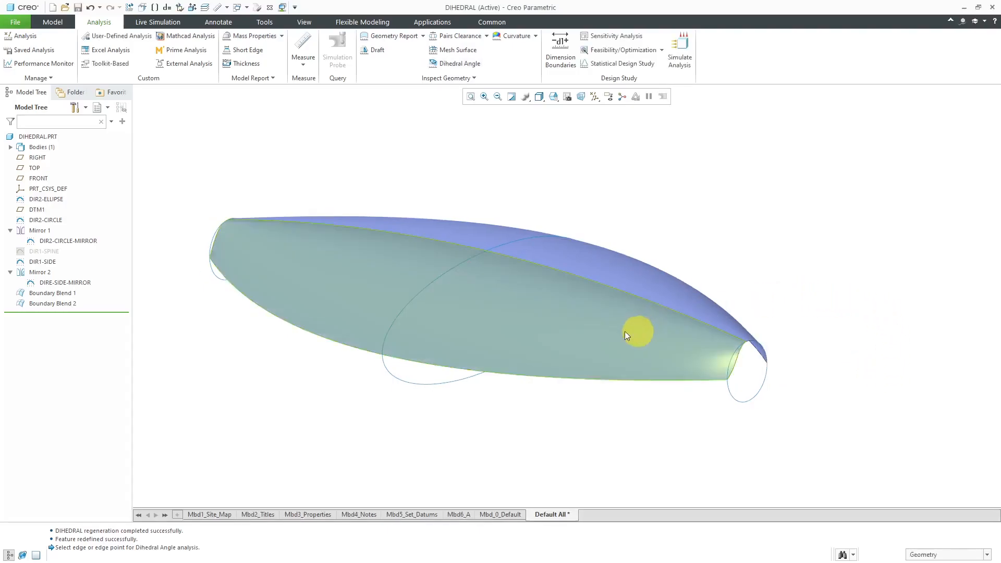
# Suppress Boundary Blend 2, leaving only the upper blend surface
pyautogui.click(52, 303)
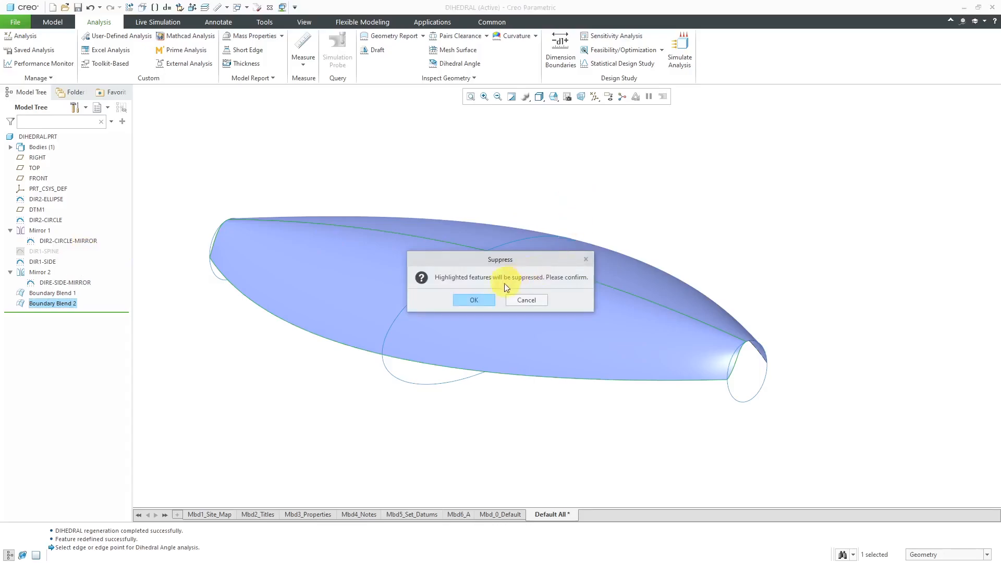
pyautogui.click(473, 299)
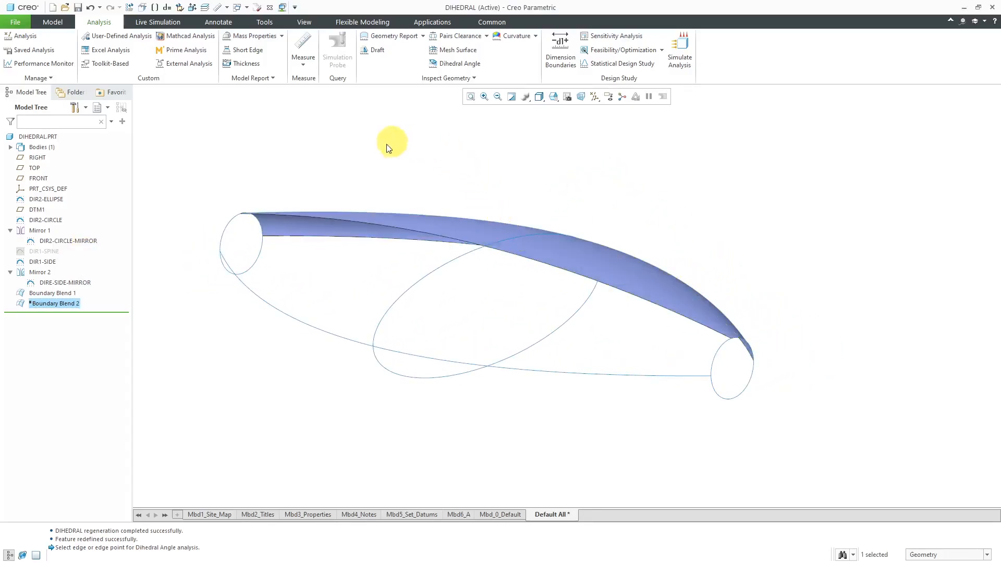
pyautogui.click(52, 22)
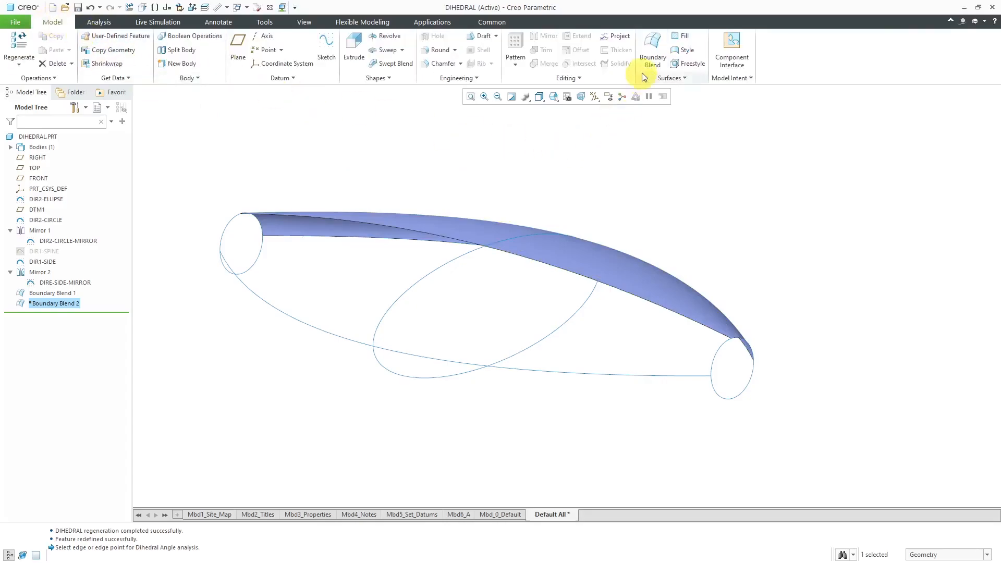
# Build Boundary Blend 3 from two long curves and three cross curves, then unhide Boundary Blend 1
pyautogui.click(651, 42)
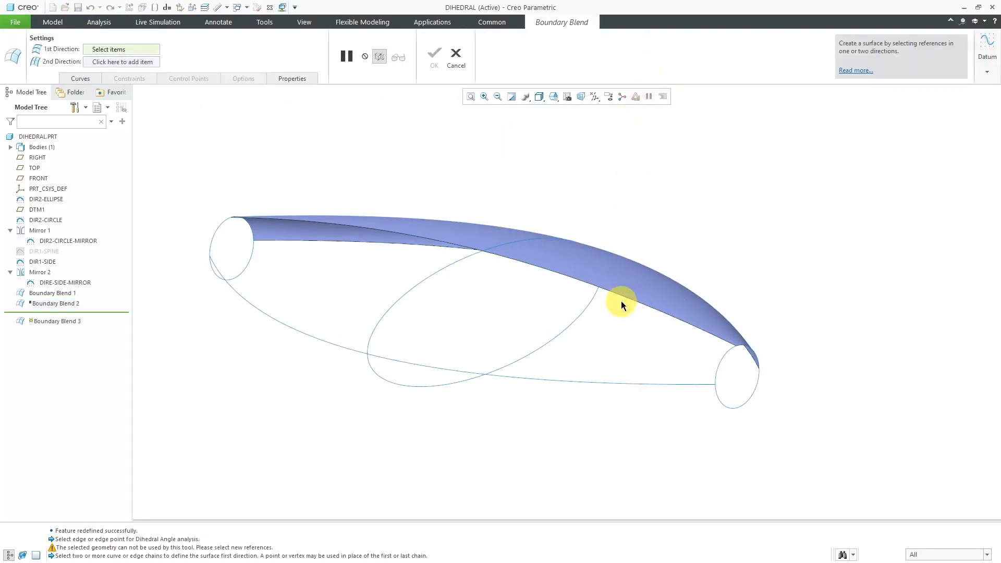
pyautogui.moveTo(47, 248)
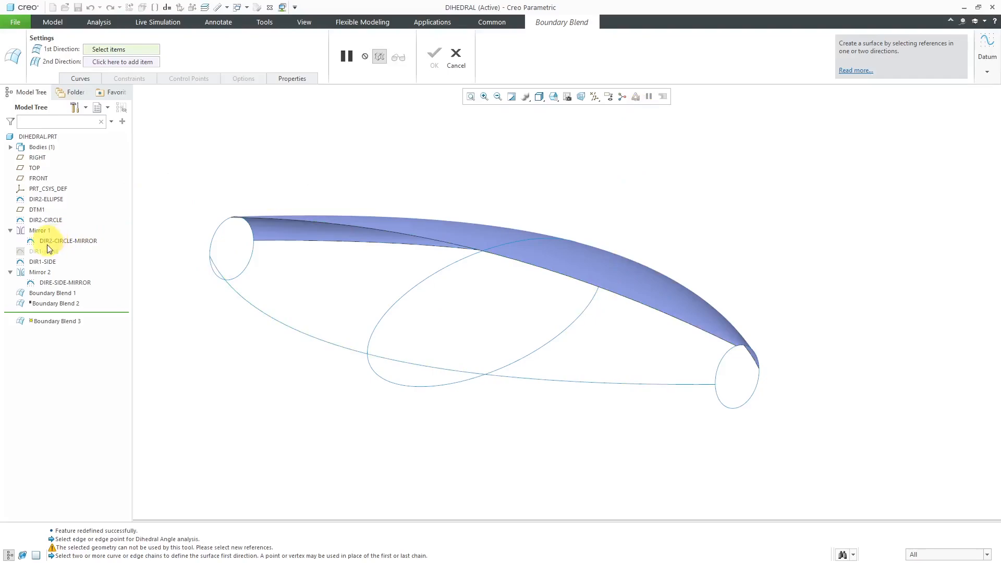
pyautogui.click(43, 251)
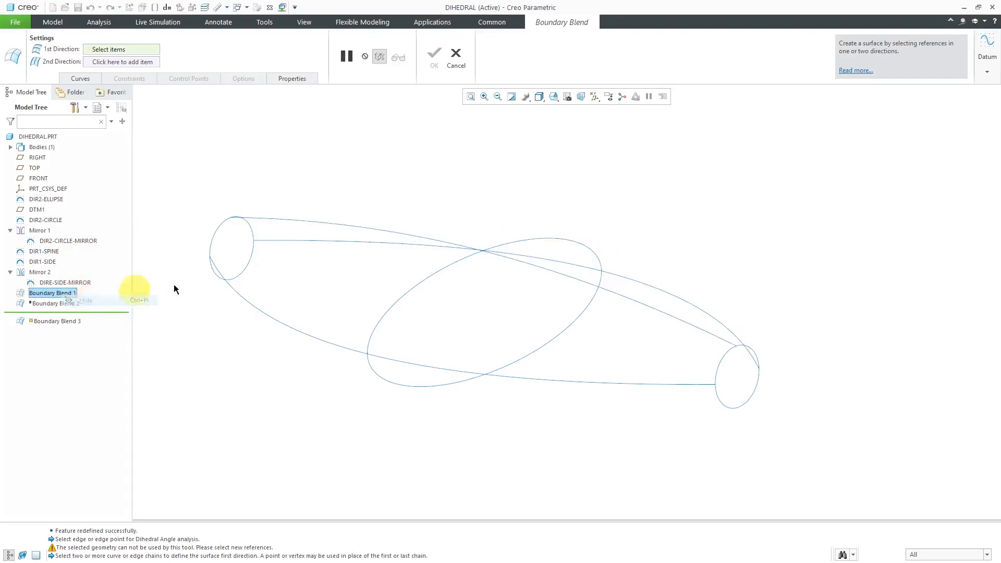
pyautogui.moveTo(665, 212)
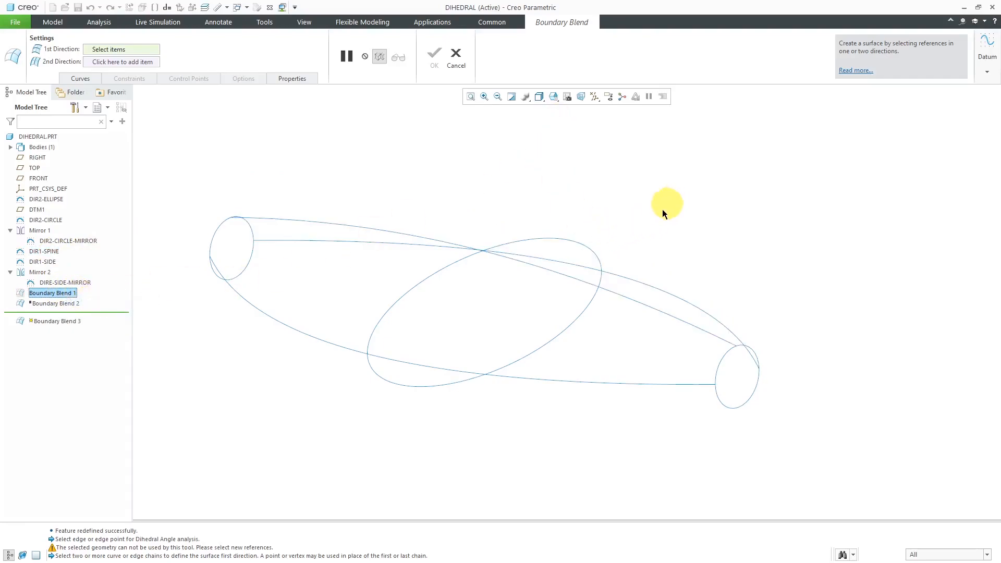
pyautogui.moveTo(660, 216)
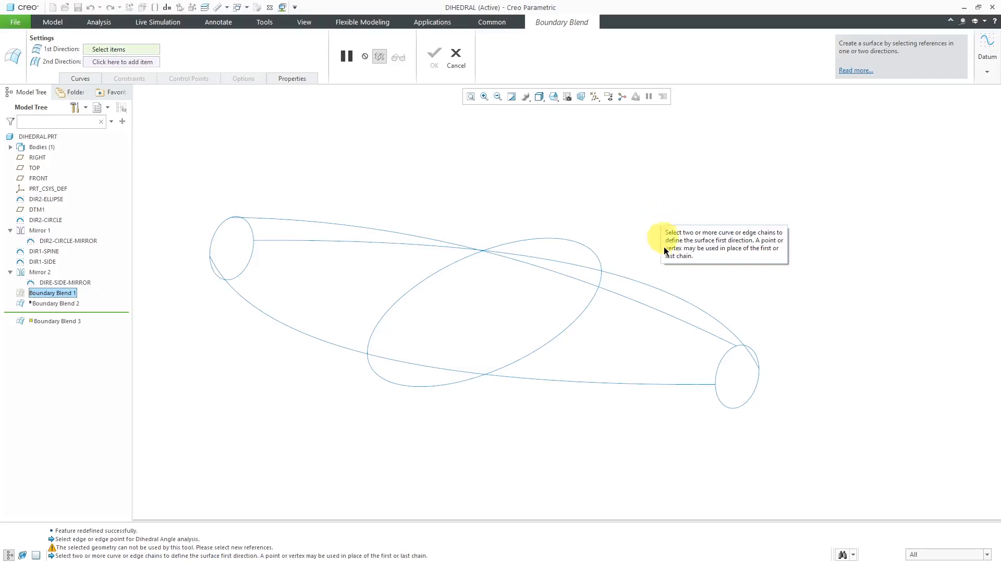
pyautogui.moveTo(663, 319)
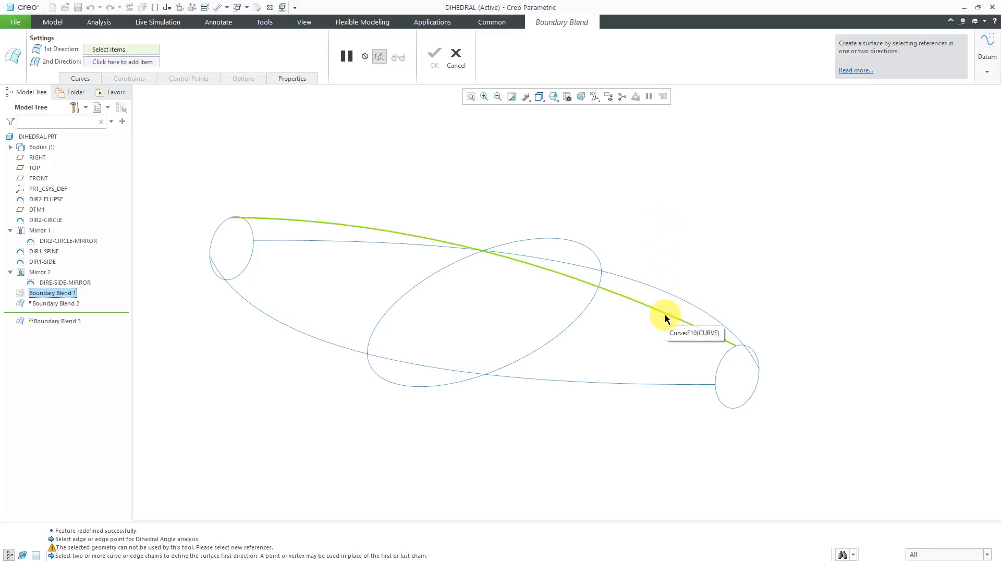
pyautogui.click(664, 320)
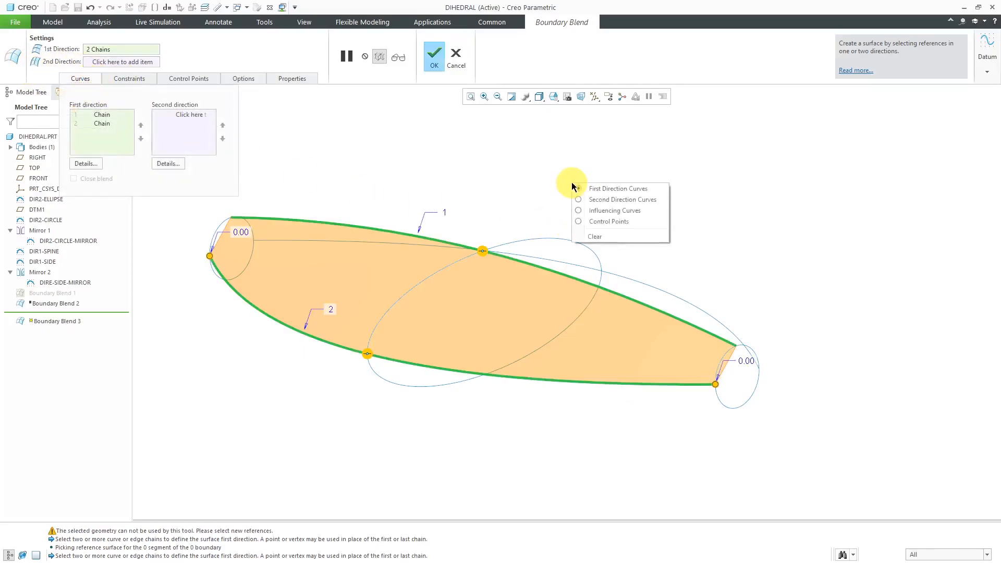
pyautogui.click(622, 199)
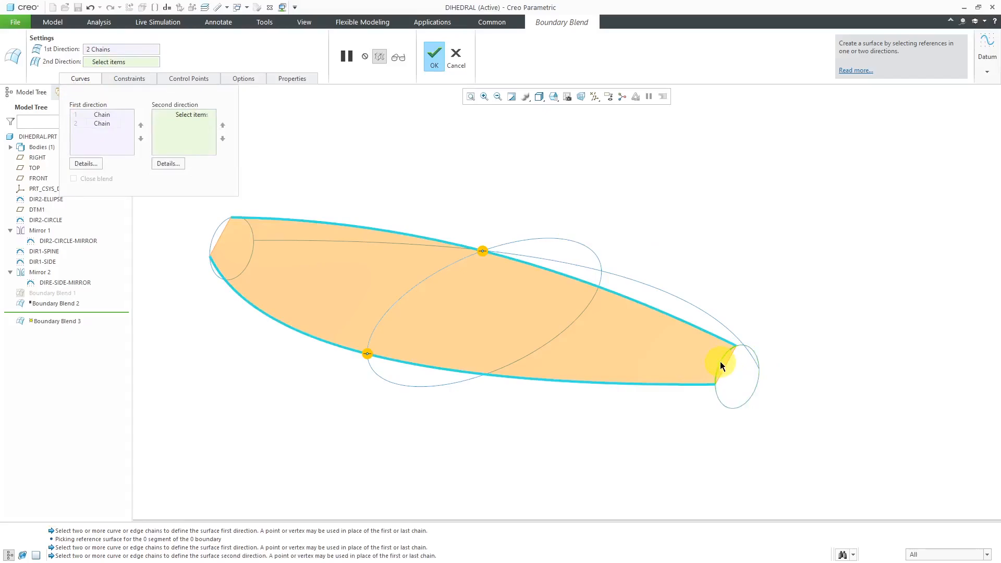
pyautogui.click(721, 367)
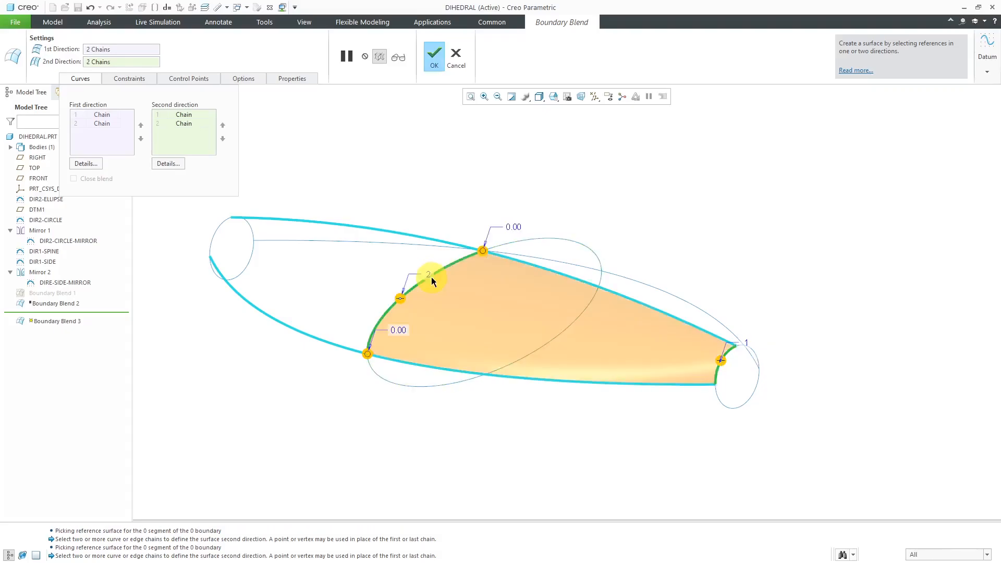
pyautogui.moveTo(218, 238)
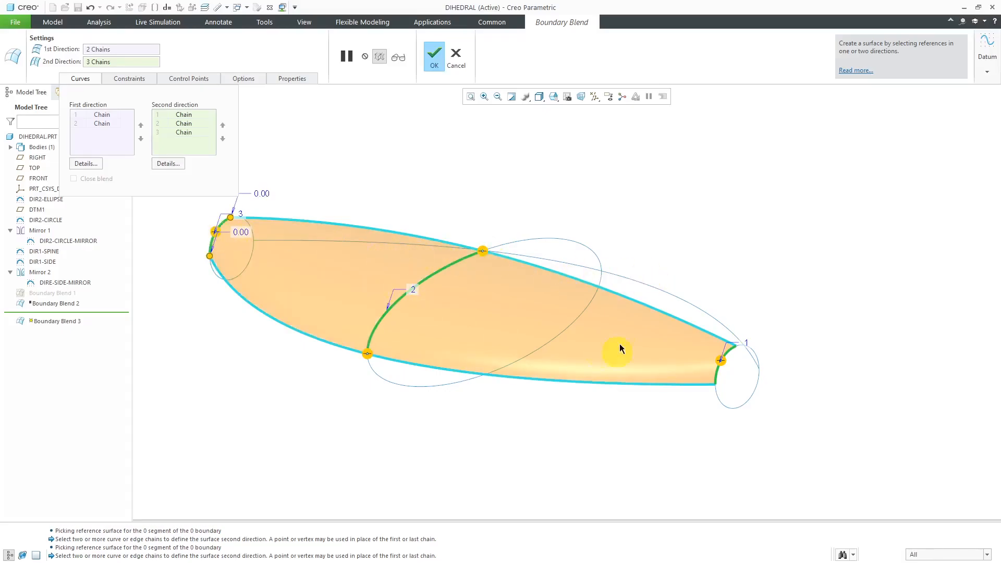
pyautogui.moveTo(478, 202)
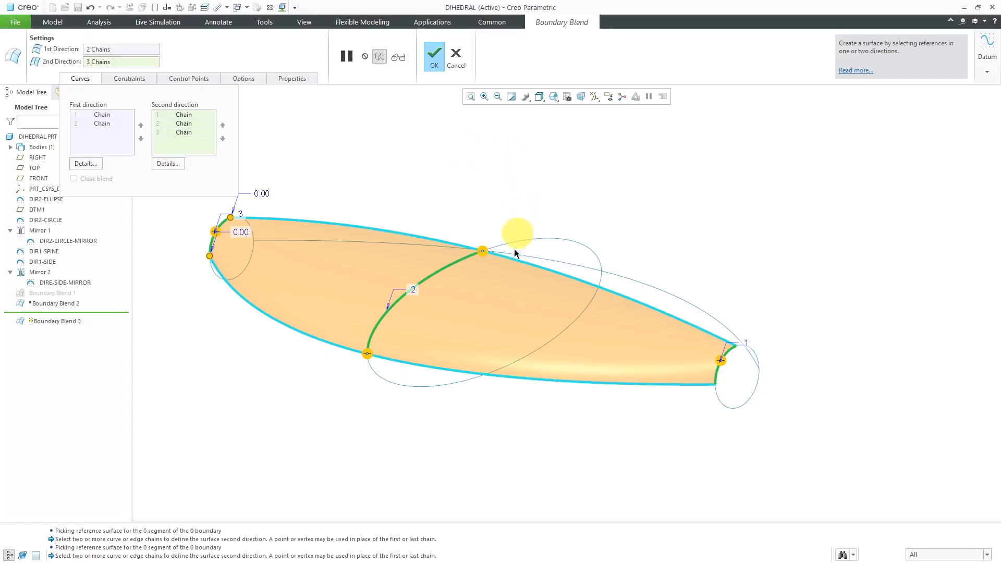
pyautogui.click(129, 79)
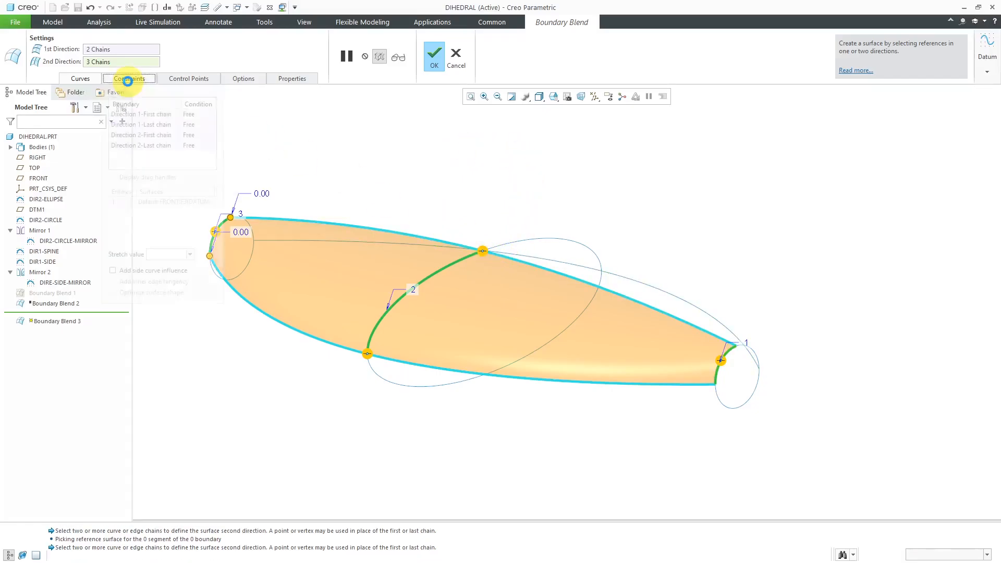
pyautogui.click(129, 78)
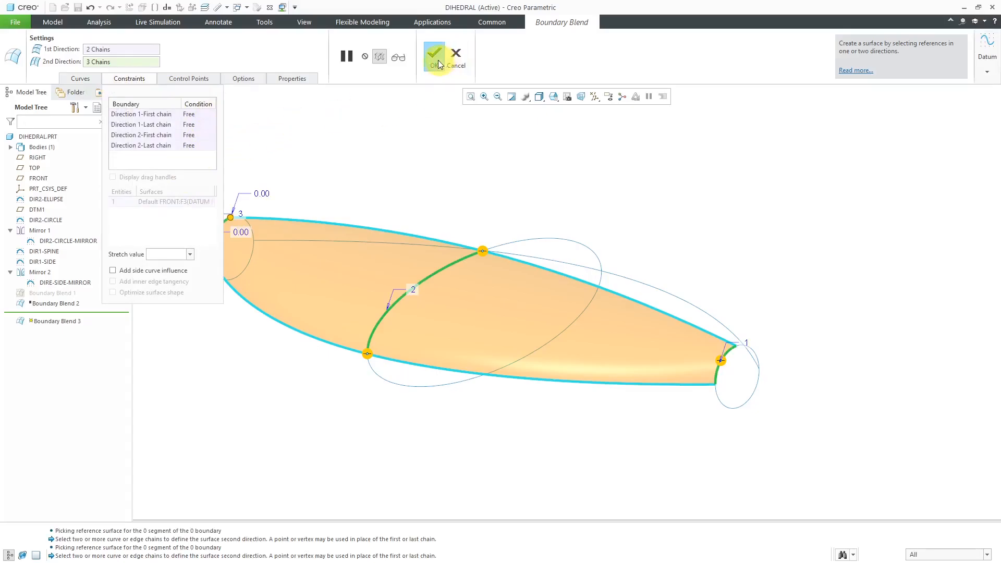
pyautogui.click(437, 55)
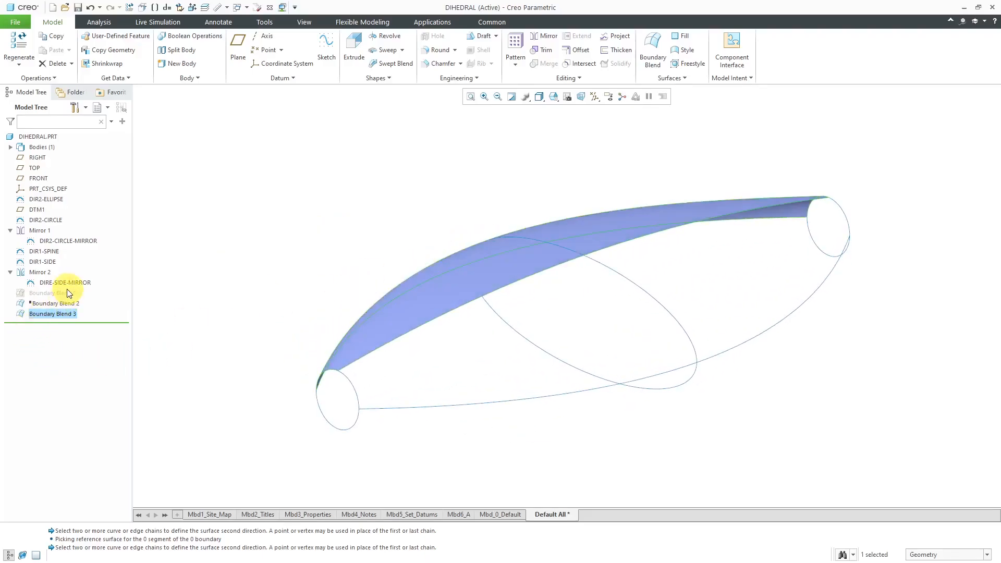
pyautogui.click(52, 292)
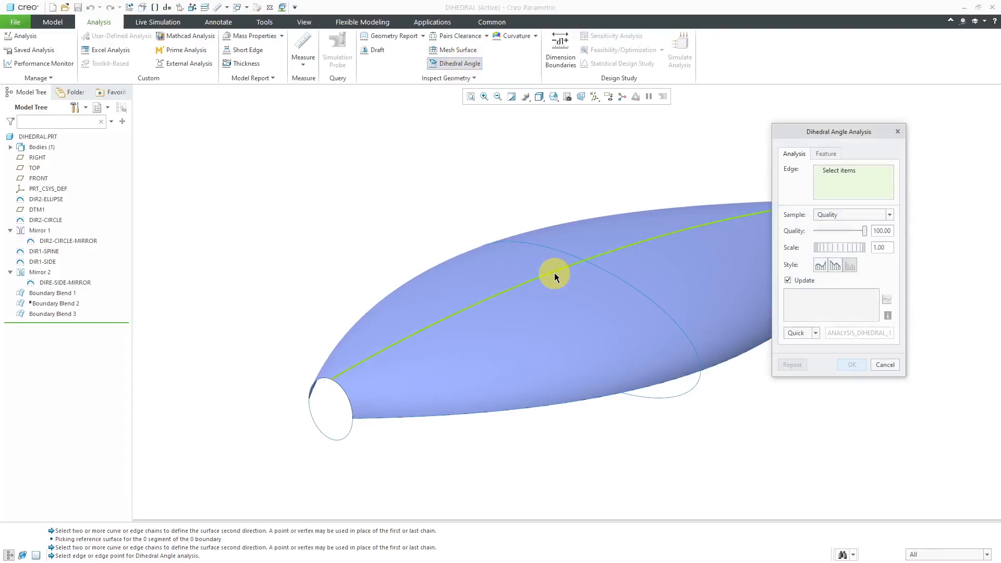
pyautogui.moveTo(555, 278)
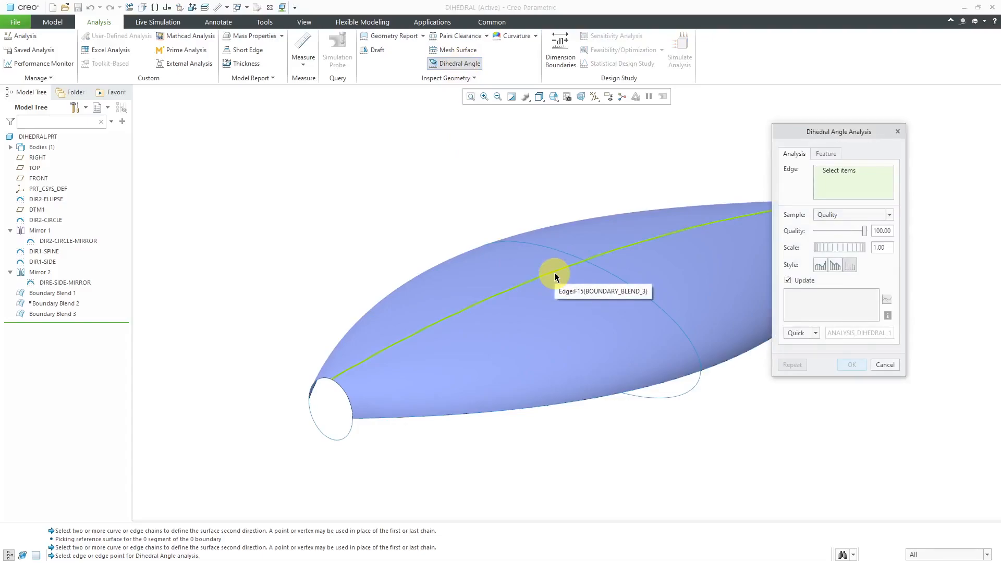
# Analyse the shared edge's dihedral angle, enlarge the plot, and save ANALYSIS_DIHEDRAL_1 (max 2.0491)
pyautogui.click(551, 277)
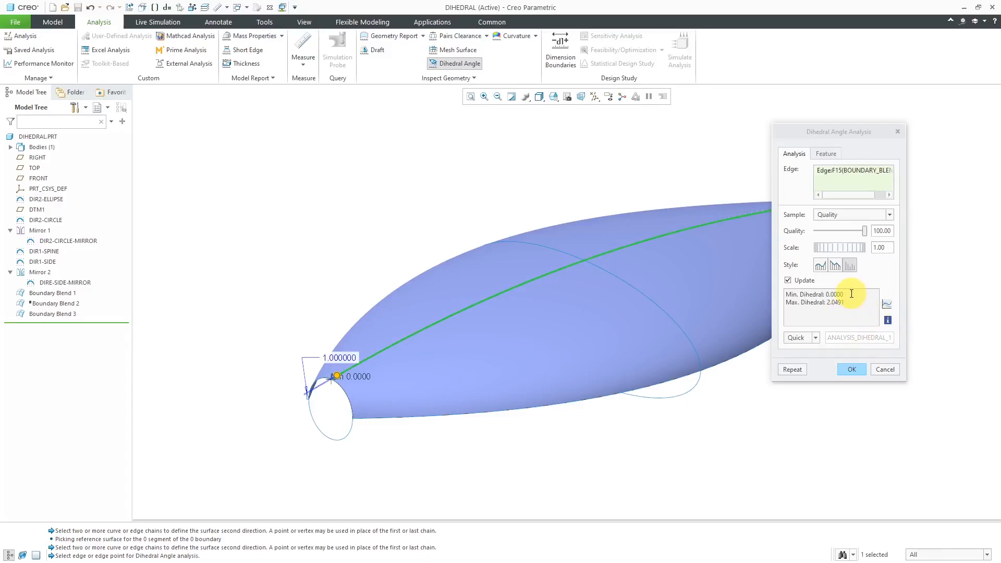
pyautogui.moveTo(854, 312)
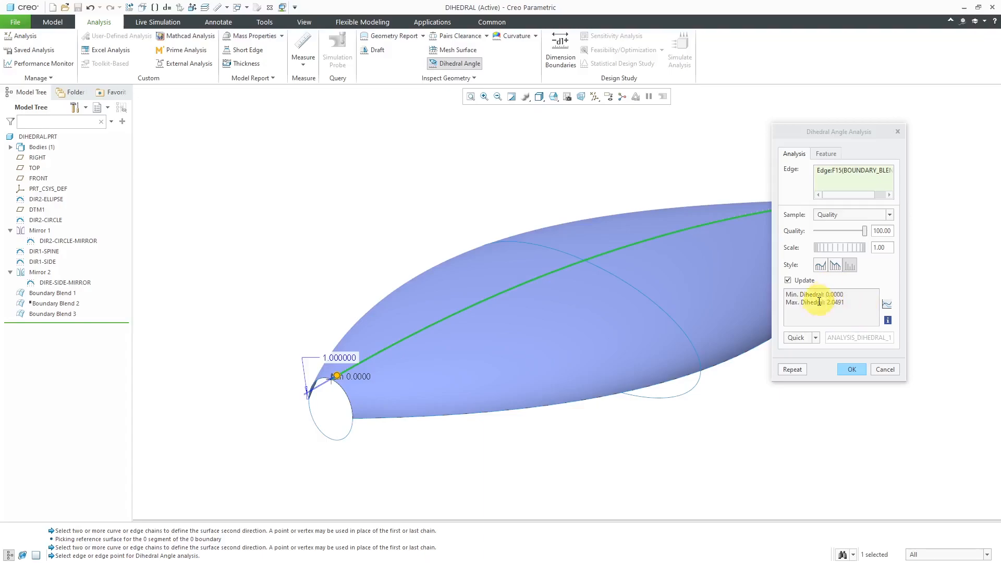
pyautogui.moveTo(846, 307)
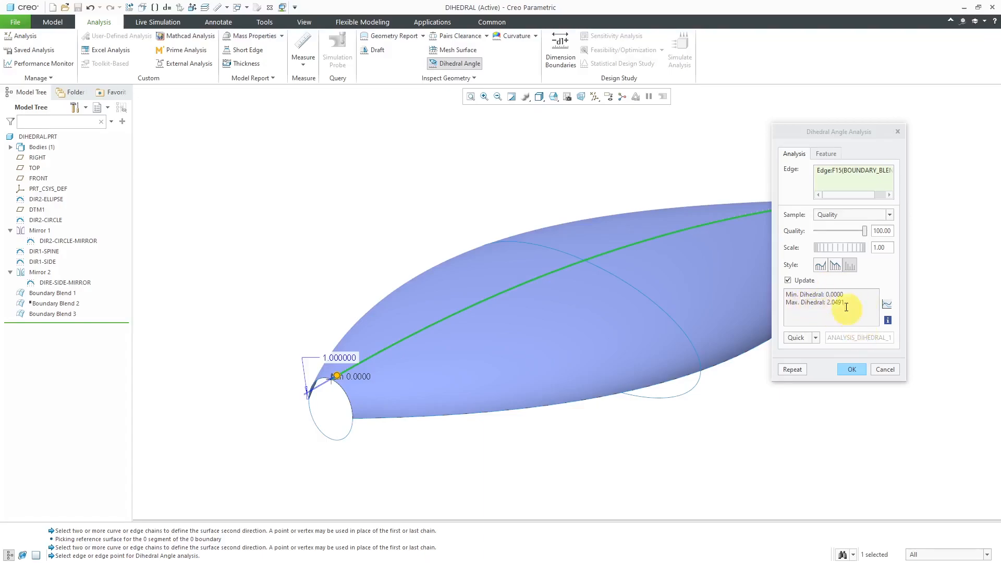
pyautogui.moveTo(828, 310)
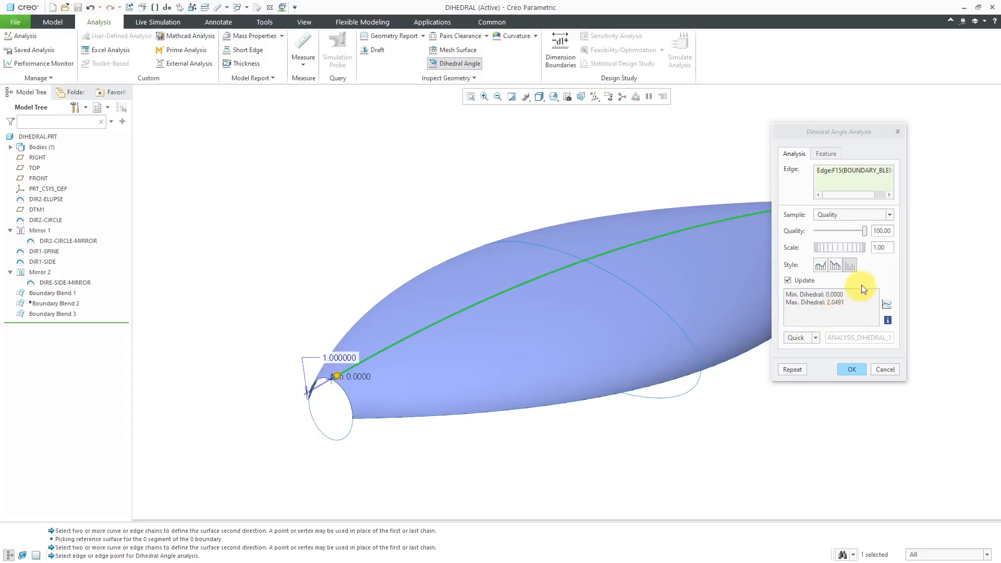
pyautogui.moveTo(861, 247); pyautogui.dragTo(829, 248)
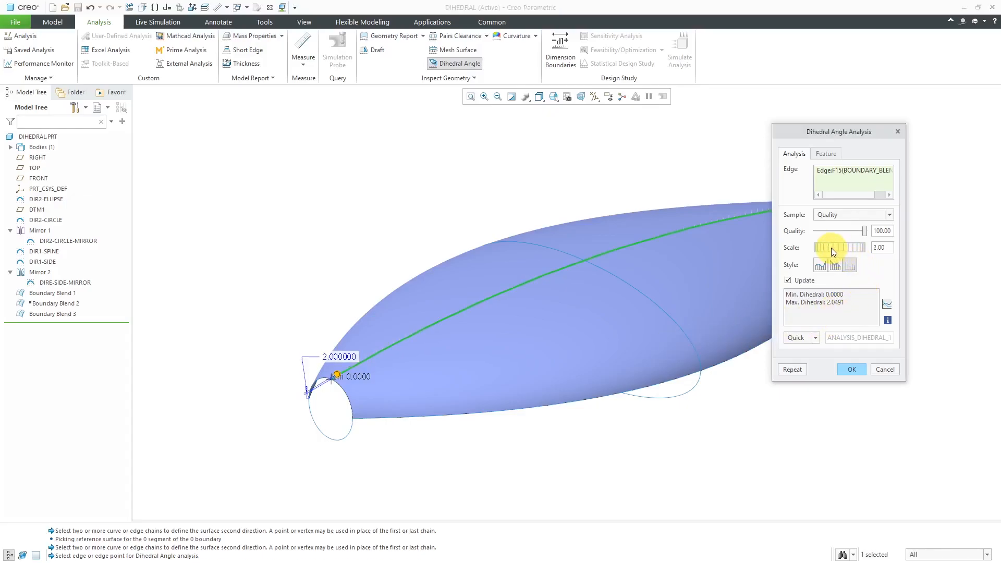
pyautogui.moveTo(819, 247); pyautogui.dragTo(861, 247)
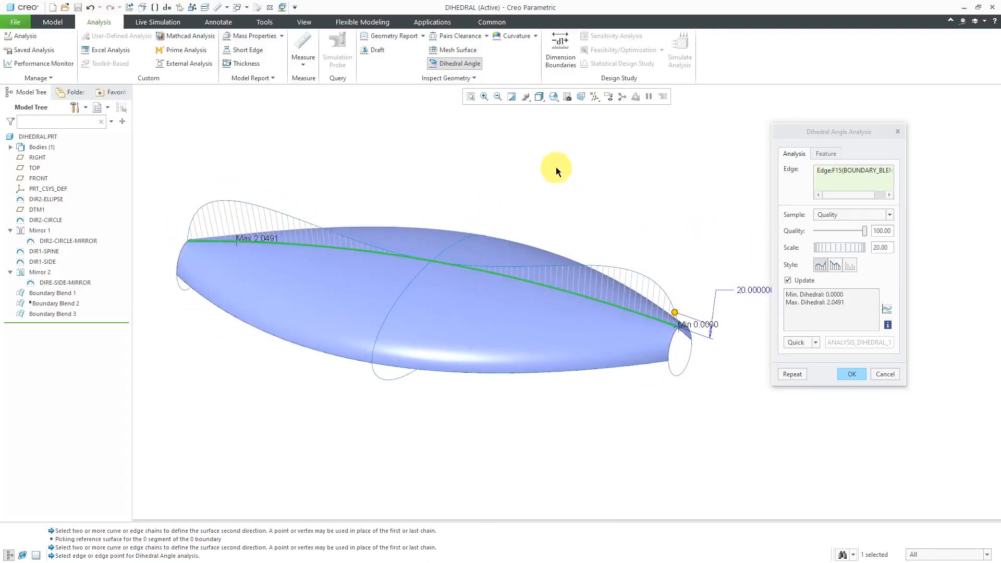
pyautogui.moveTo(706, 194)
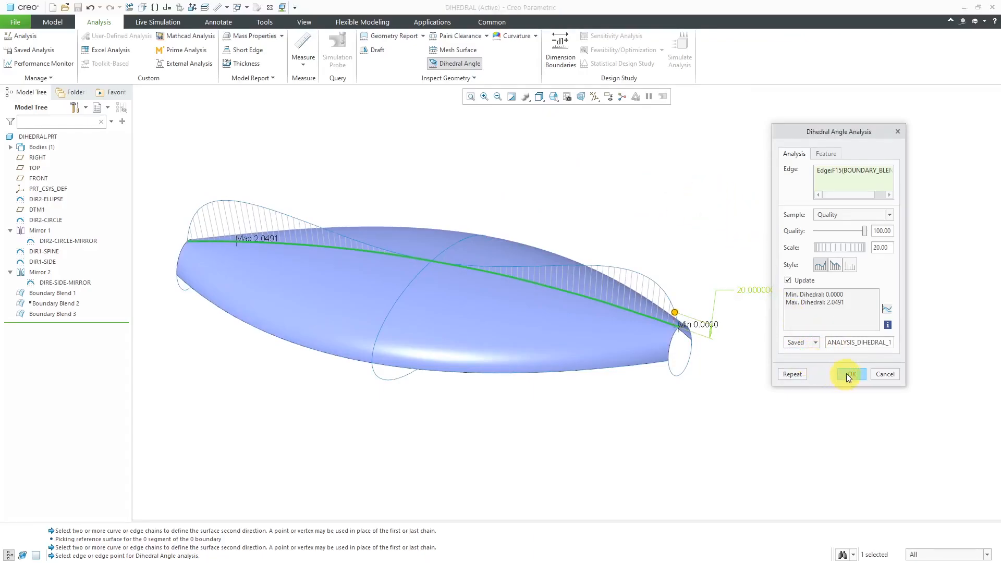
pyautogui.click(850, 374)
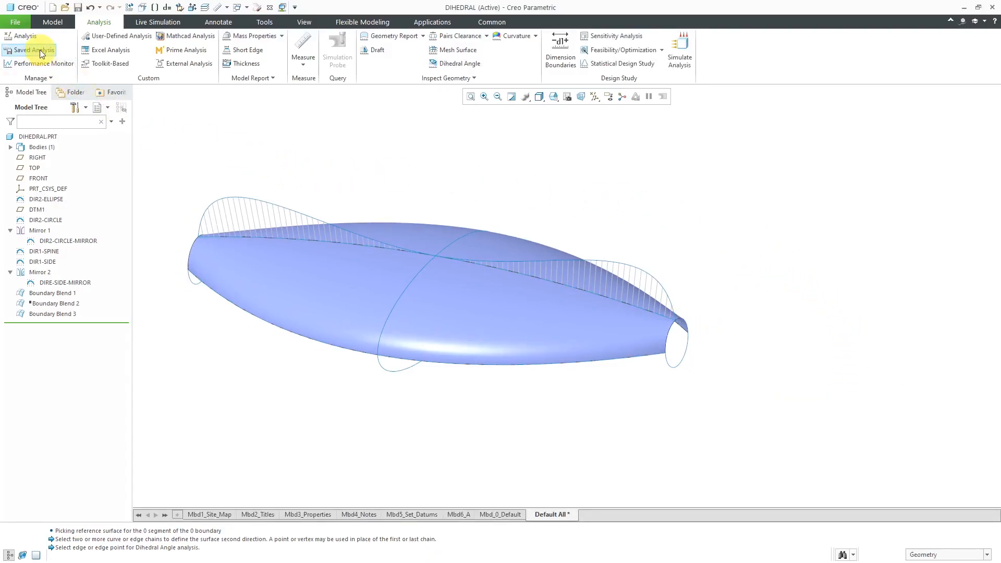
pyautogui.click(29, 50)
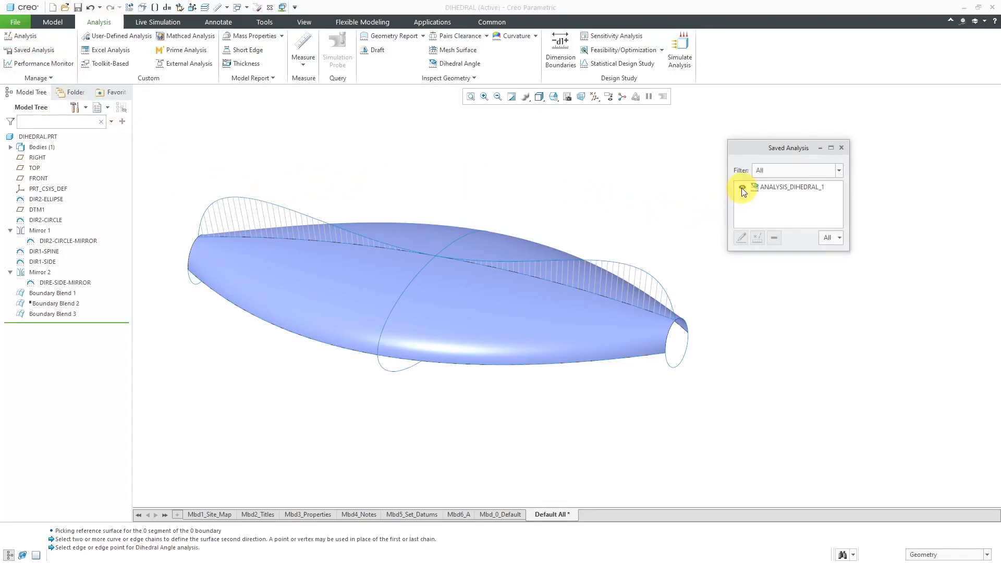
pyautogui.click(791, 187)
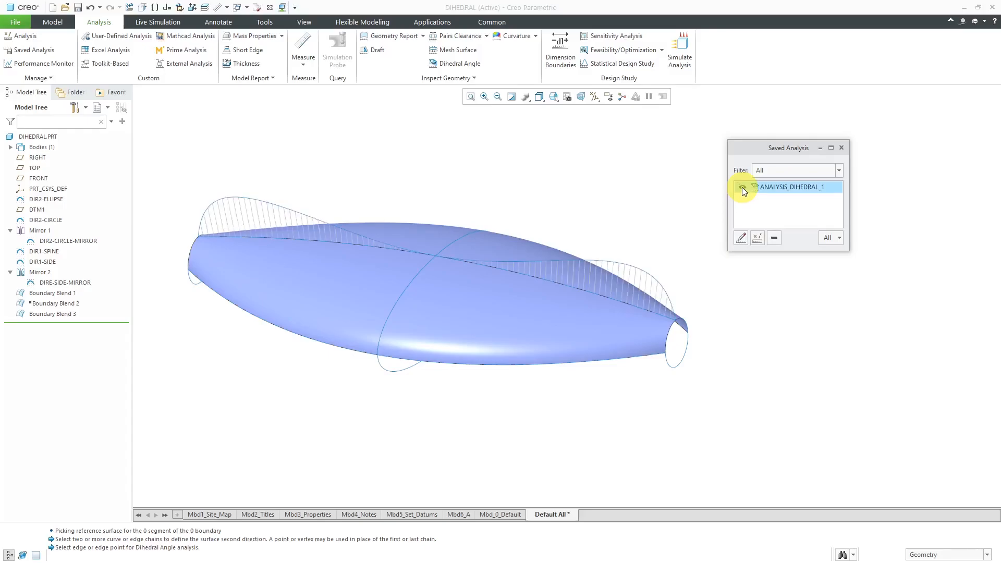
pyautogui.doubleClick(792, 186)
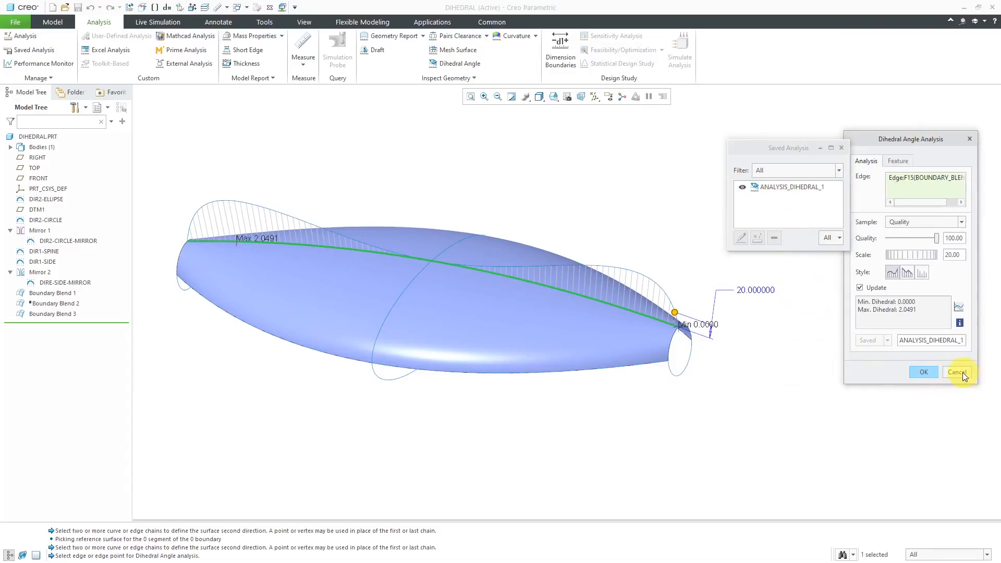
pyautogui.click(956, 371)
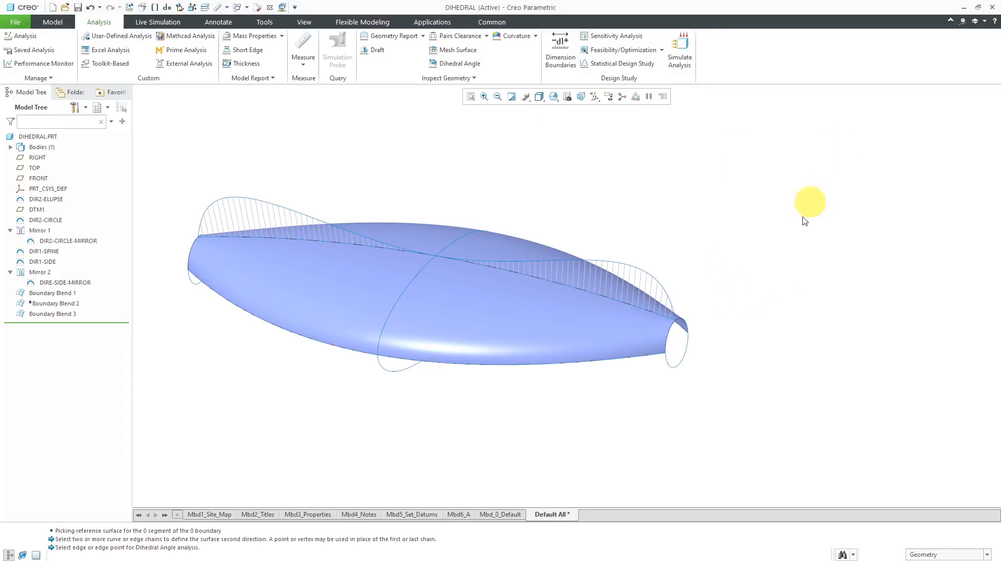
pyautogui.moveTo(800, 300)
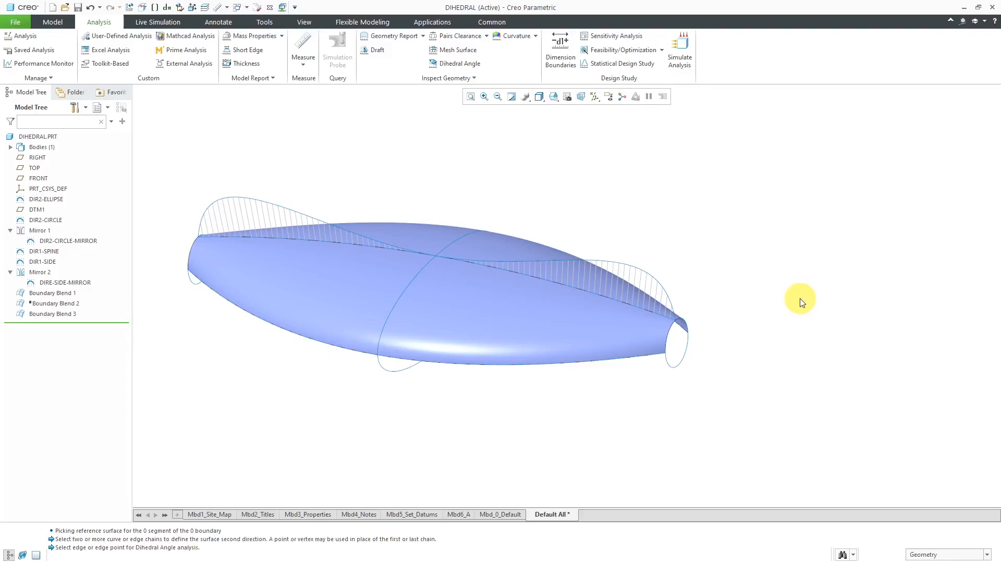
# Redefine Boundary Blend 3 with Direction 1 first chain tangent to the adjacent blend surface
pyautogui.moveTo(801, 302); pyautogui.dragTo(707, 244)
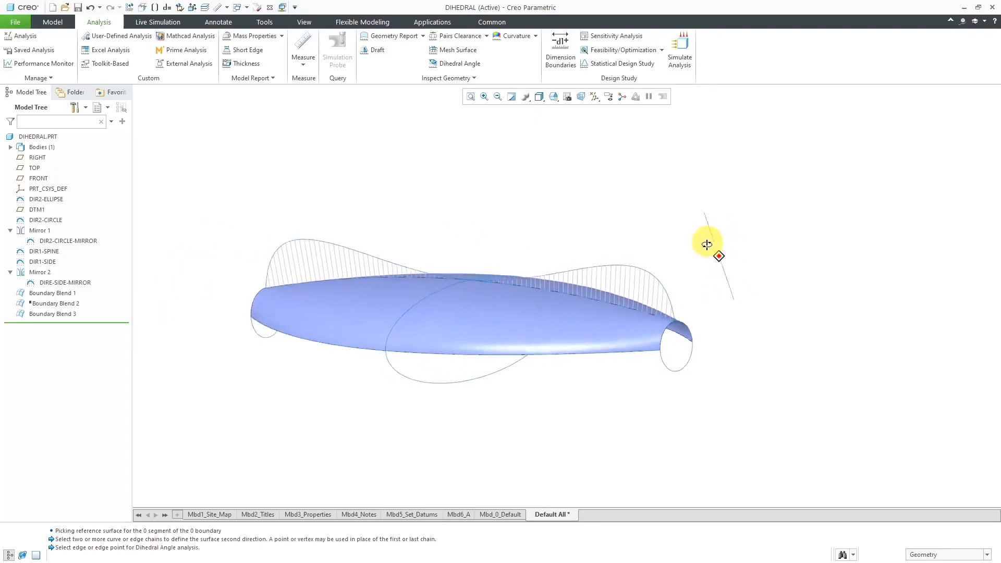
pyautogui.moveTo(706, 244); pyautogui.dragTo(743, 372)
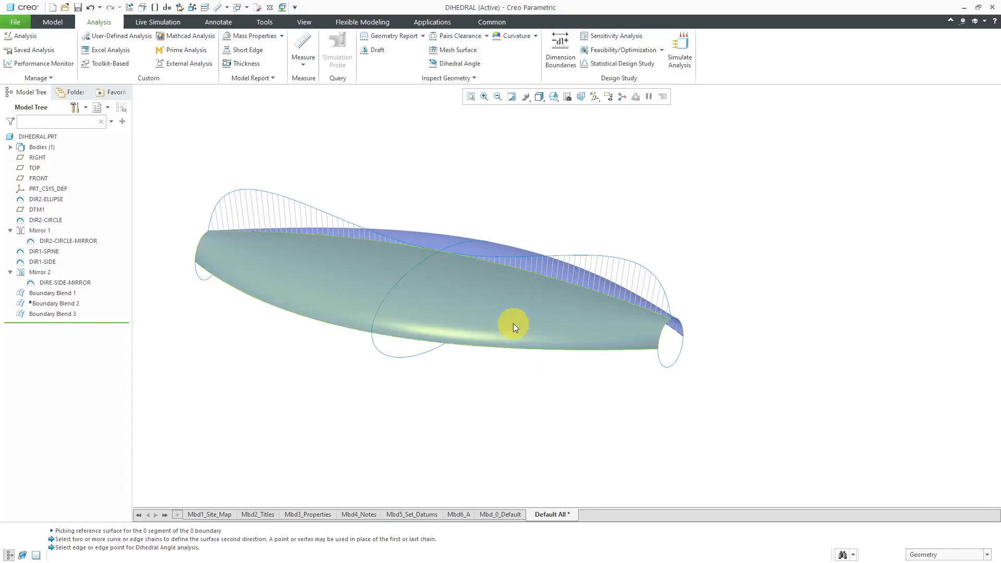
pyautogui.click(516, 328)
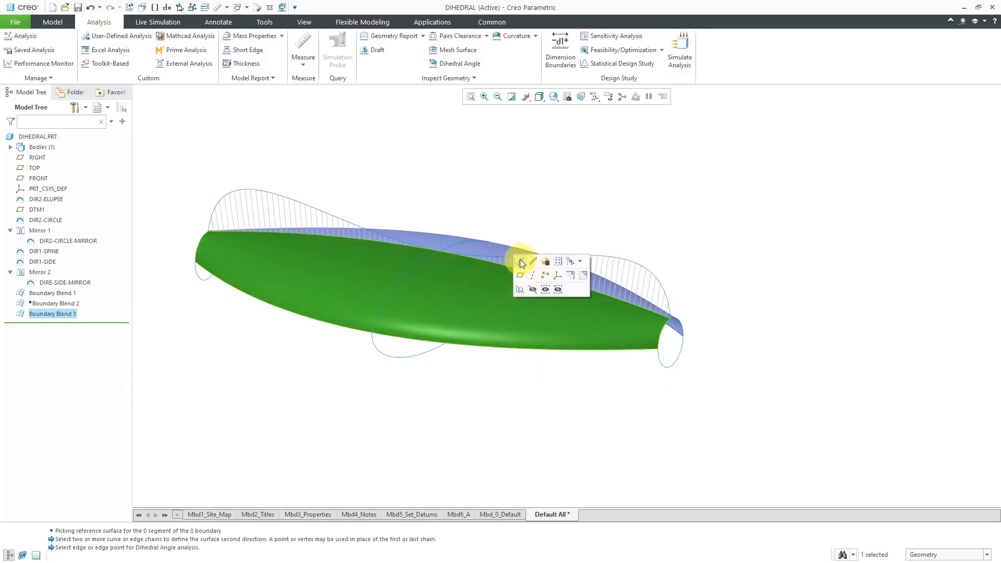
pyautogui.doubleClick(53, 314)
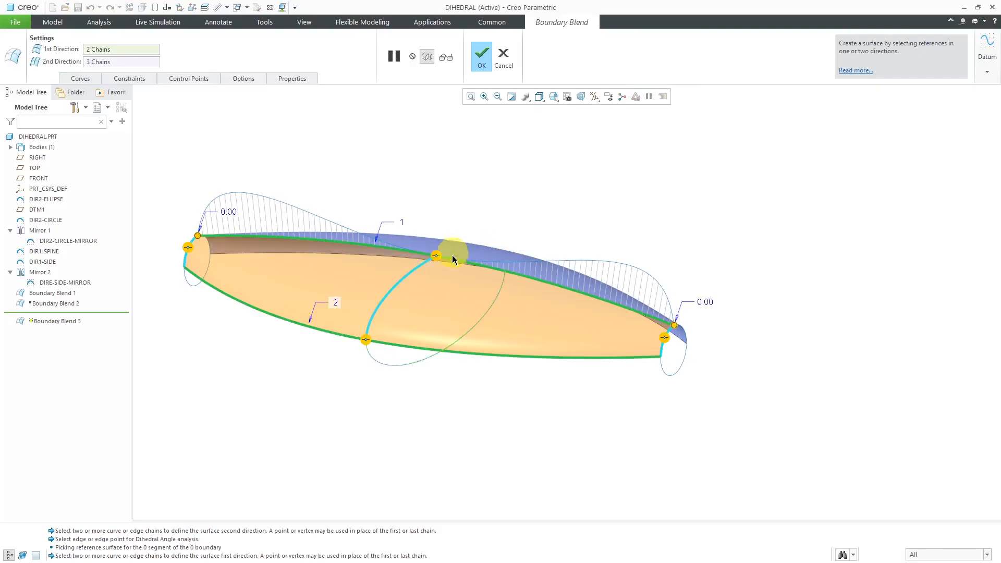
pyautogui.click(437, 257)
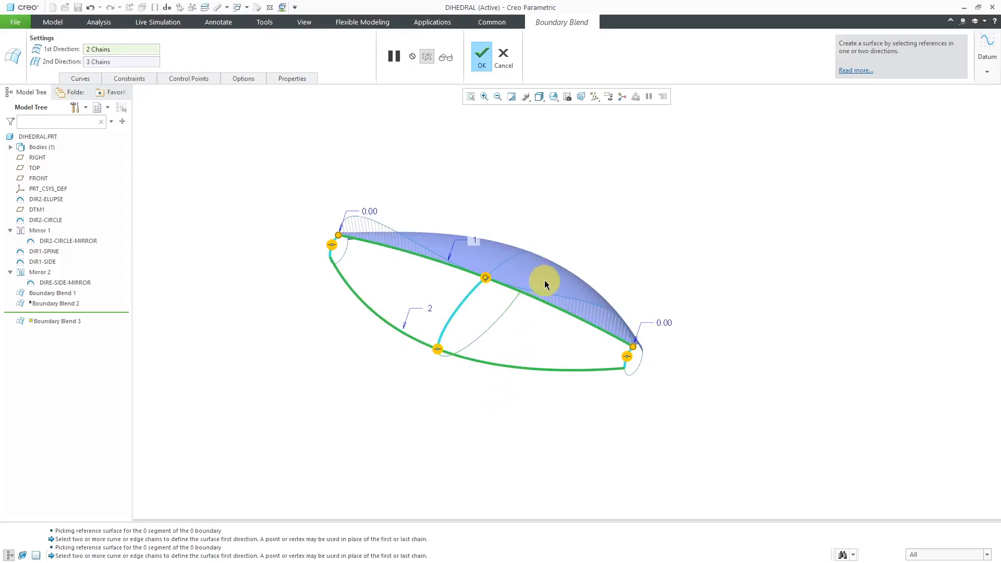
pyautogui.moveTo(546, 284); pyautogui.dragTo(456, 244)
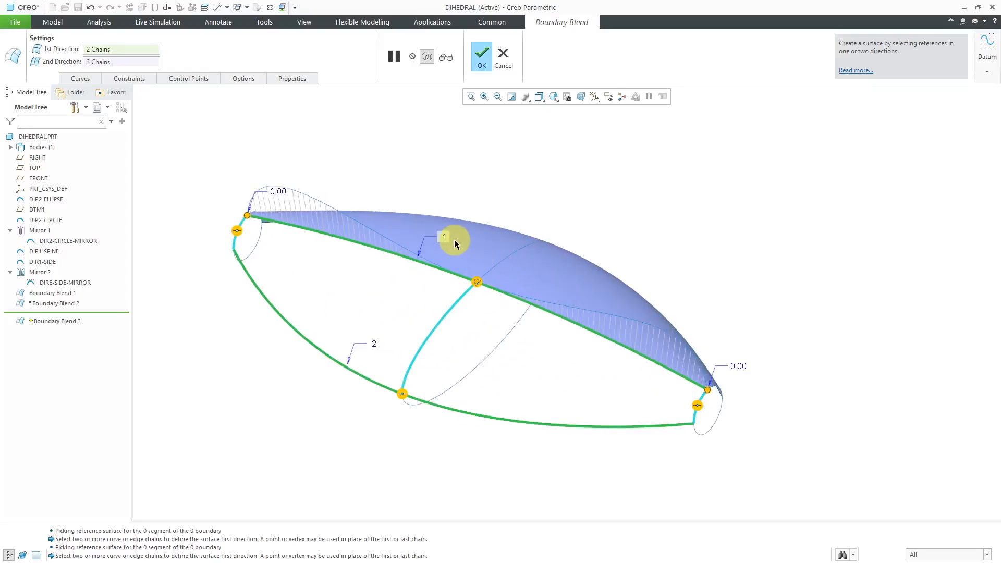
pyautogui.click(128, 78)
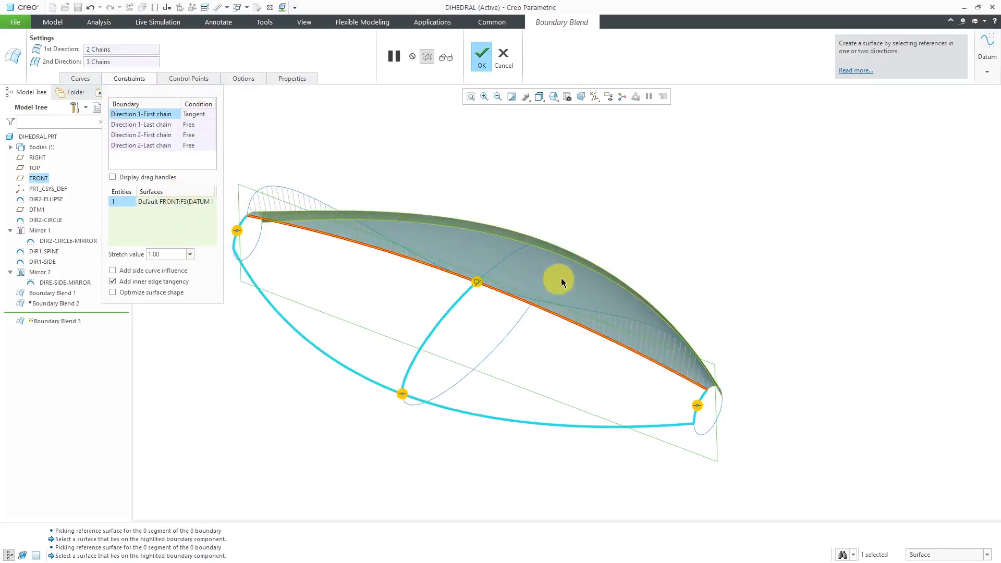
pyautogui.click(625, 325)
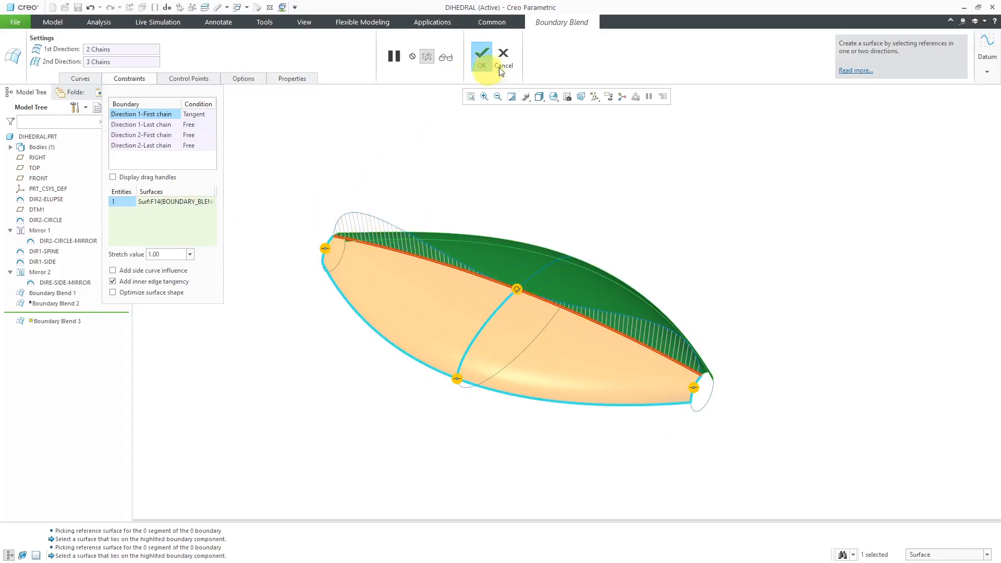
pyautogui.click(482, 52)
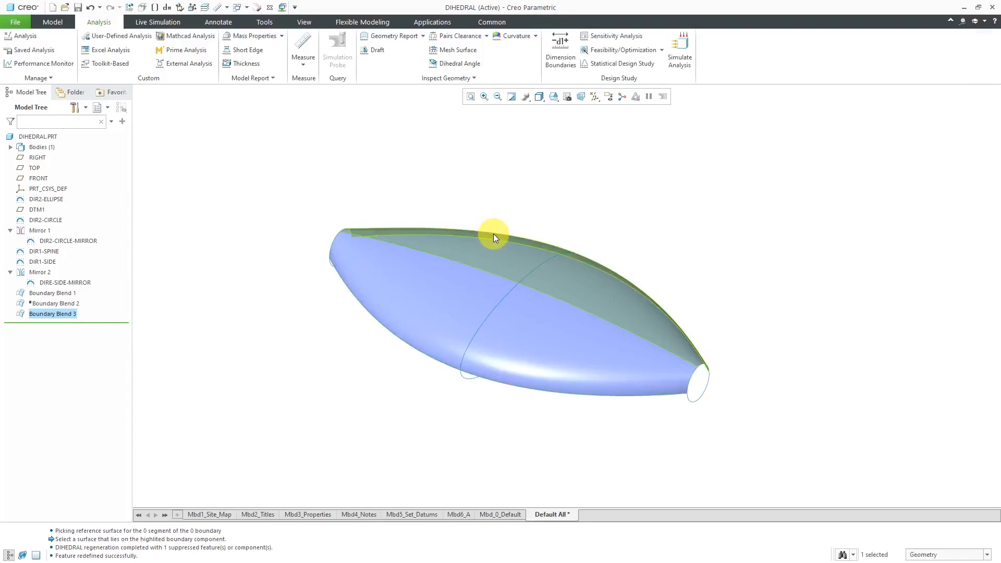
pyautogui.moveTo(494, 239); pyautogui.dragTo(450, 336)
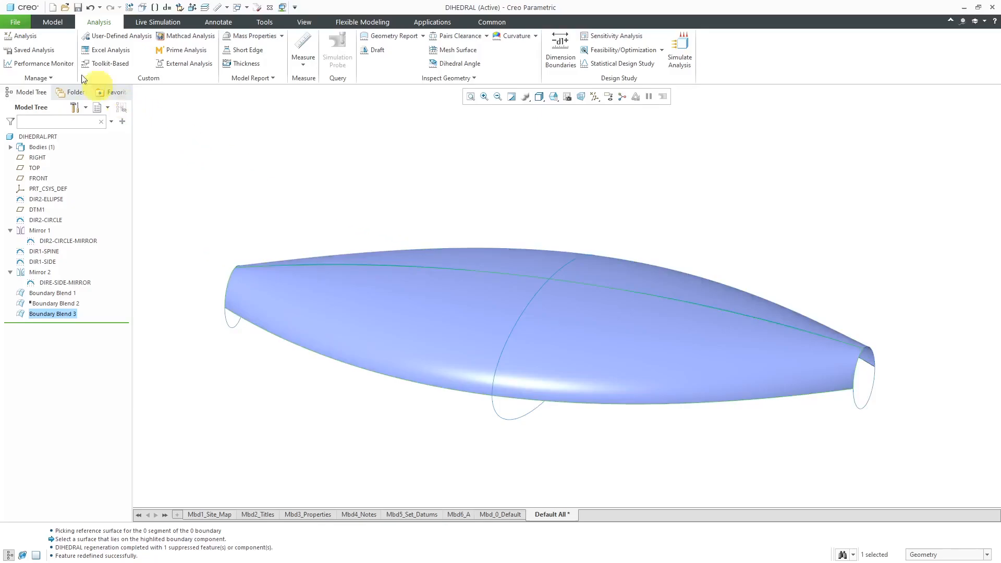
# Recompute ANALYSIS_DIHEDRAL_1, now reading 0.0000 to 0.0204 along the shared edge
pyautogui.click(33, 50)
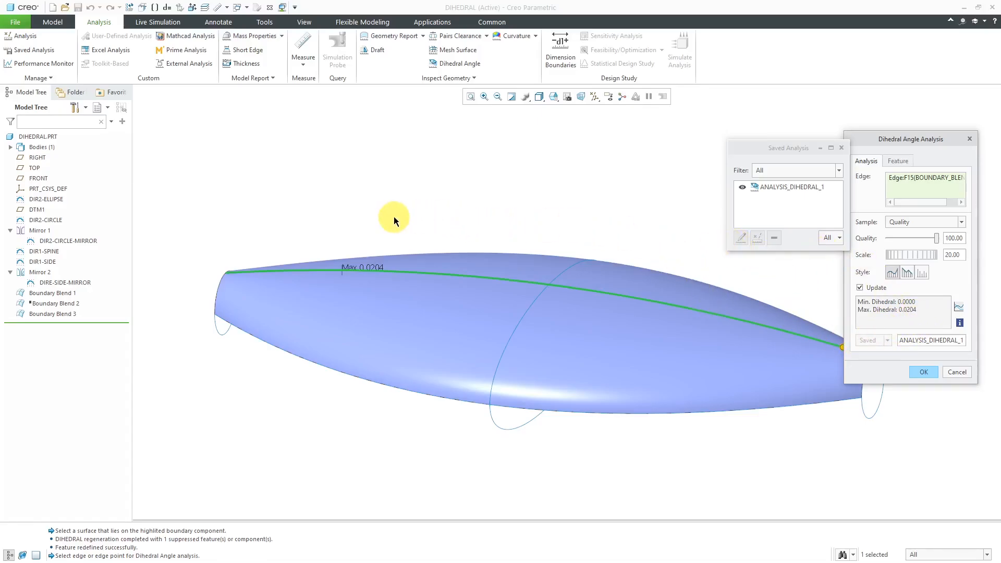
pyautogui.moveTo(395, 221)
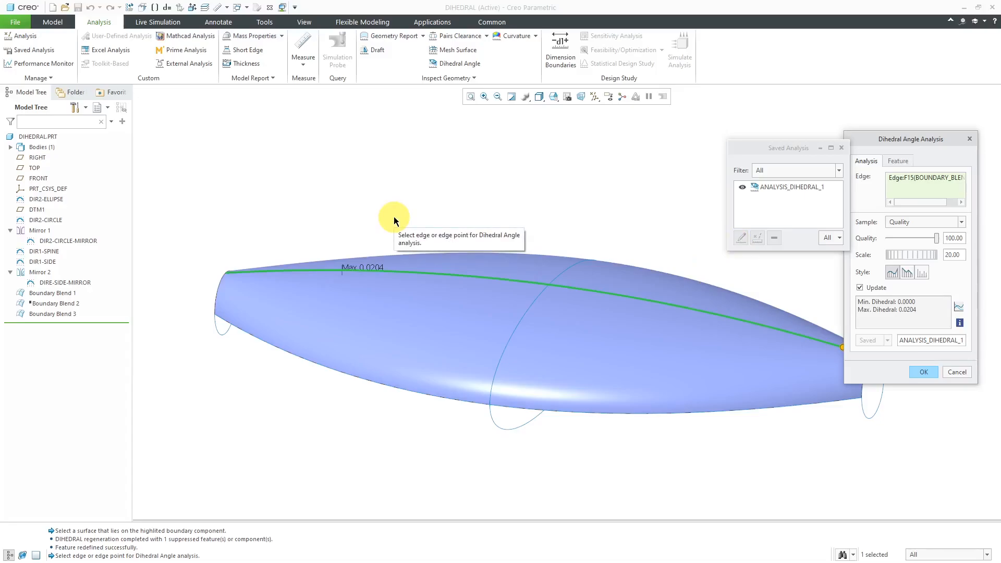
pyautogui.moveTo(403, 225)
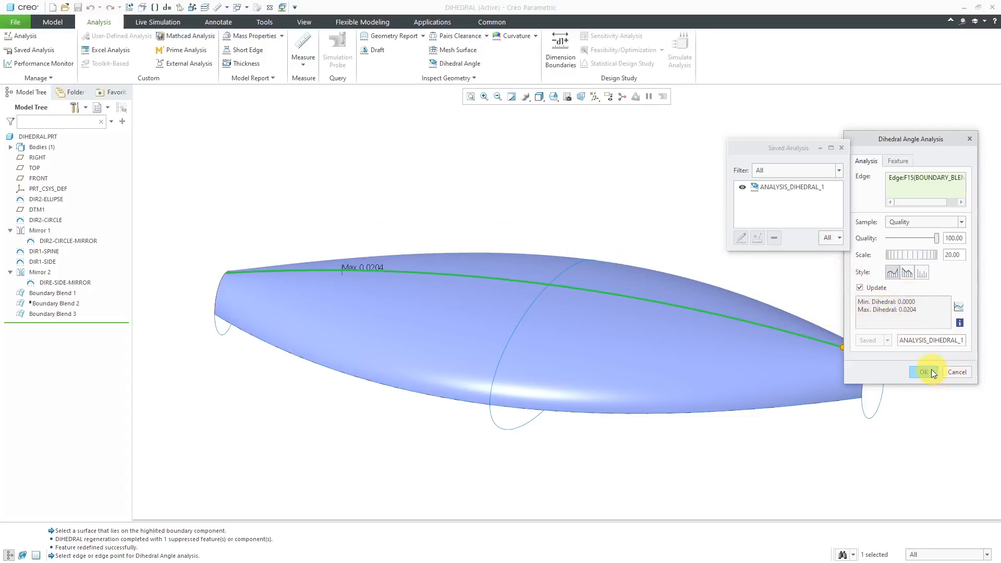
pyautogui.click(923, 373)
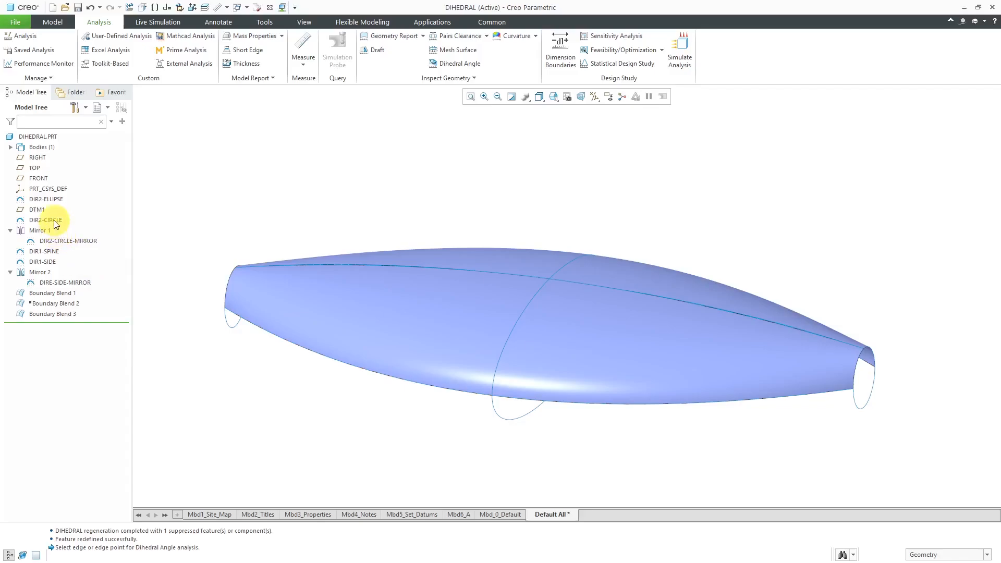
# Change the DIR2-ELLIPSE sketch's 32.00 dimension to 8.00 and regenerate the lens
pyautogui.click(46, 198)
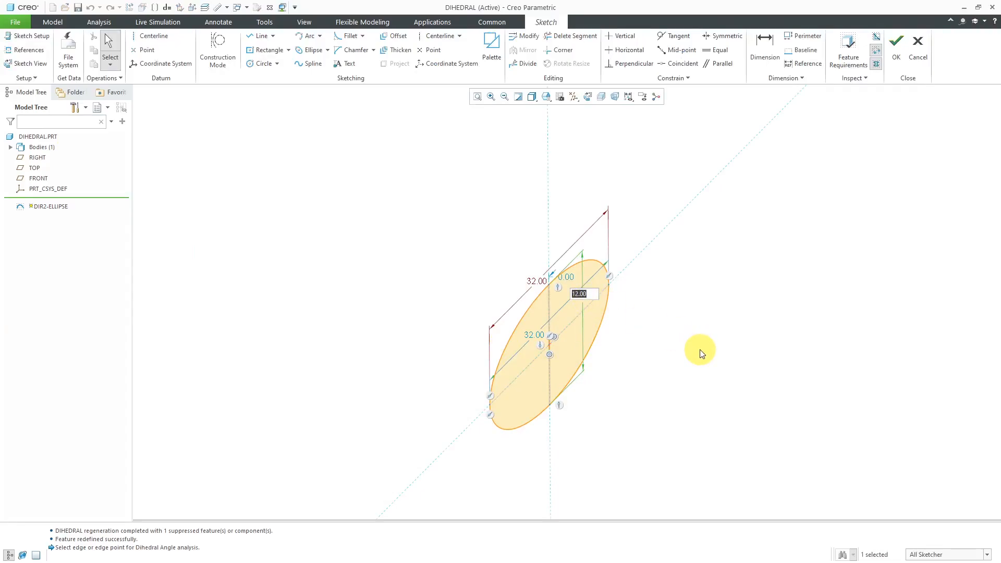
pyautogui.write('8.00')
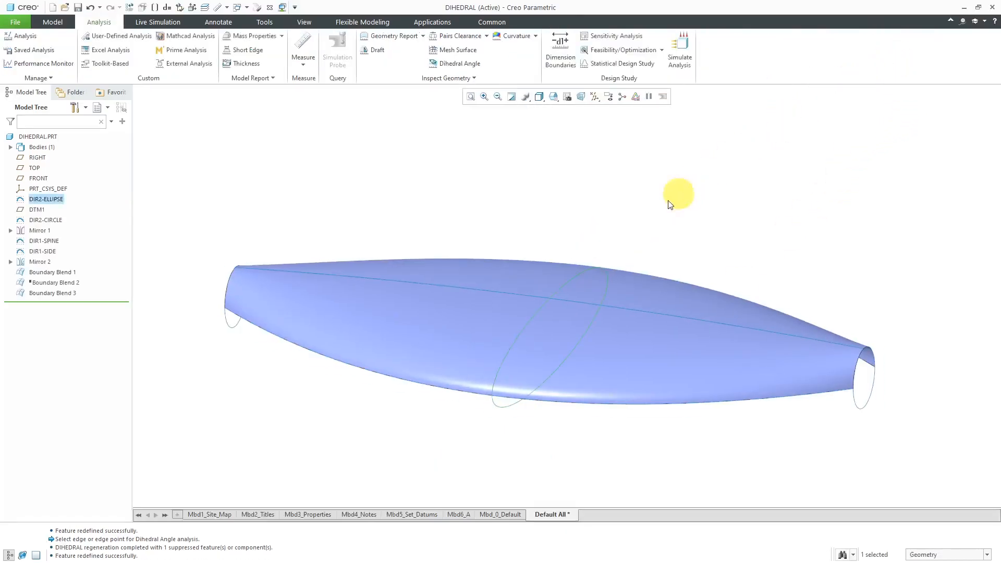
pyautogui.moveTo(677, 194); pyautogui.dragTo(658, 228)
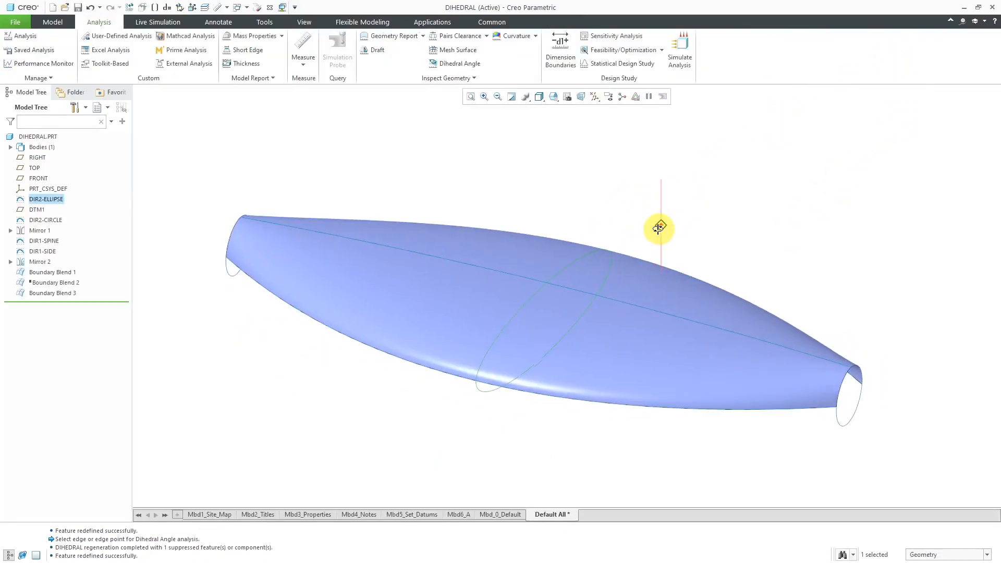
pyautogui.click(32, 49)
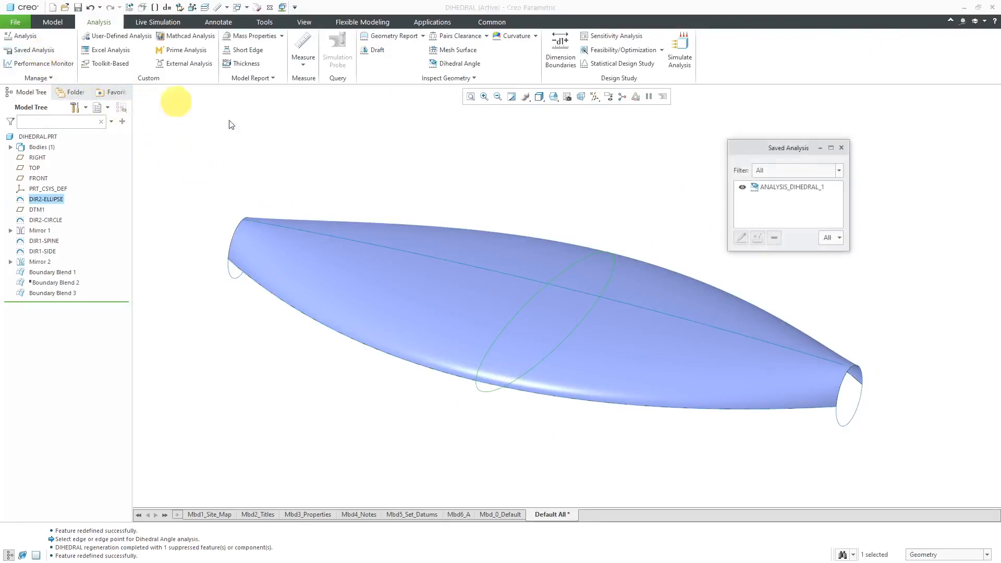
# Rerun ANALYSIS_DIHEDRAL_1, confirming 0.0000 to 0.0000, and close the saved analyses list
pyautogui.doubleClick(789, 186)
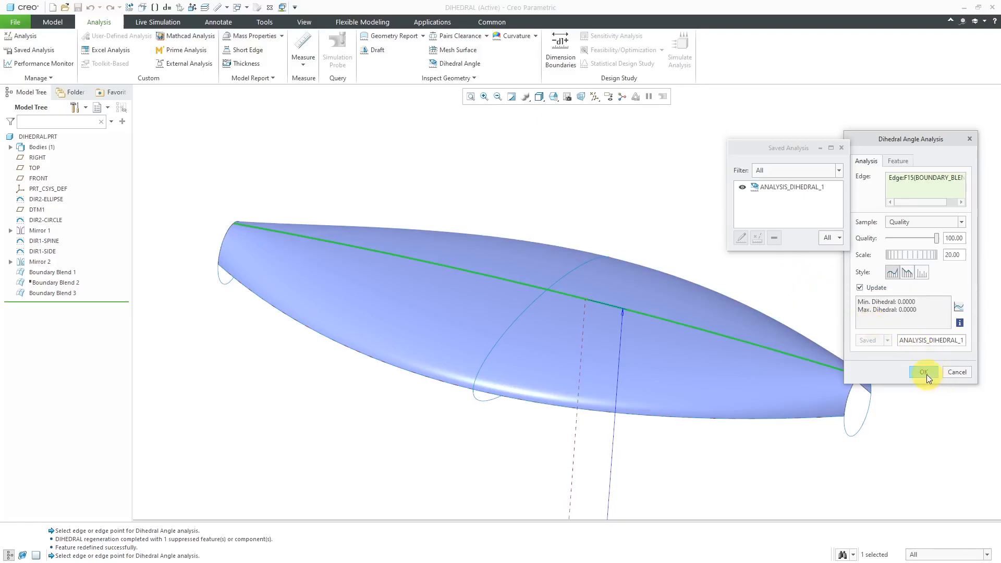
pyautogui.click(923, 372)
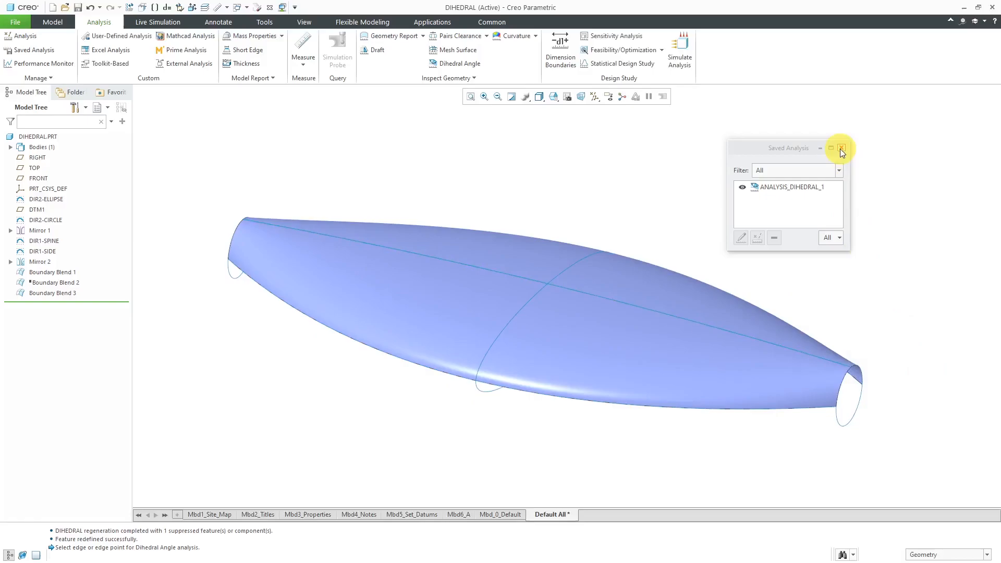
pyautogui.click(840, 149)
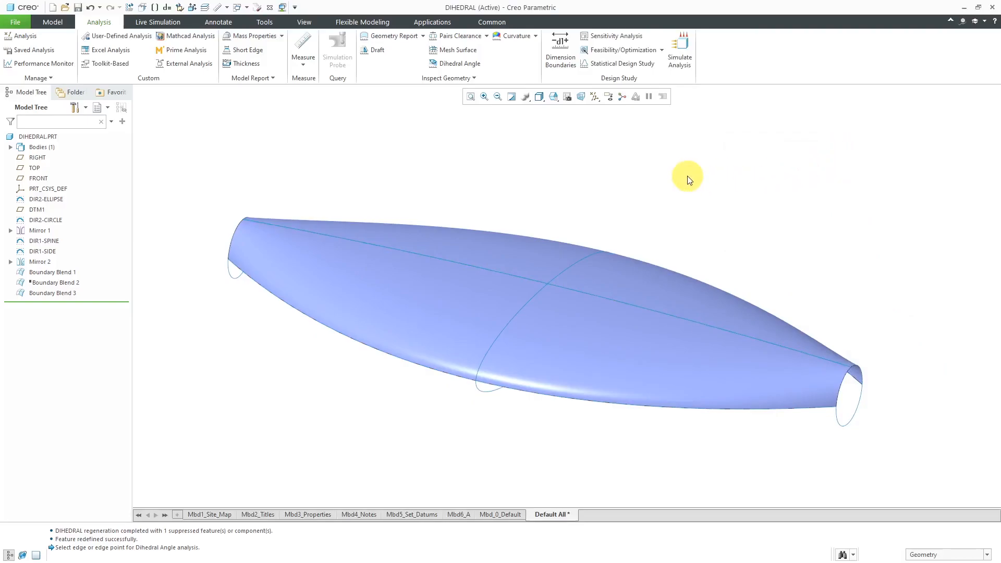